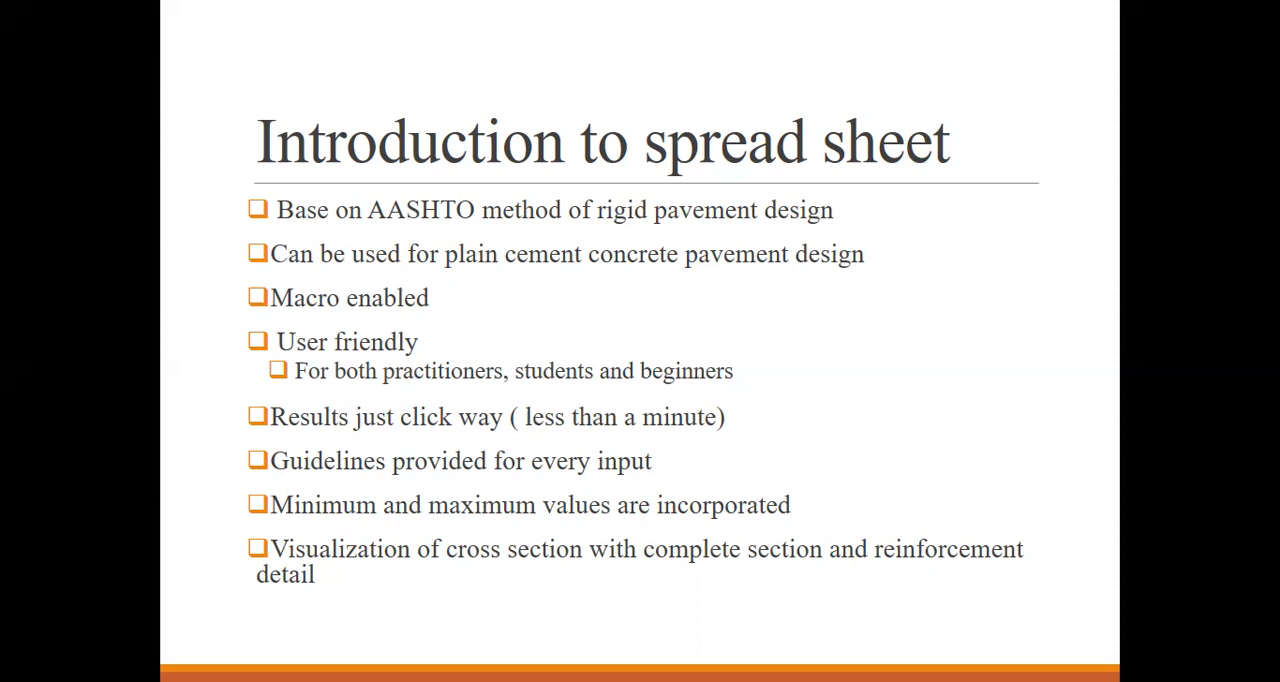
Step: Advance the slides past the input-sheet screenshot to the design cross-section detail
key("Right")
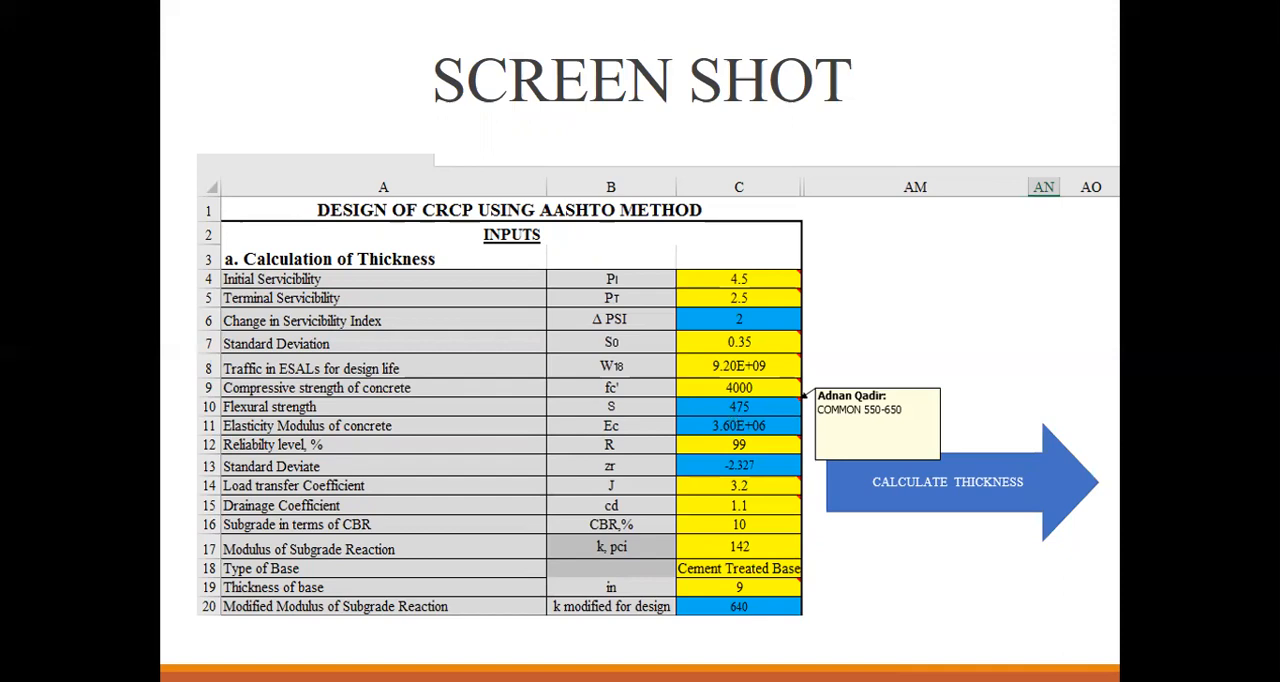
mouse_move(865, 423)
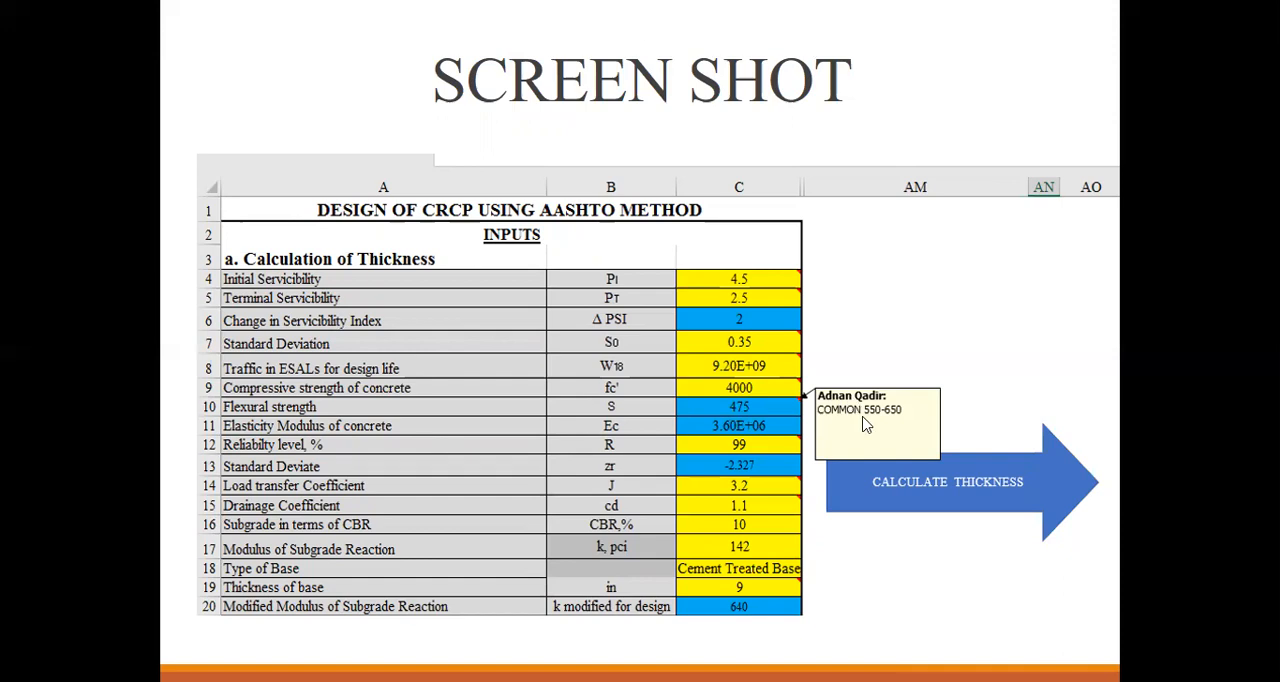
mouse_move(896, 423)
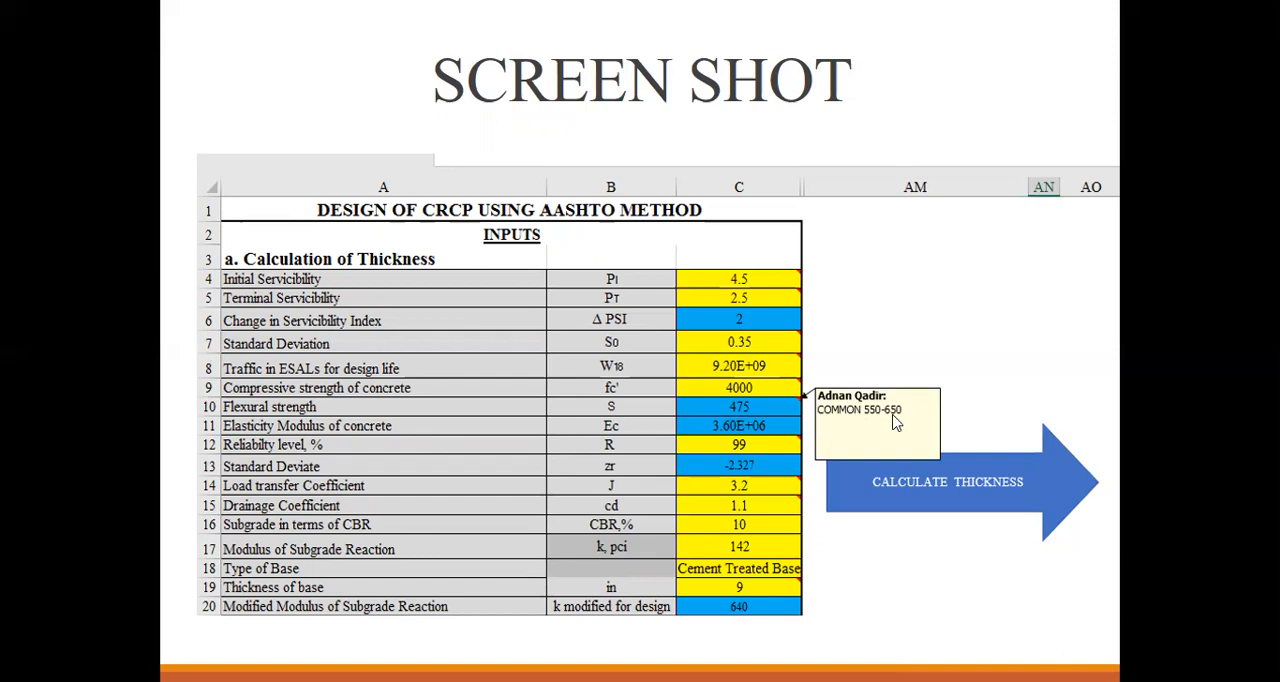
mouse_move(896, 422)
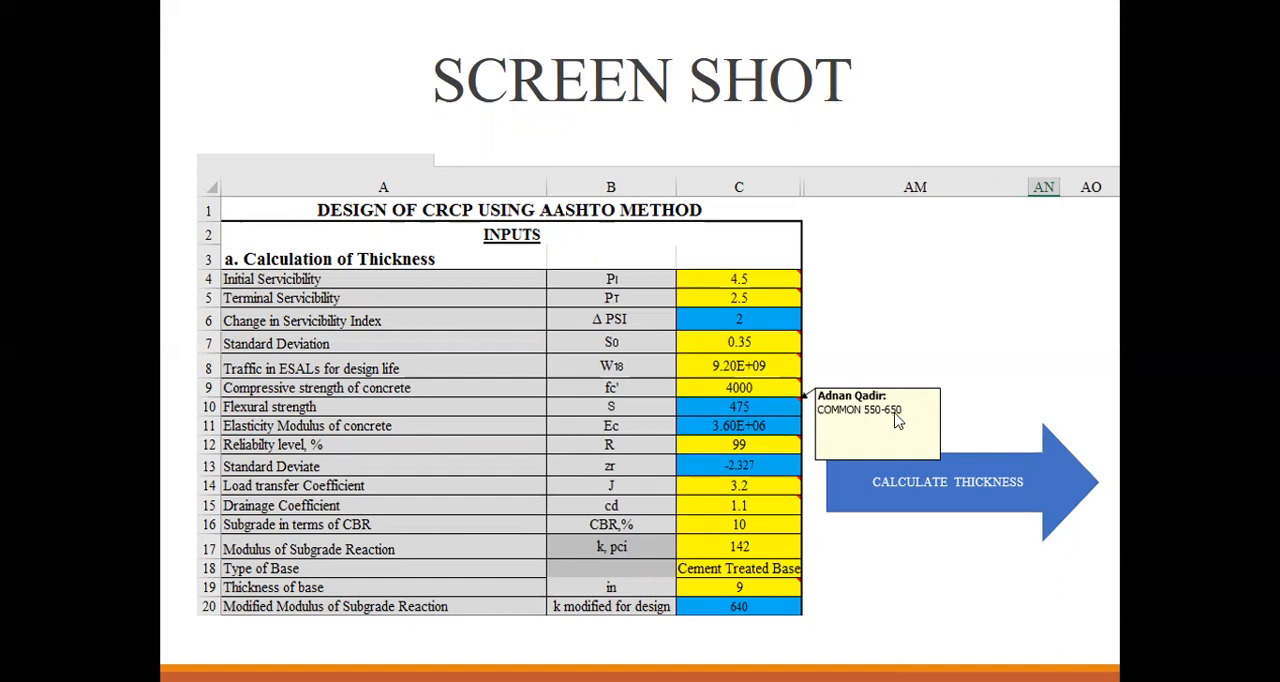
mouse_move(710, 407)
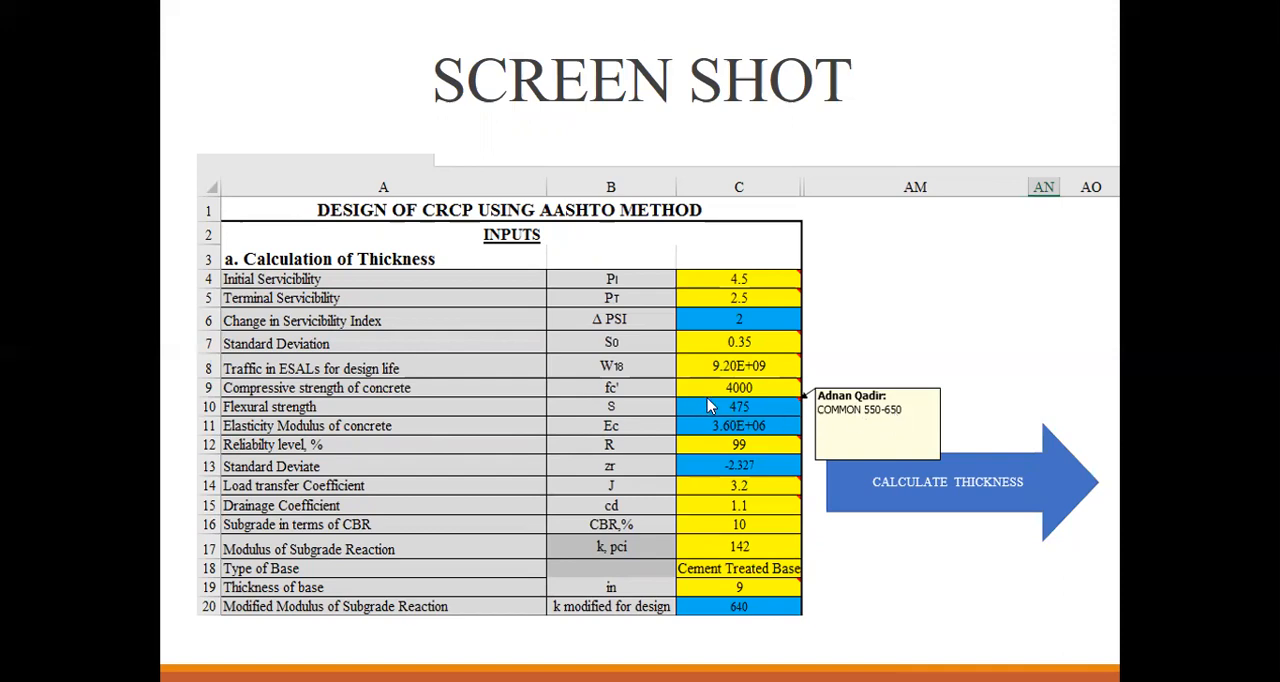
mouse_move(713, 412)
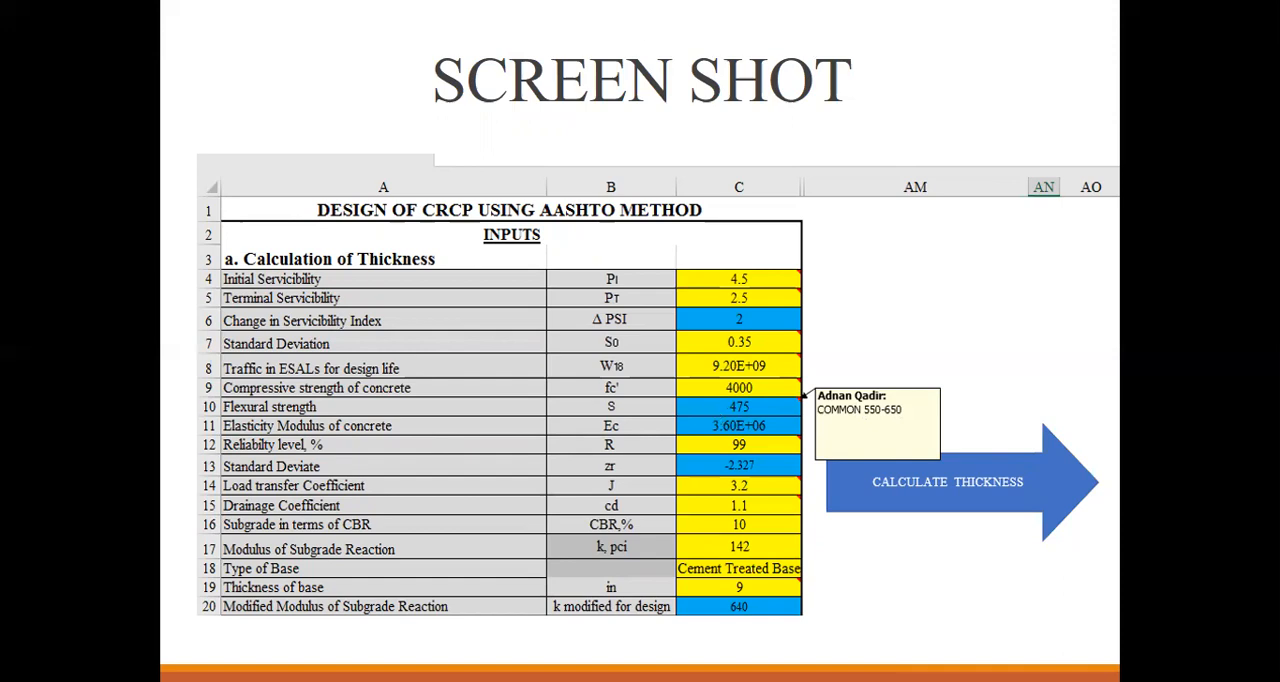
mouse_move(420, 308)
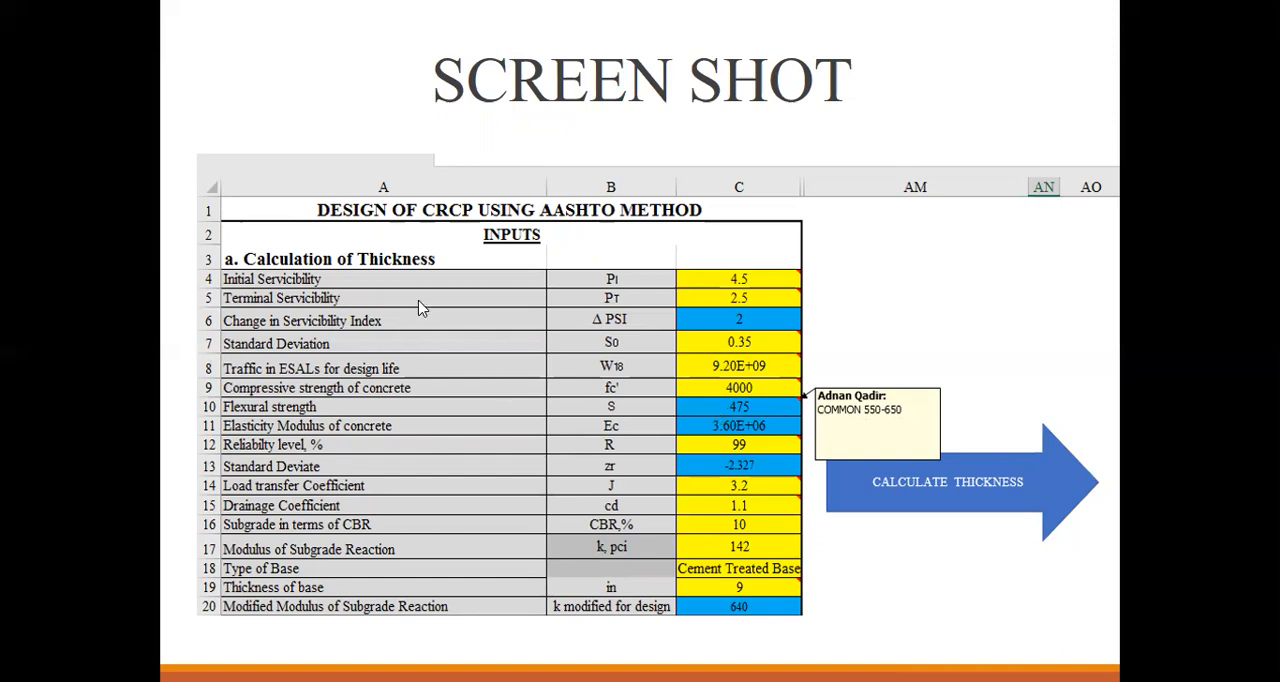
mouse_move(727, 398)
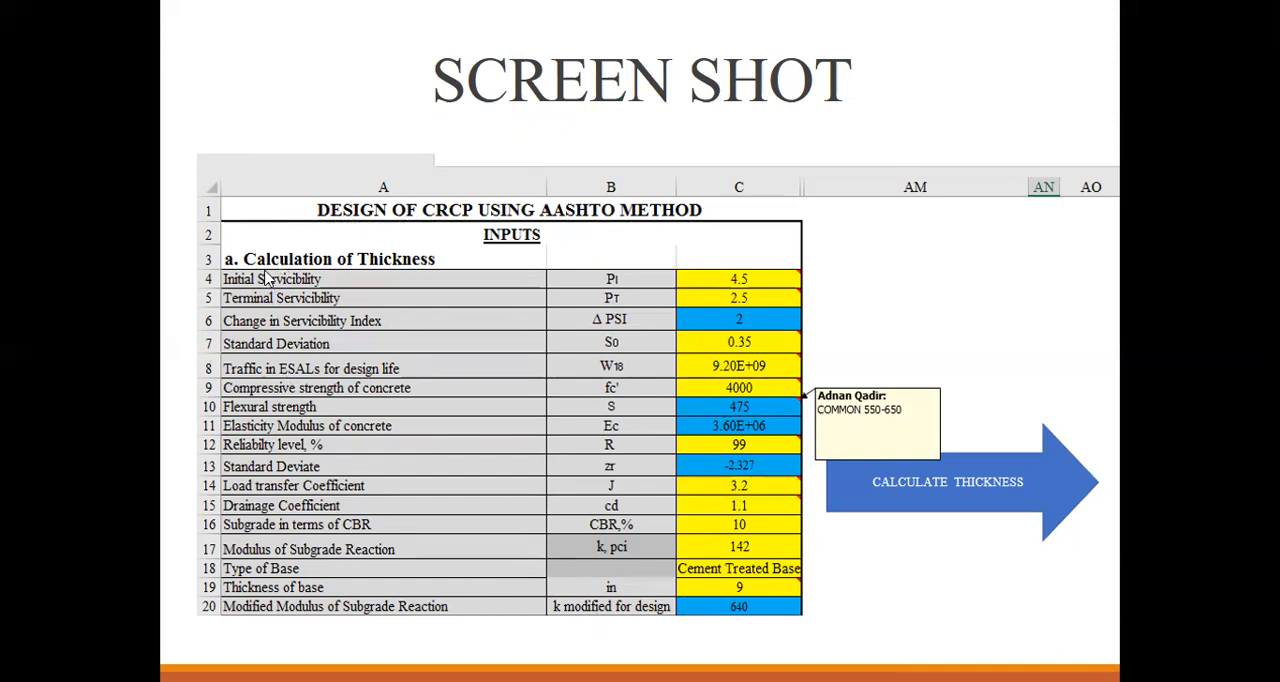
mouse_move(722, 530)
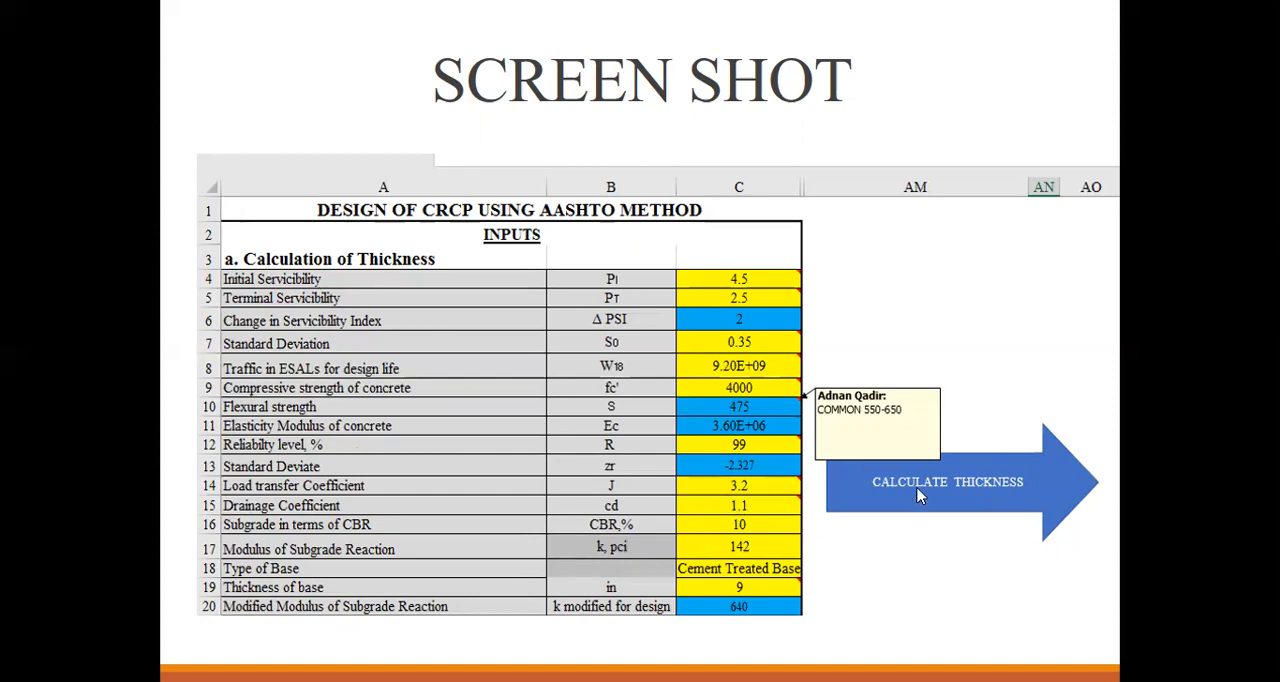
mouse_move(919, 497)
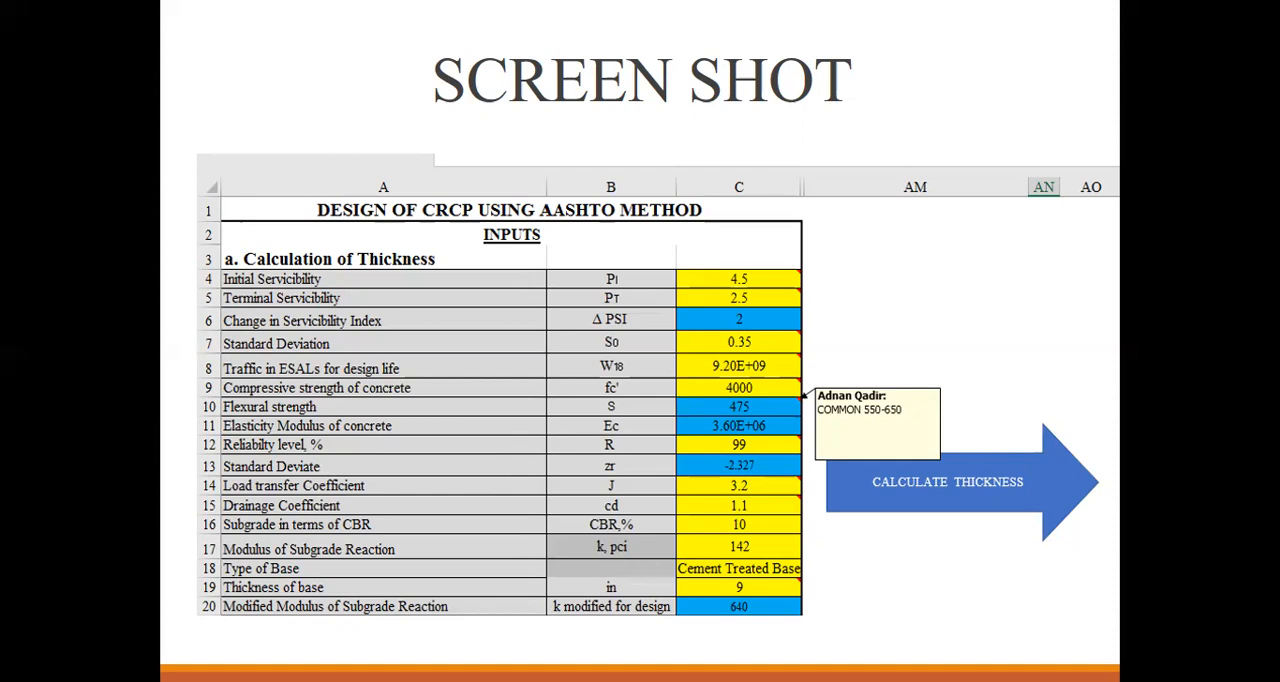
left_click(947, 482)
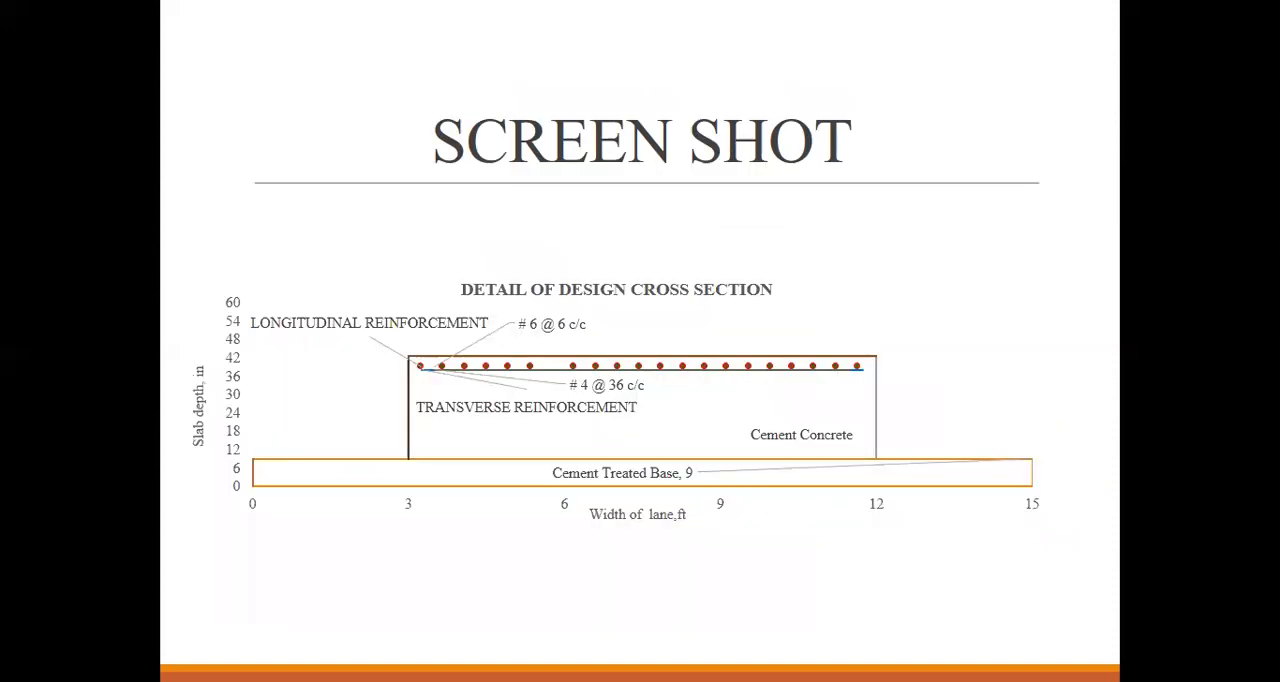
mouse_move(255, 477)
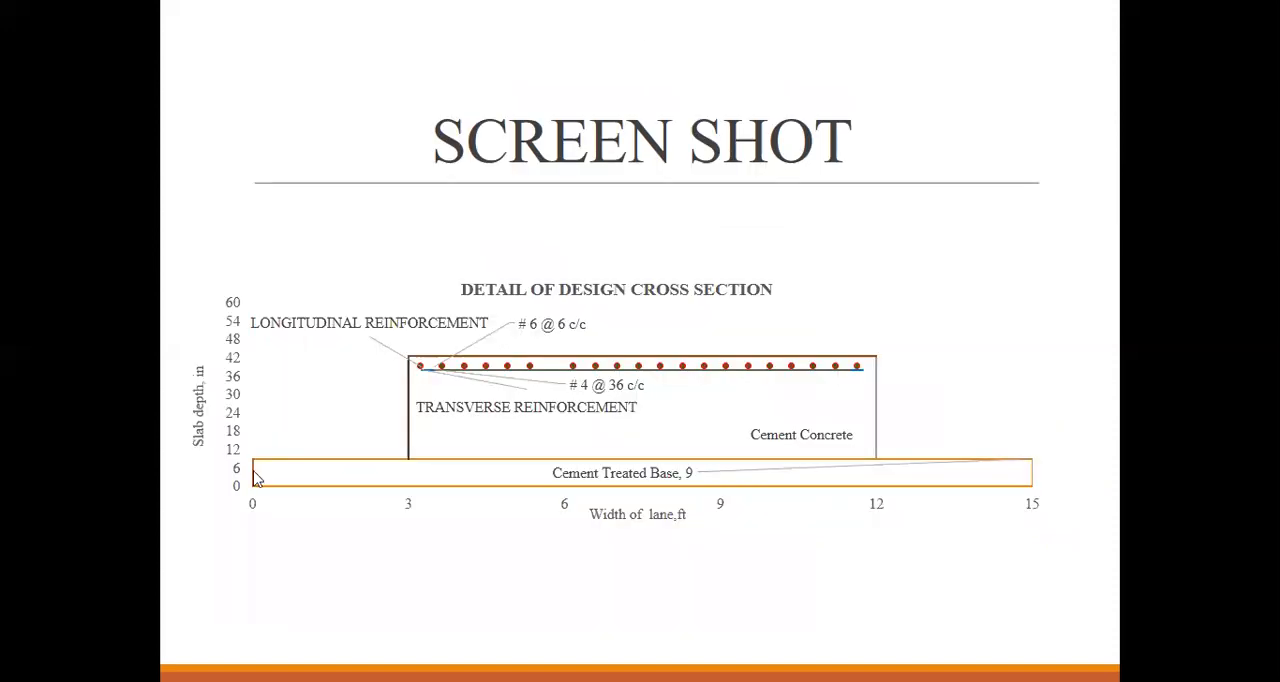
mouse_move(428, 377)
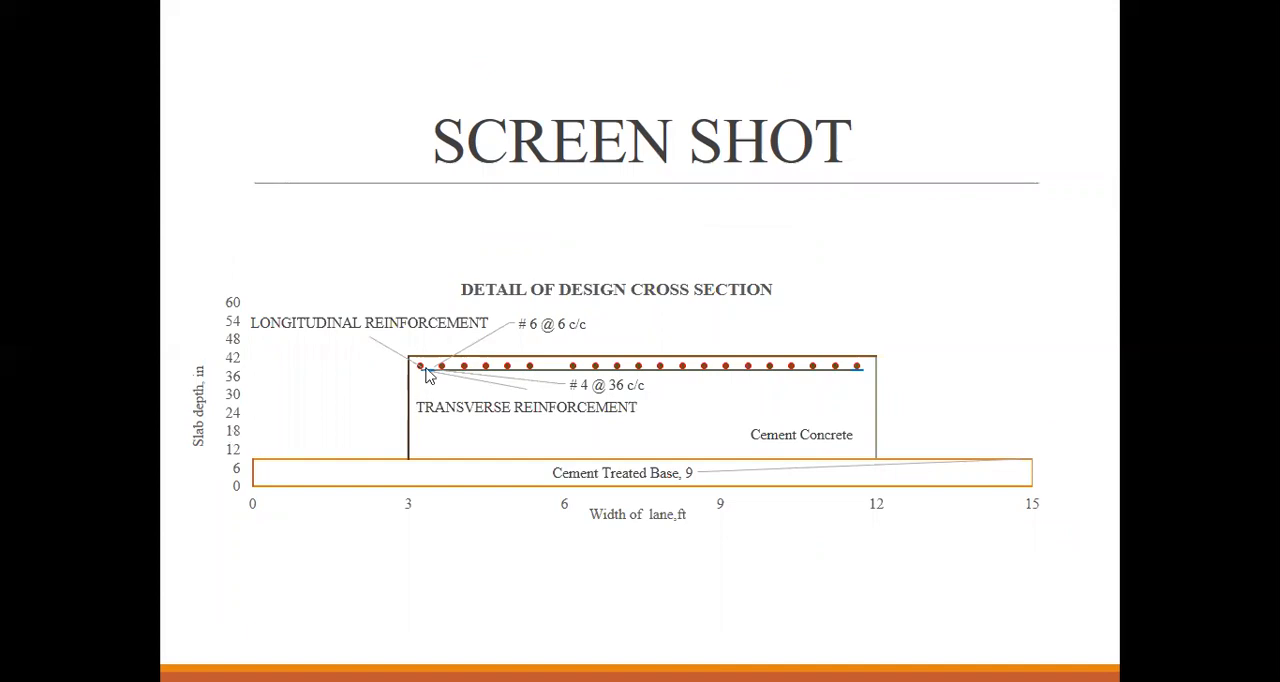
mouse_move(429, 371)
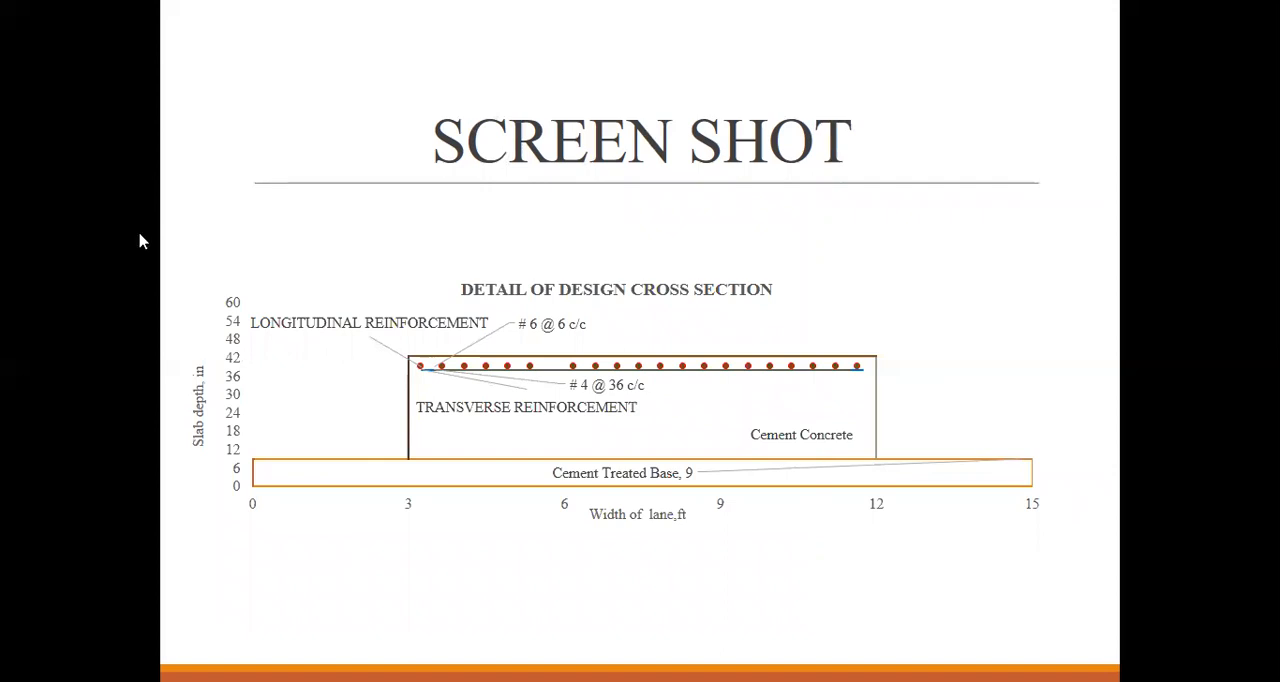
mouse_move(556, 364)
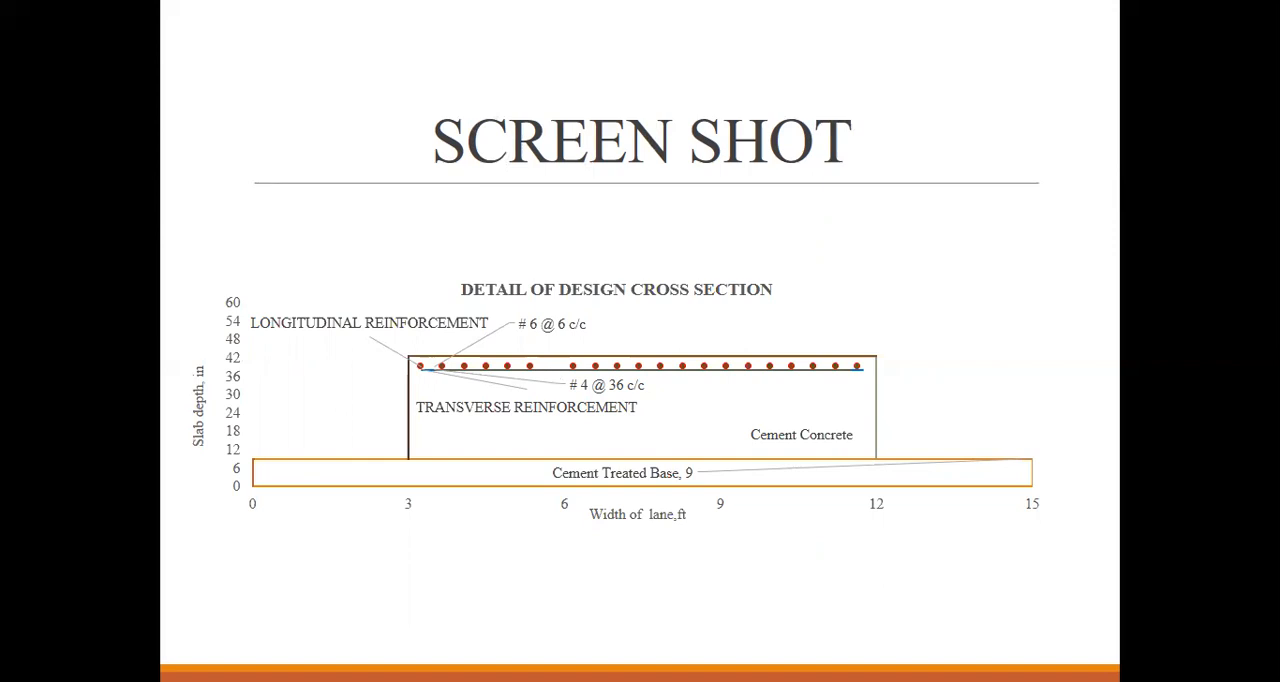
mouse_move(538, 365)
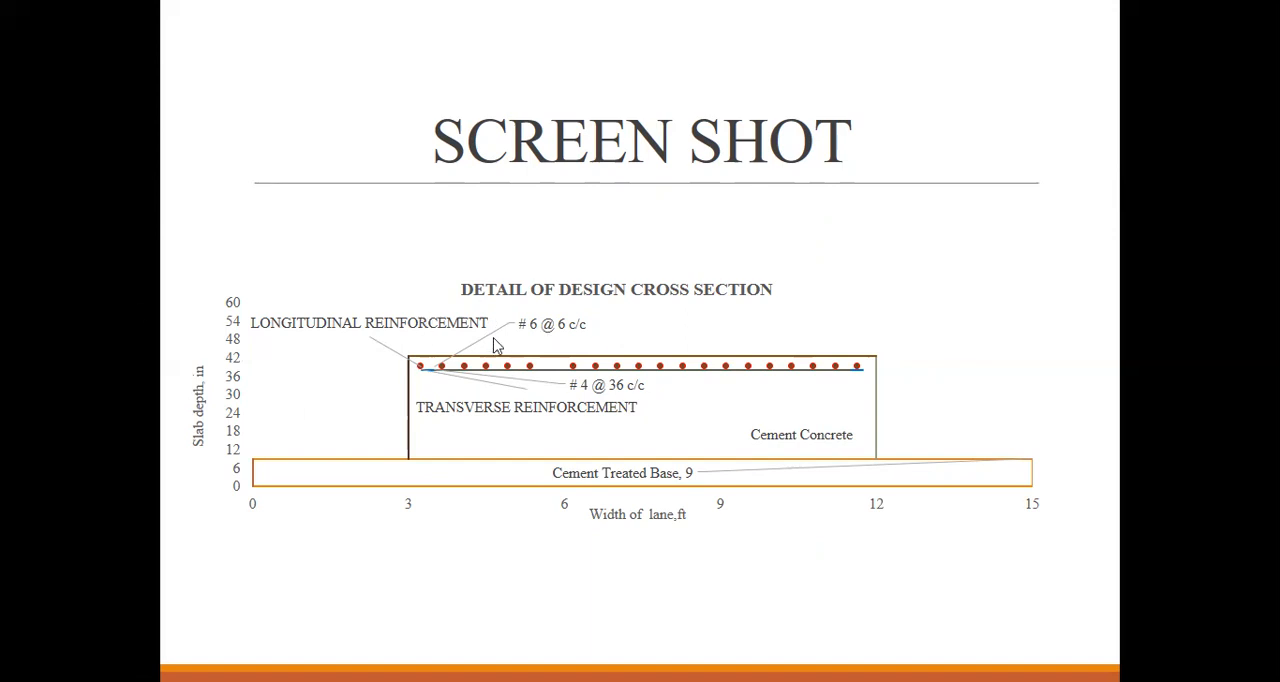
mouse_move(417, 371)
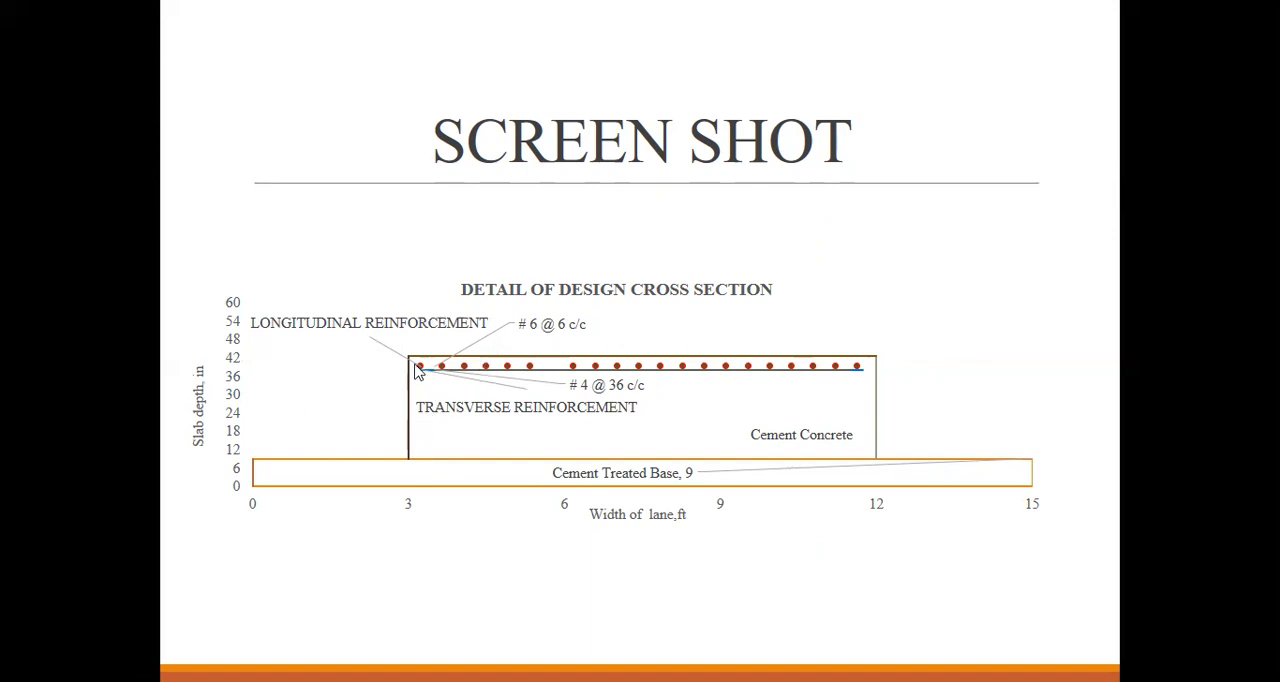
mouse_move(417, 453)
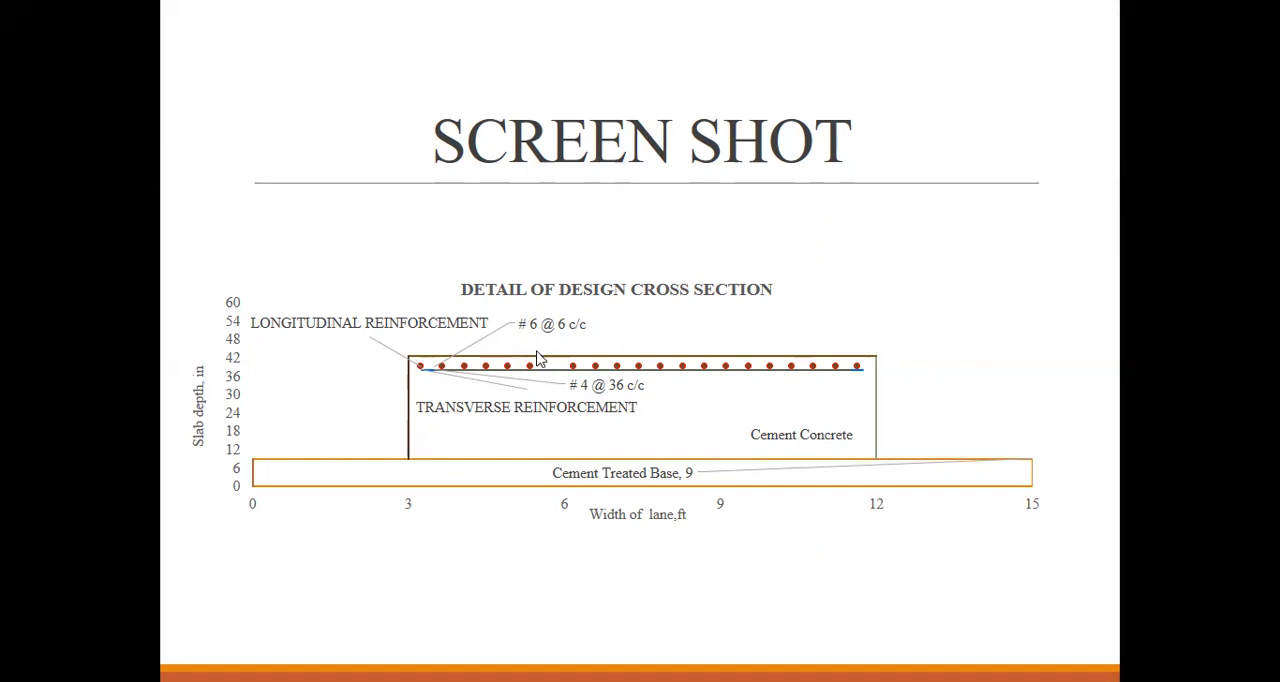
mouse_move(540, 373)
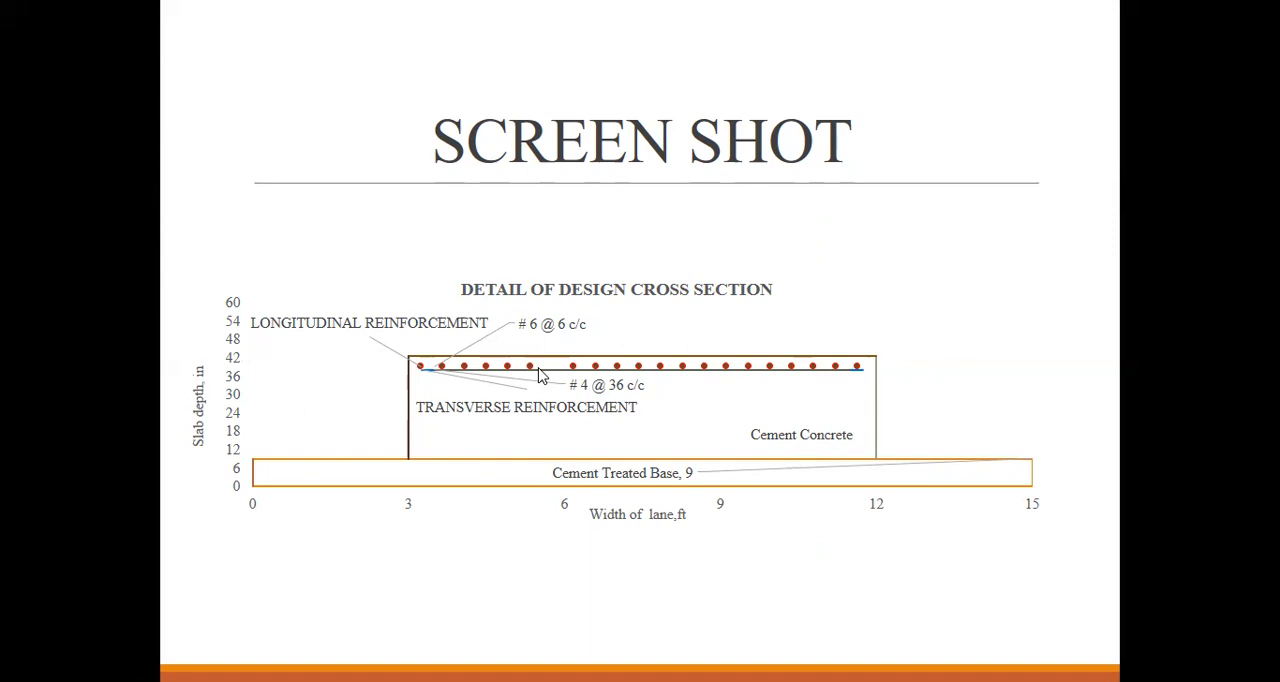
mouse_move(372, 391)
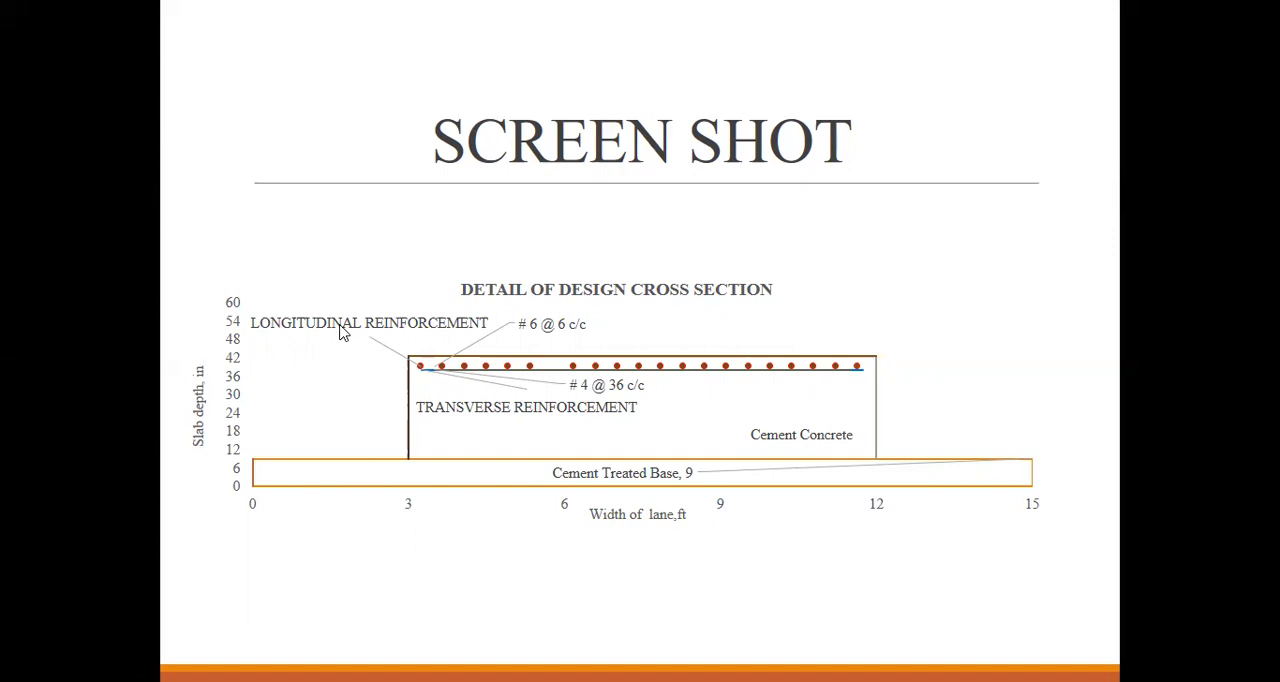
mouse_move(553, 335)
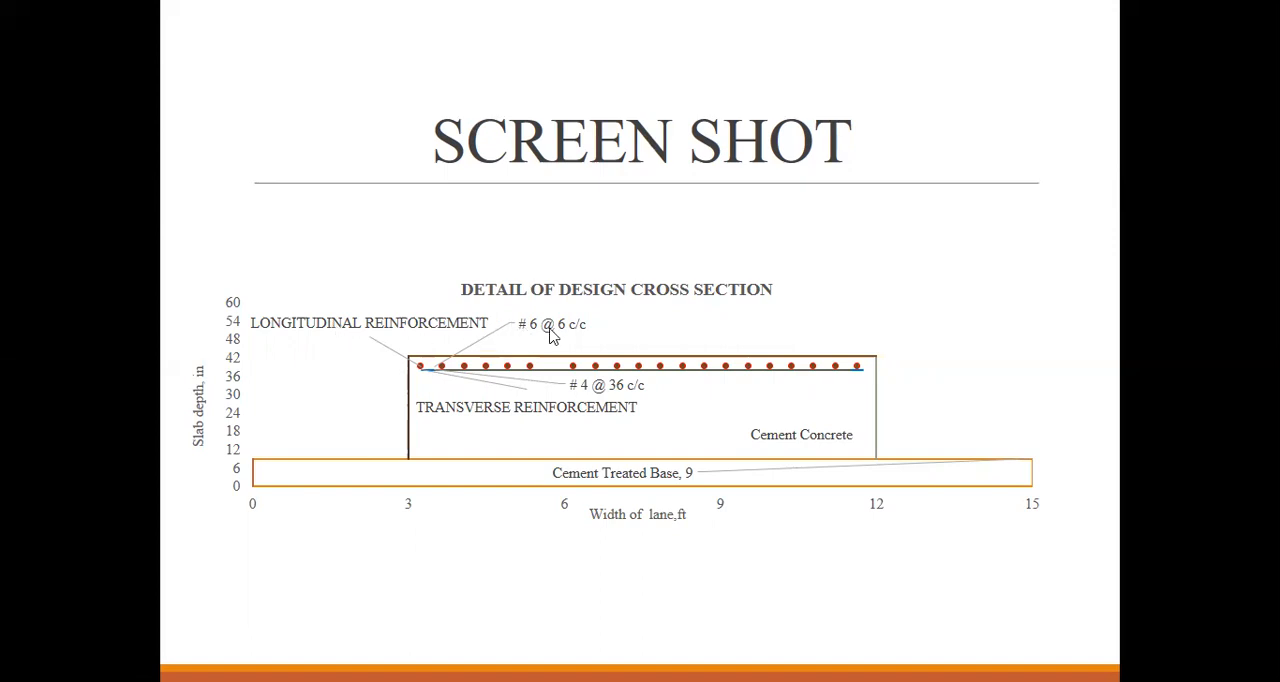
mouse_move(593, 337)
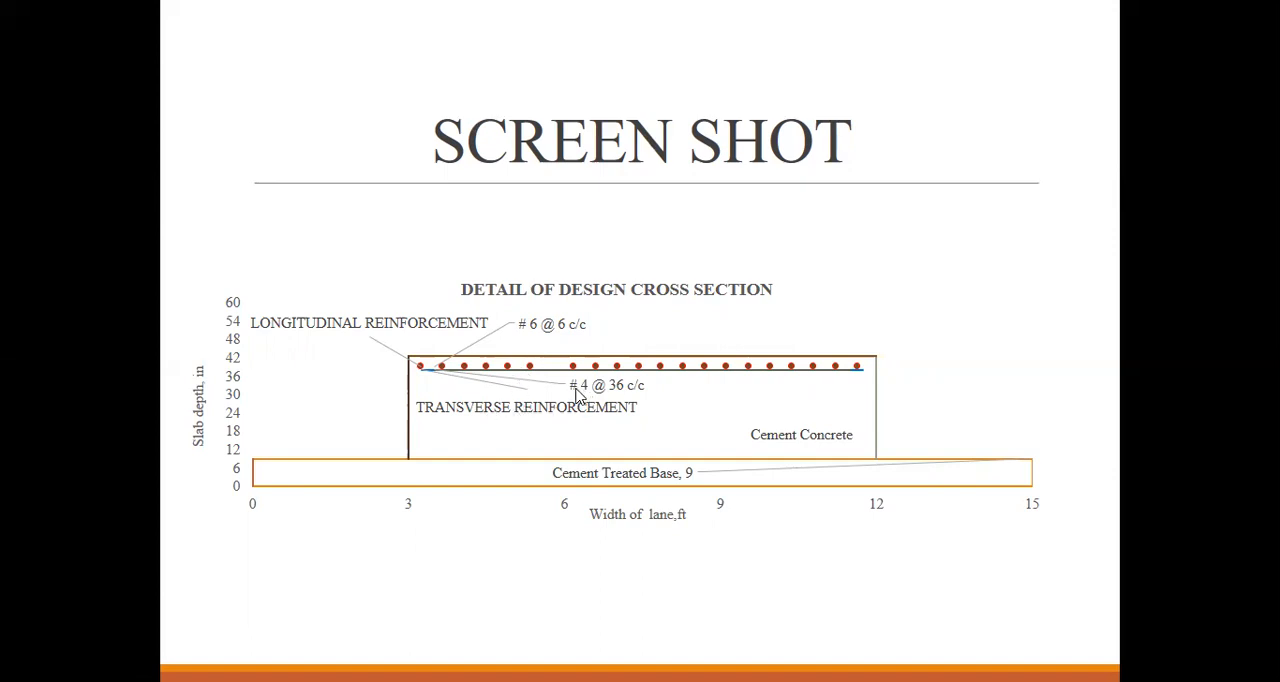
mouse_move(620, 397)
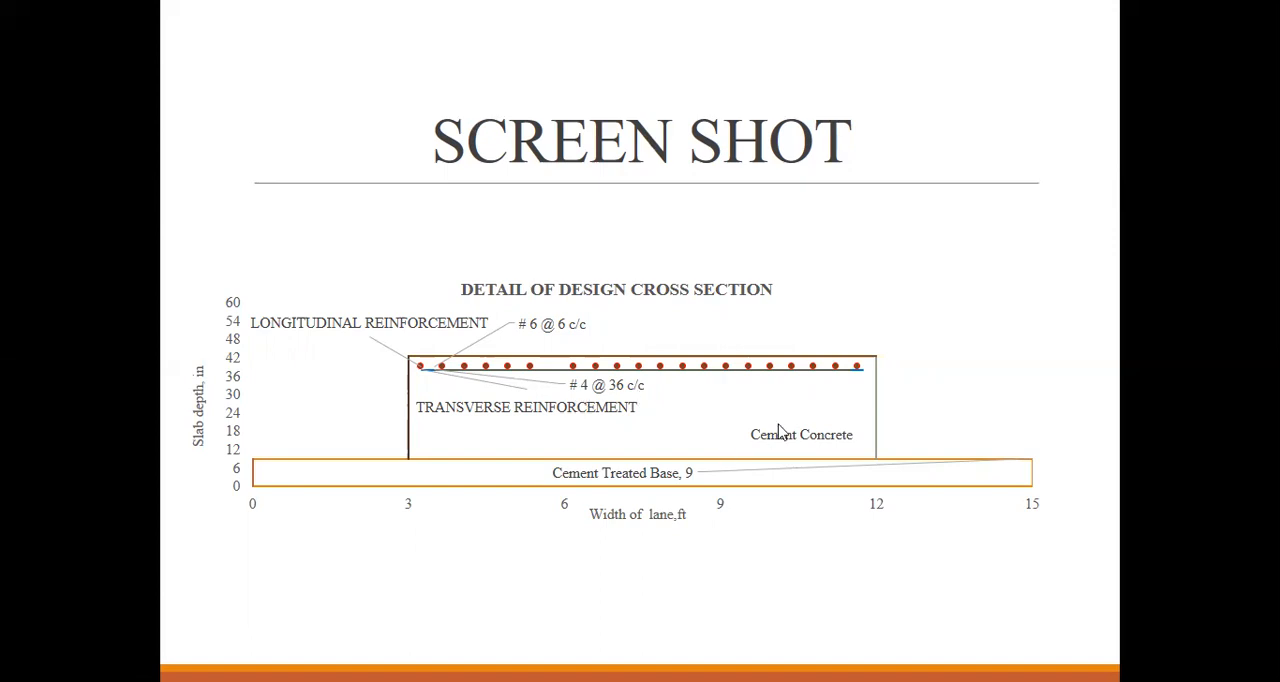
mouse_move(323, 471)
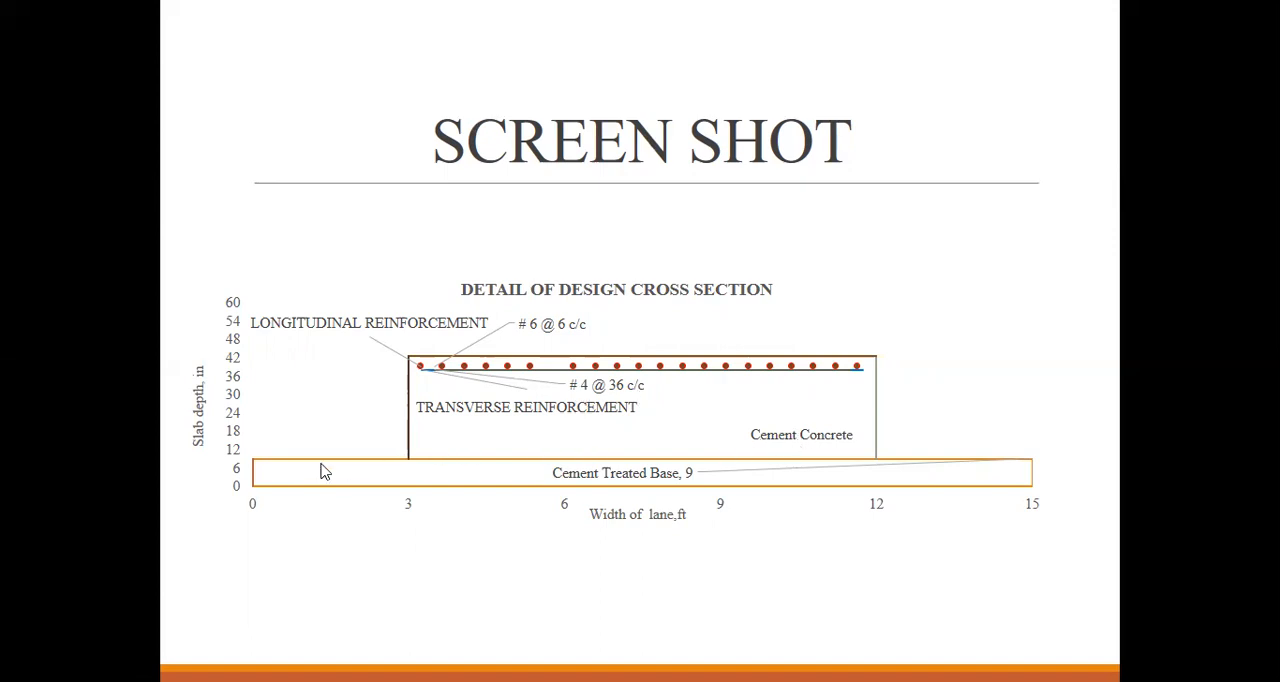
mouse_move(370, 385)
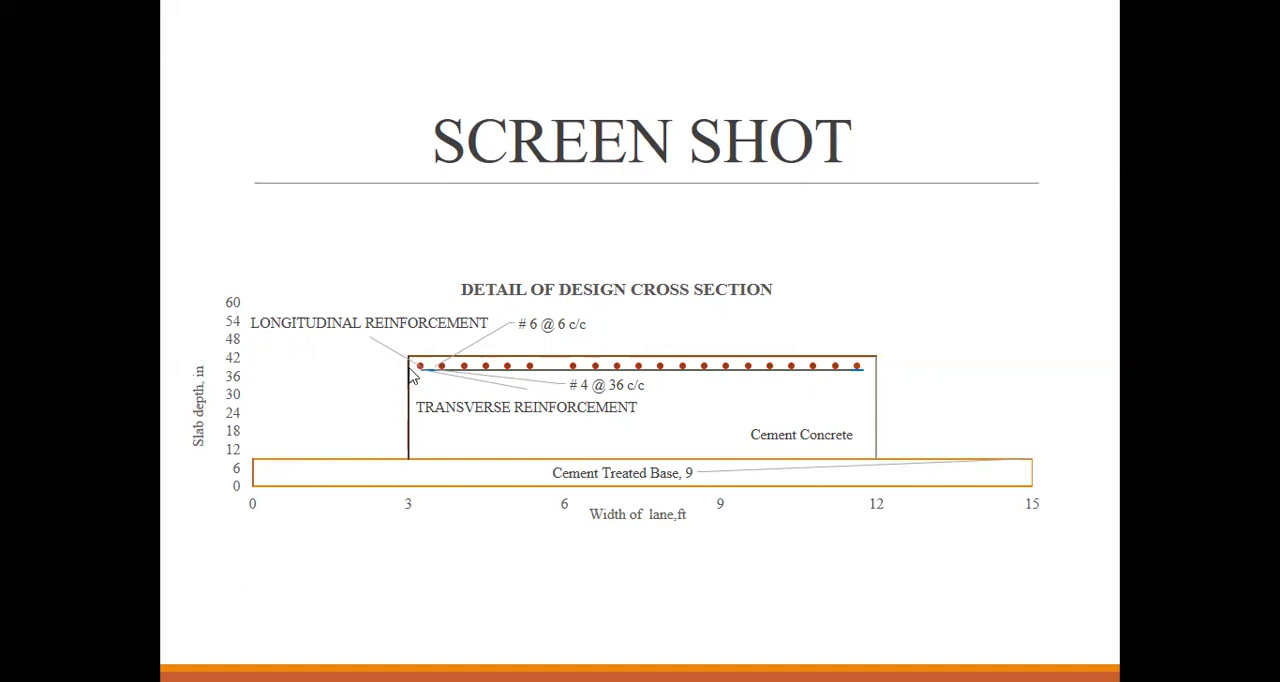
mouse_move(408, 450)
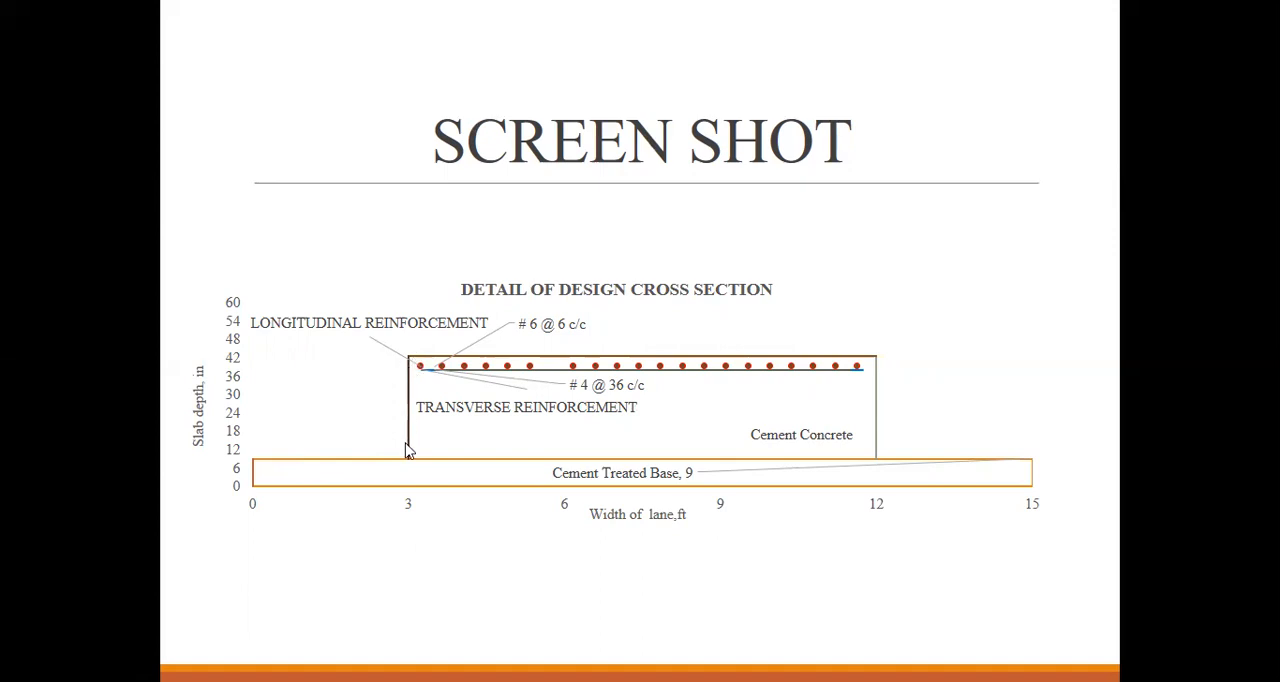
mouse_move(687, 488)
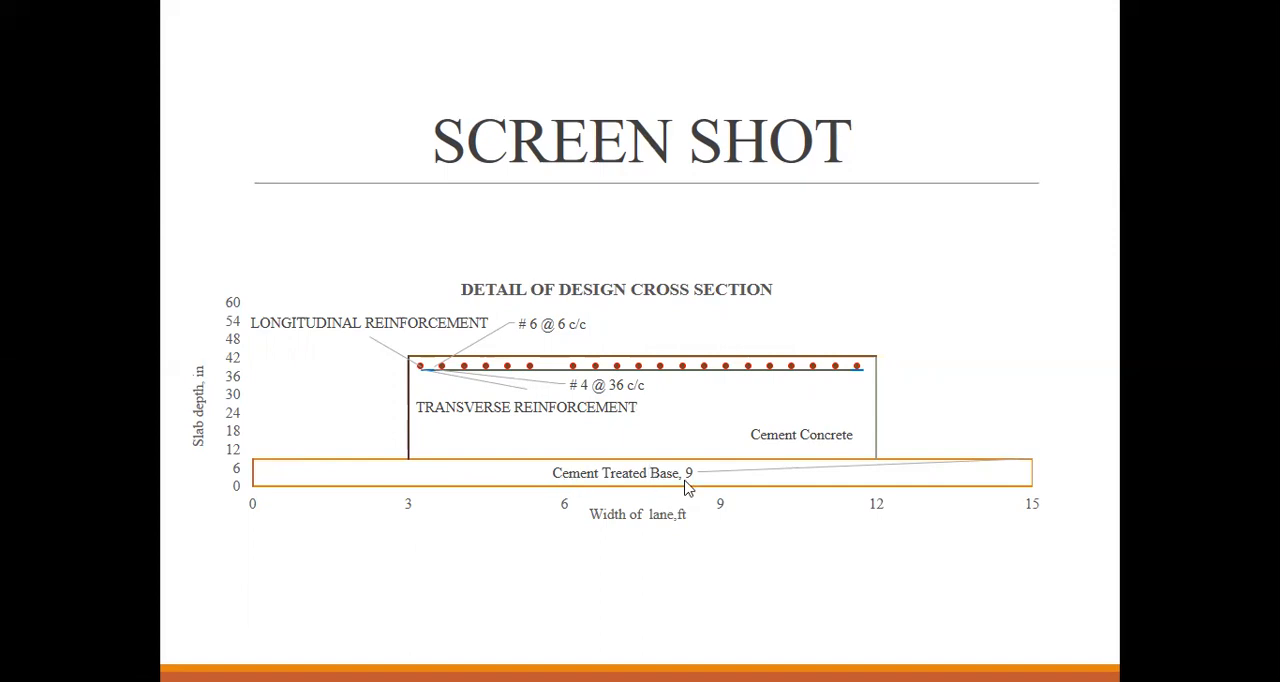
mouse_move(685, 489)
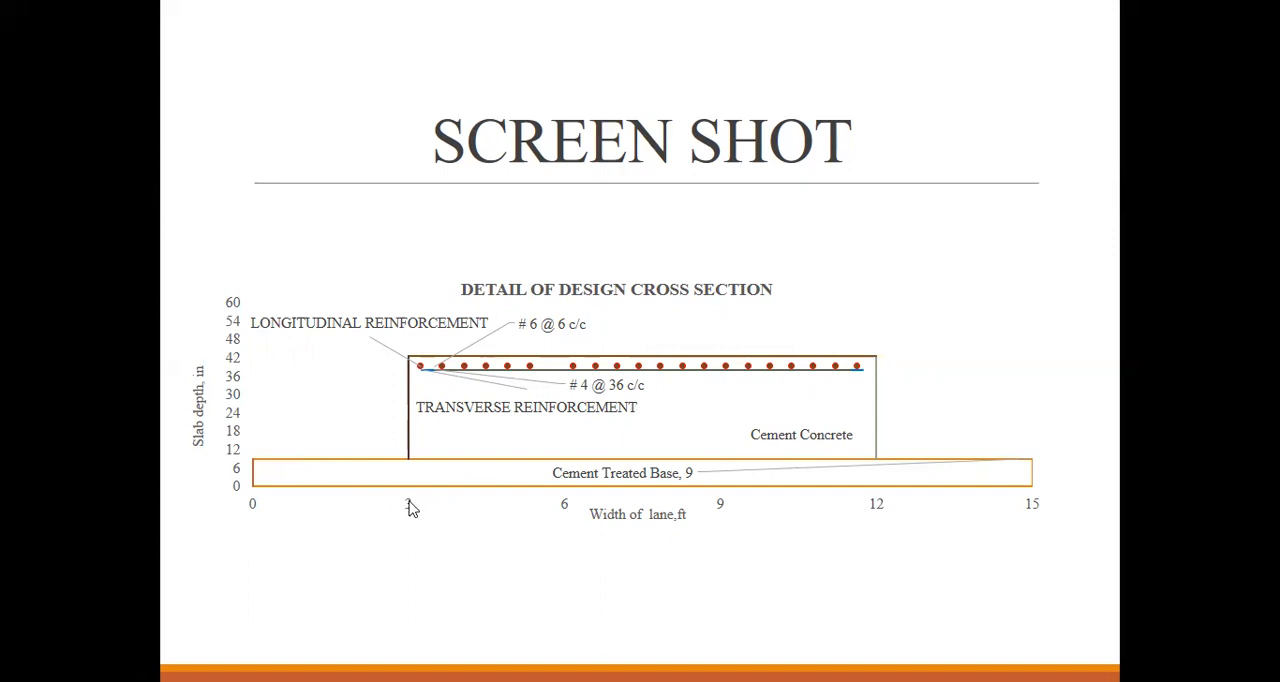
mouse_move(880, 513)
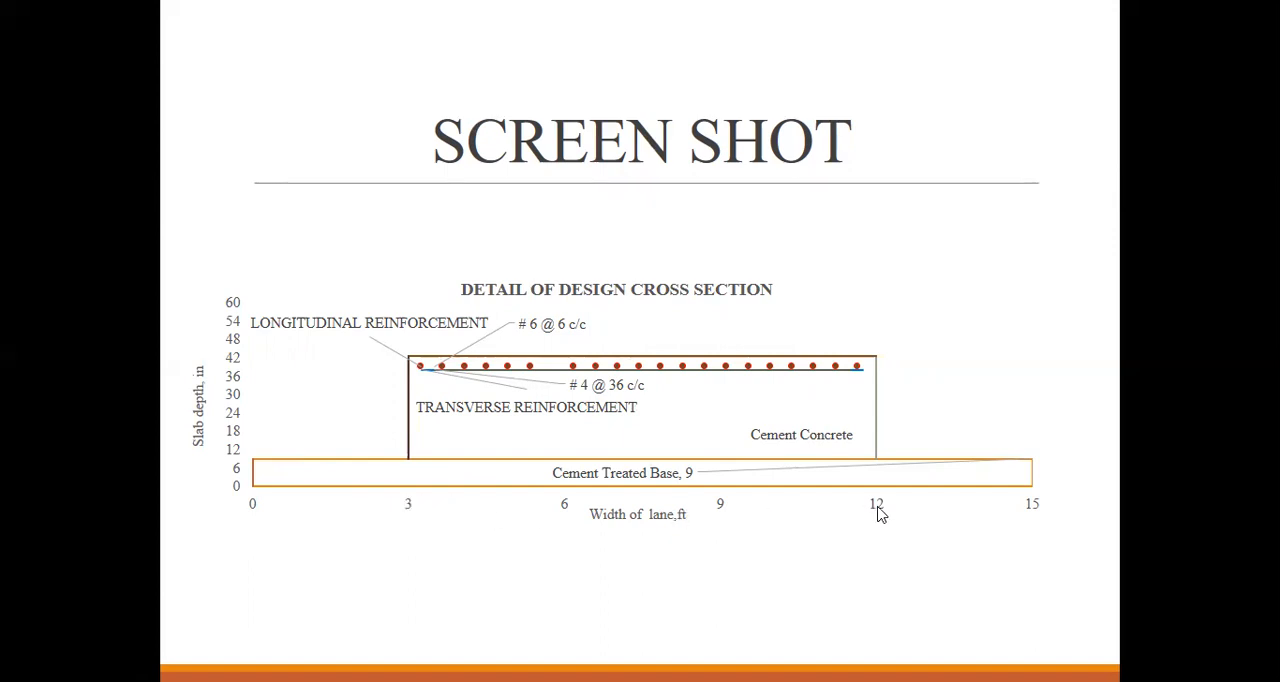
mouse_move(728, 510)
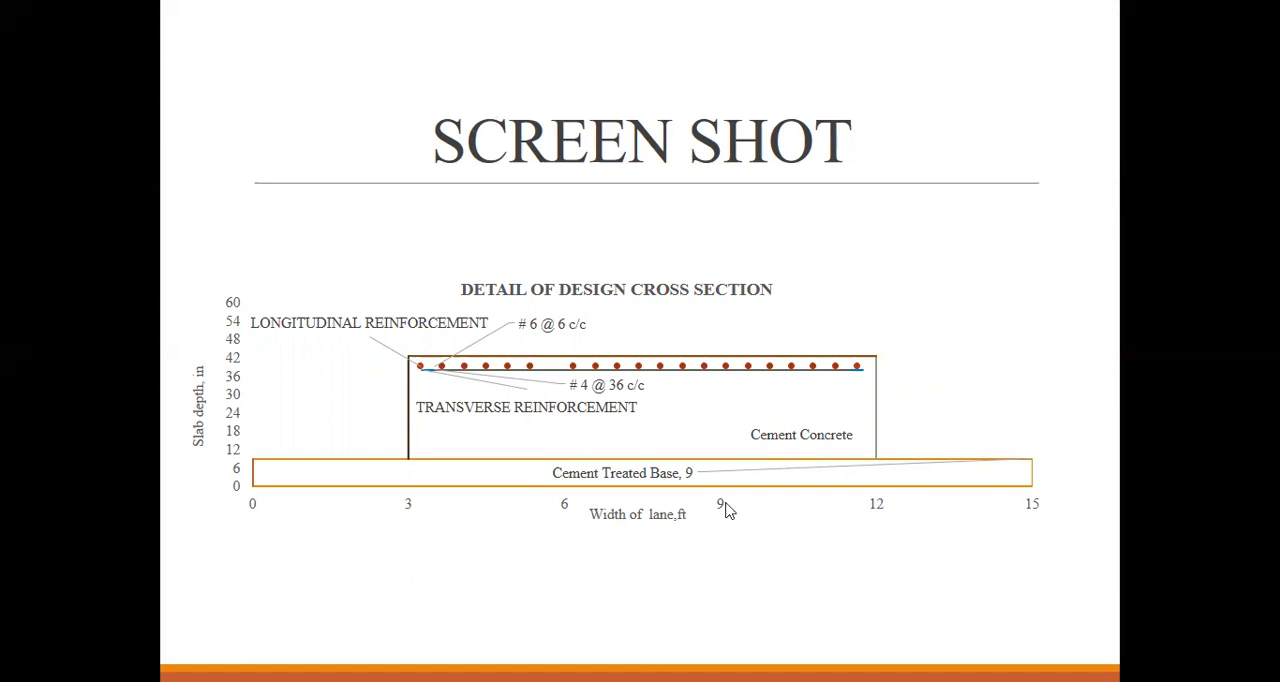
mouse_move(337, 515)
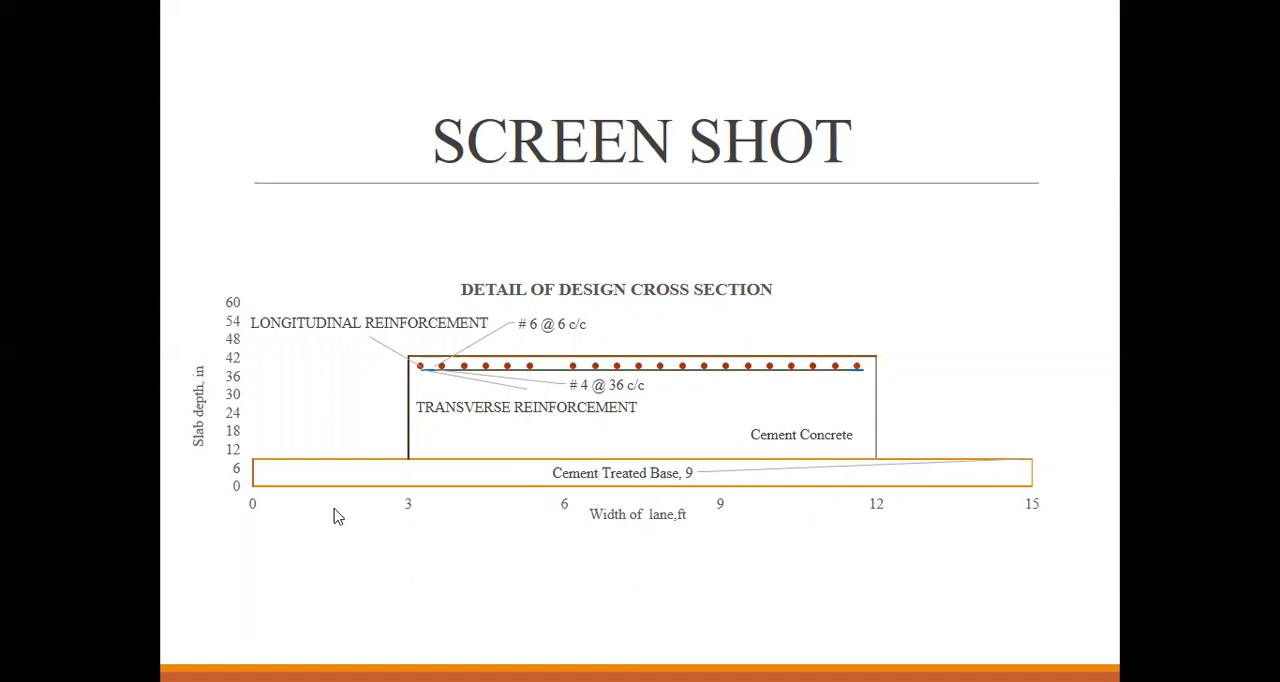
mouse_move(613, 525)
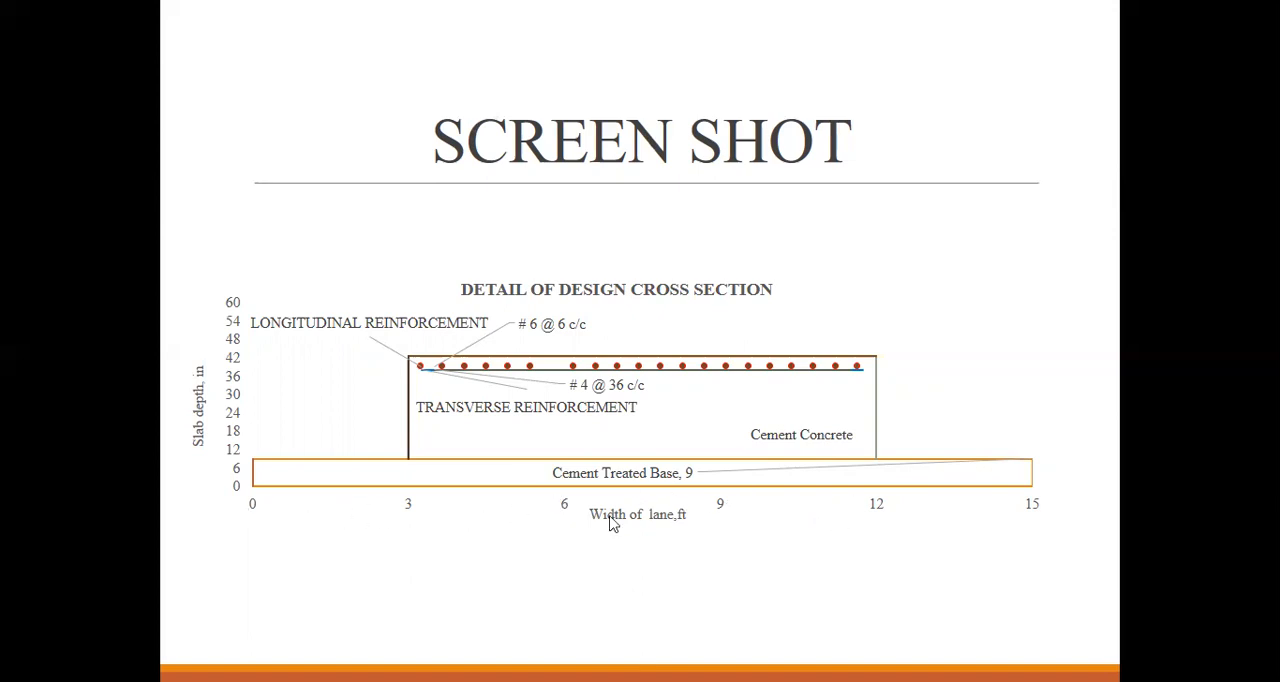
mouse_move(255, 488)
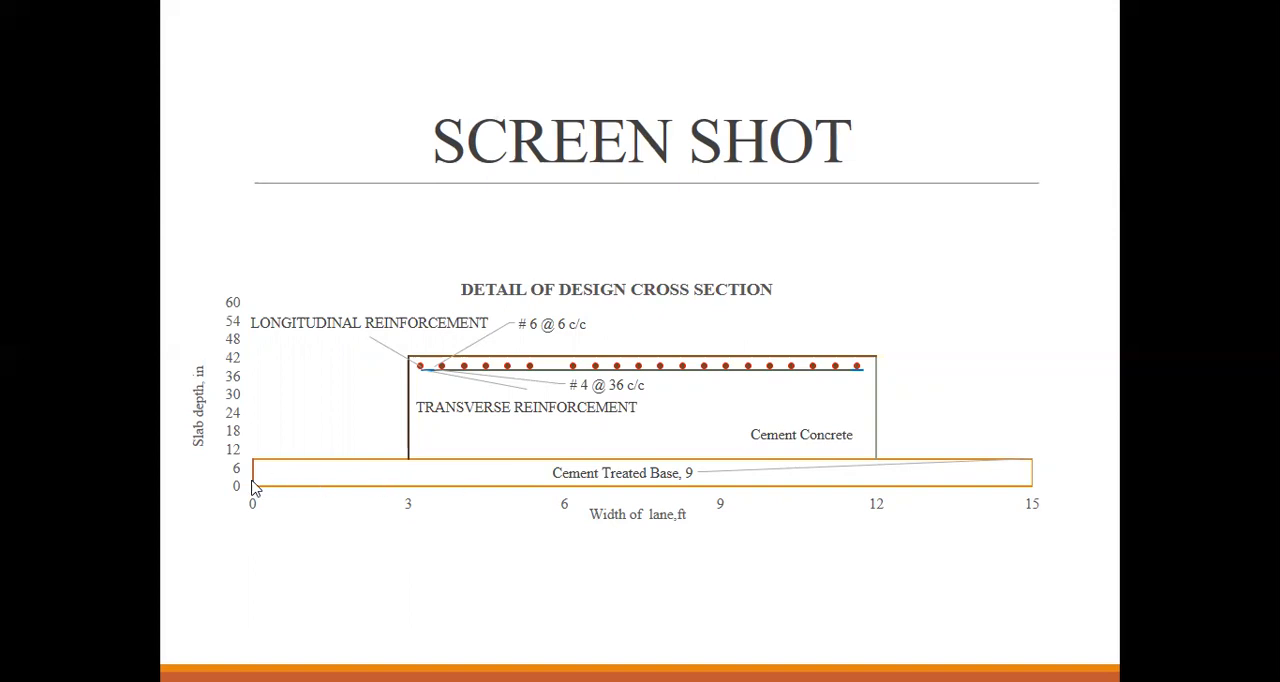
mouse_move(237, 308)
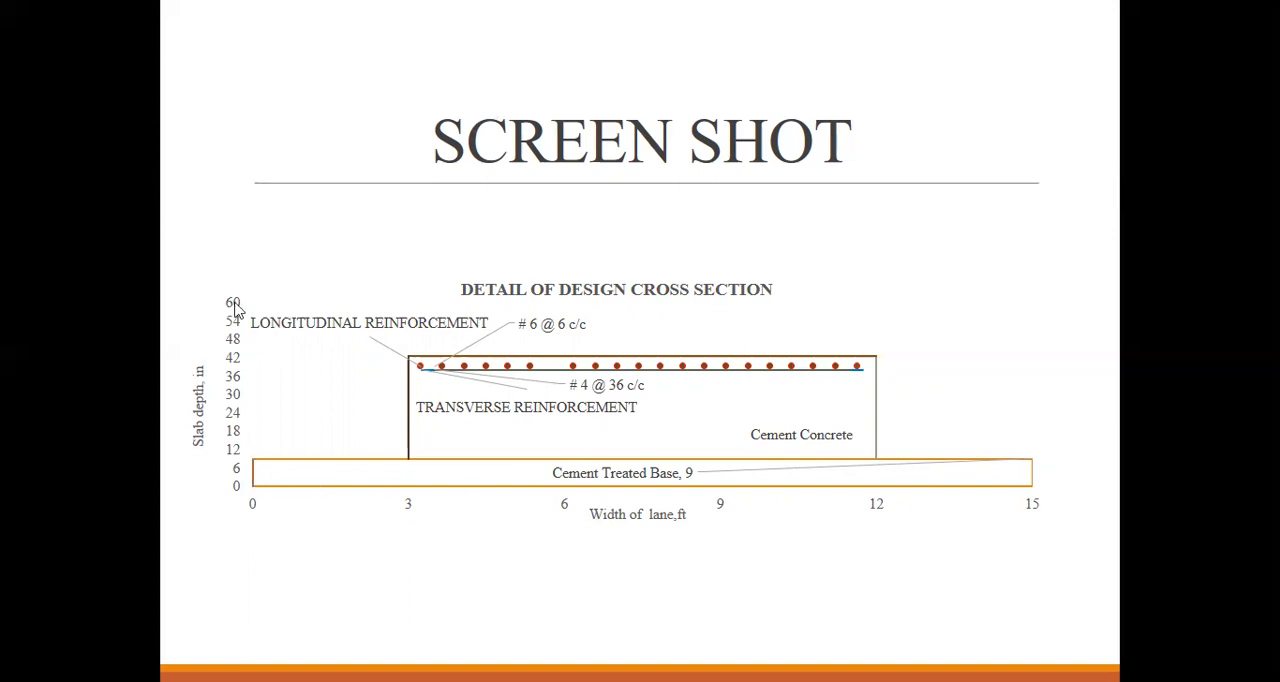
mouse_move(235, 307)
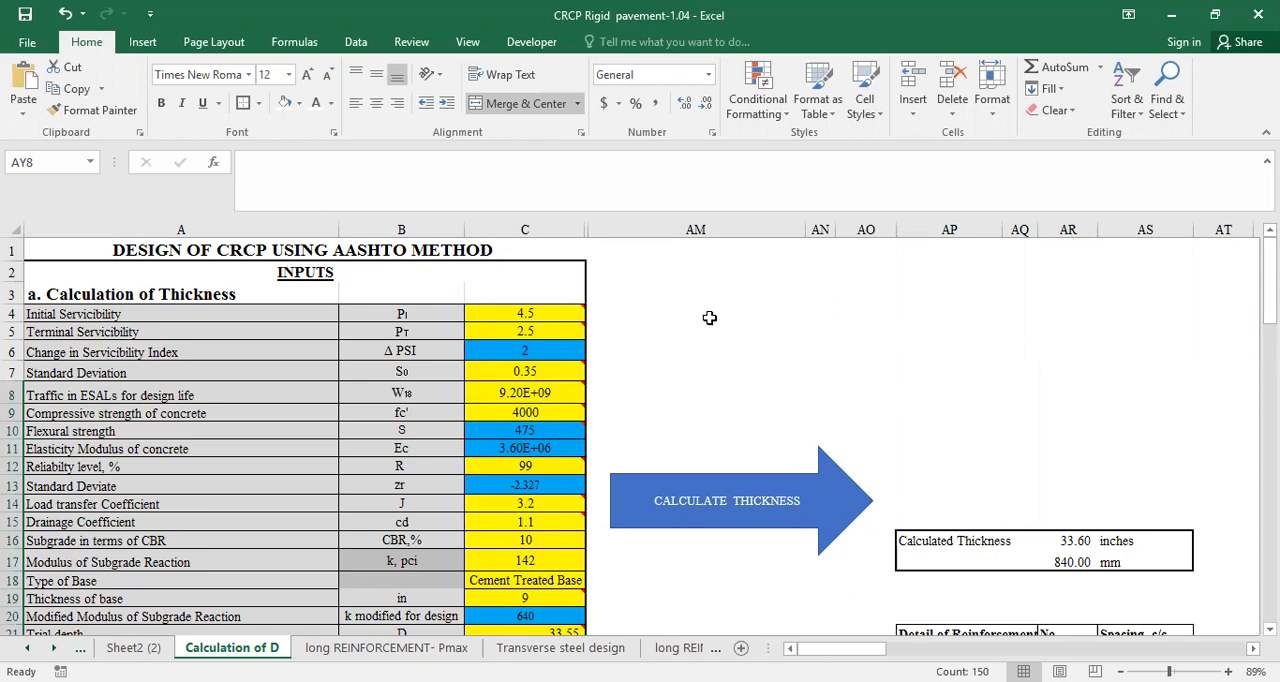
mouse_move(170, 308)
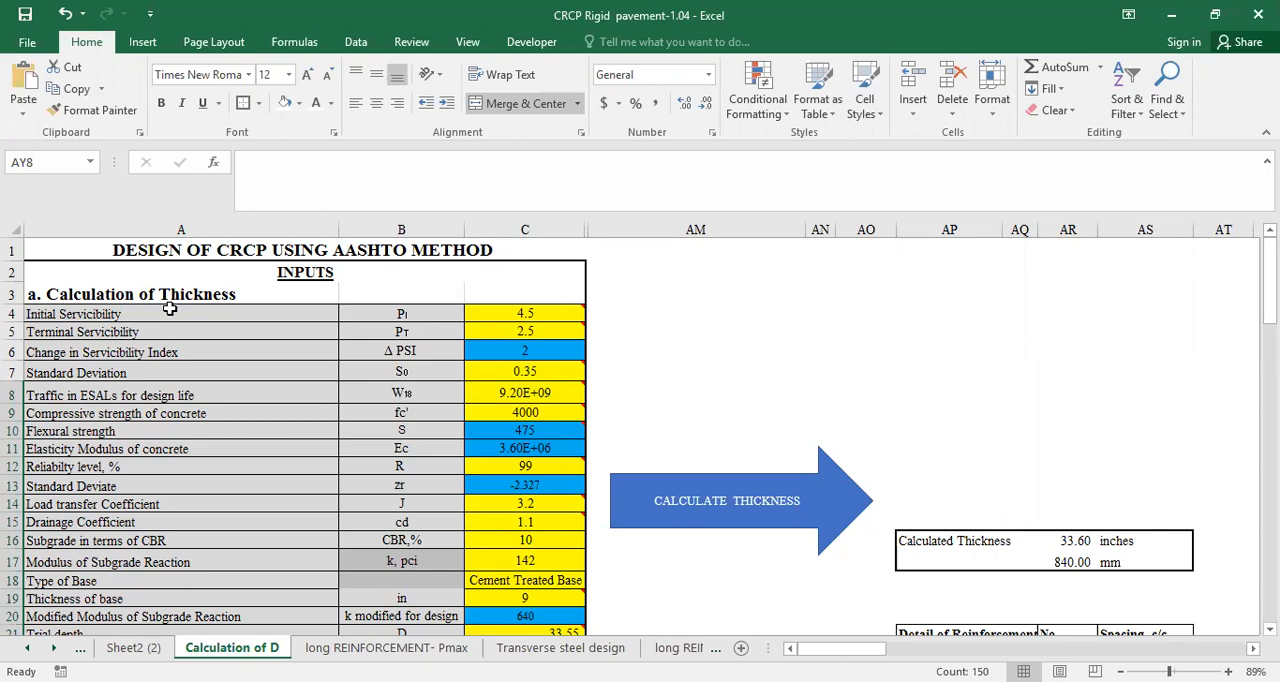
mouse_move(122, 300)
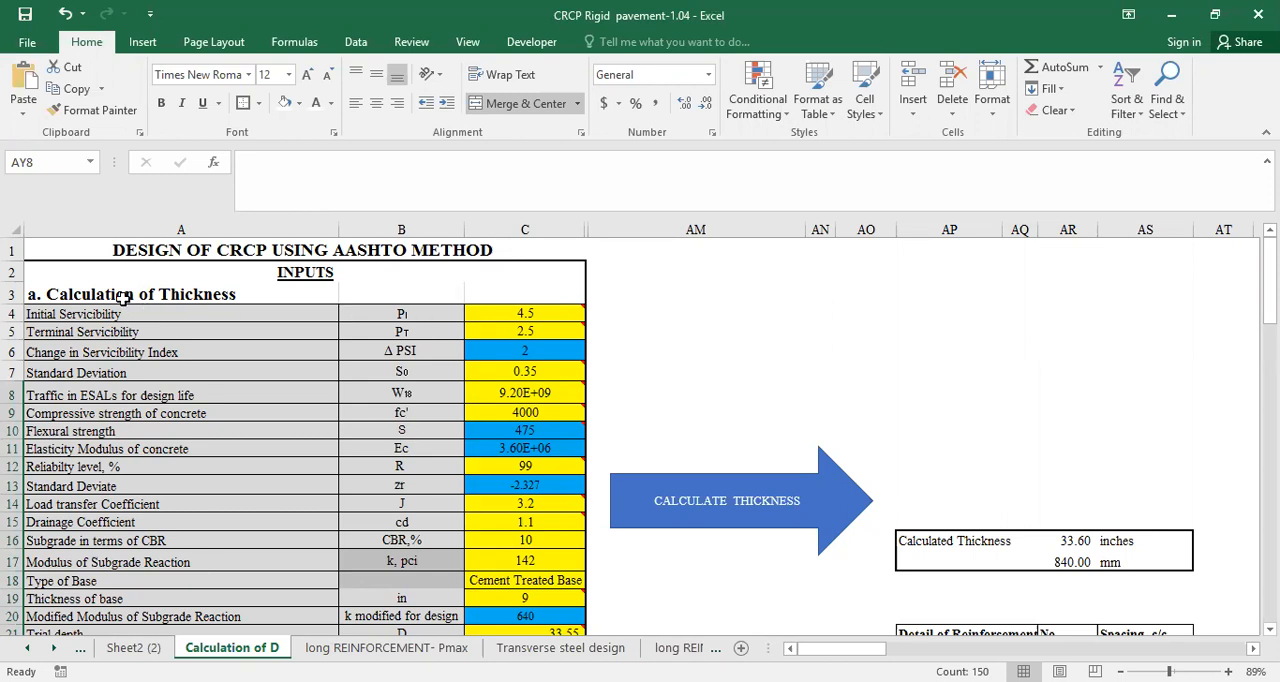
scroll("down", 3)
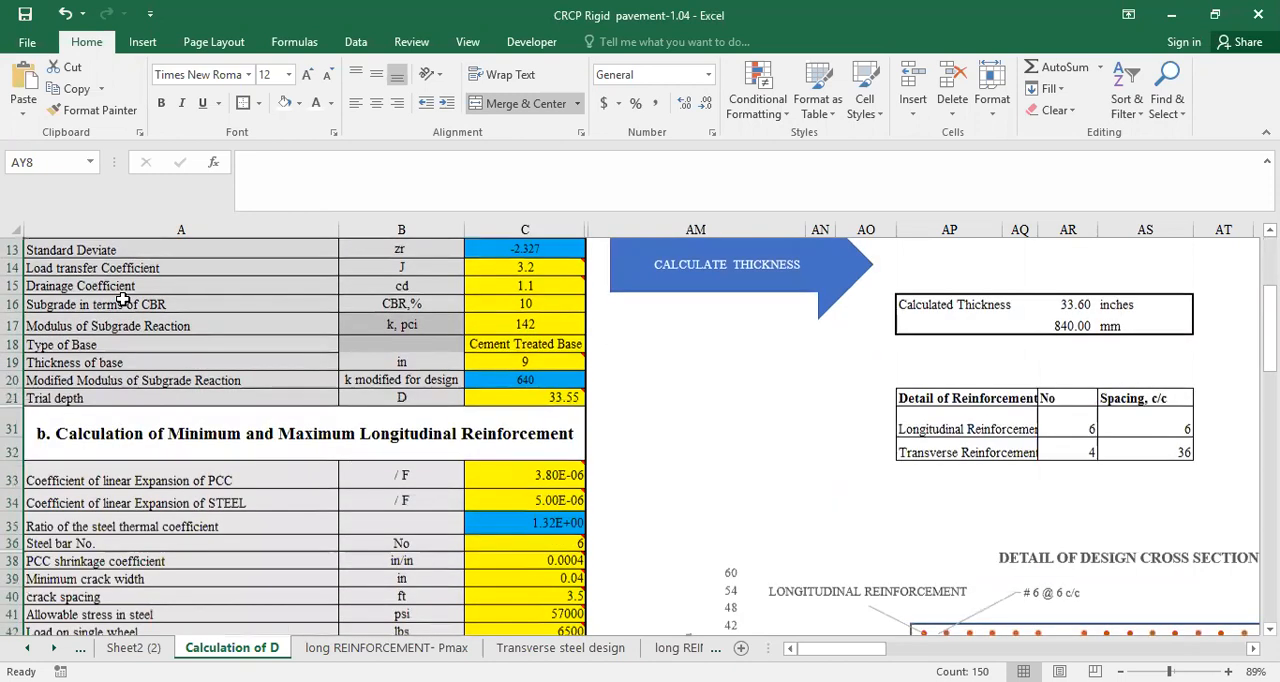
scroll("down", 3)
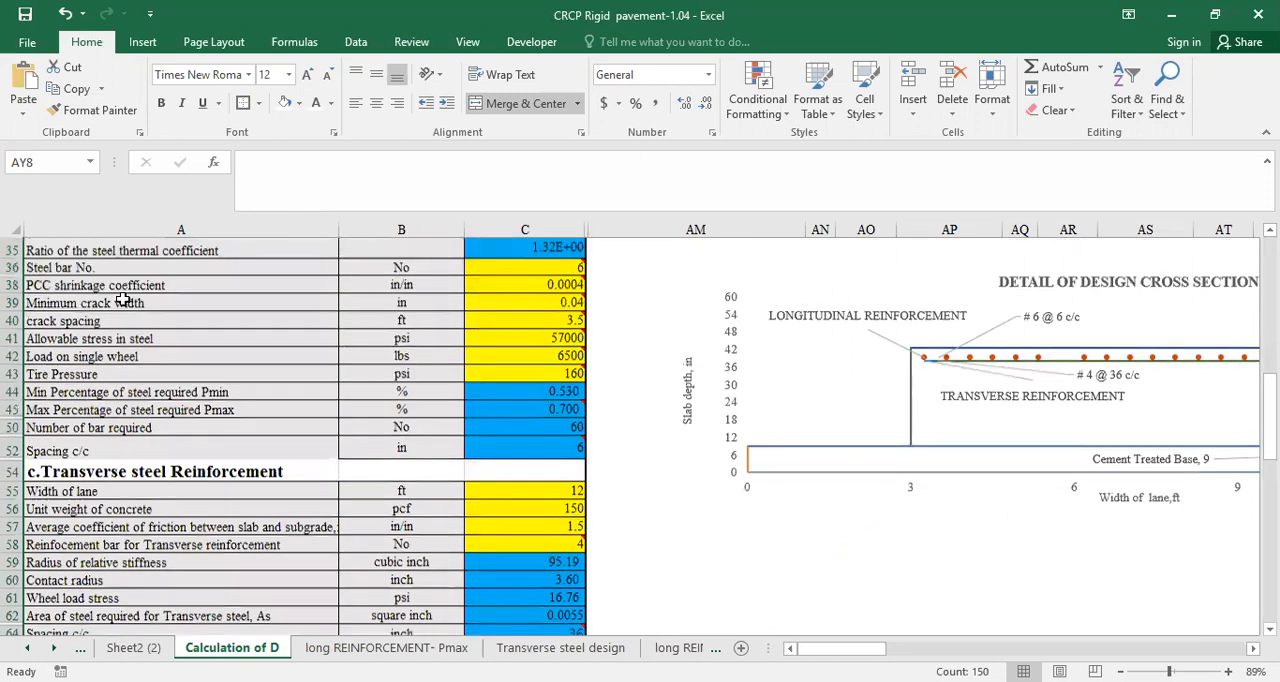
scroll("up", 3)
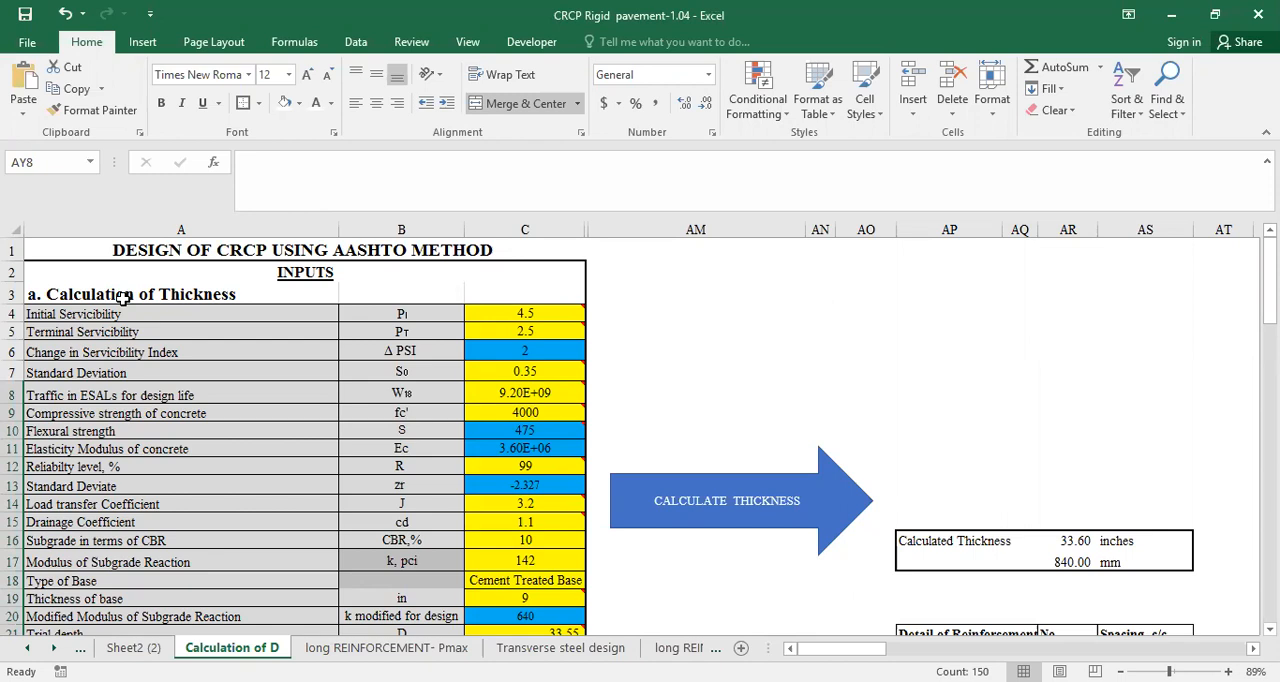
scroll("down", 3)
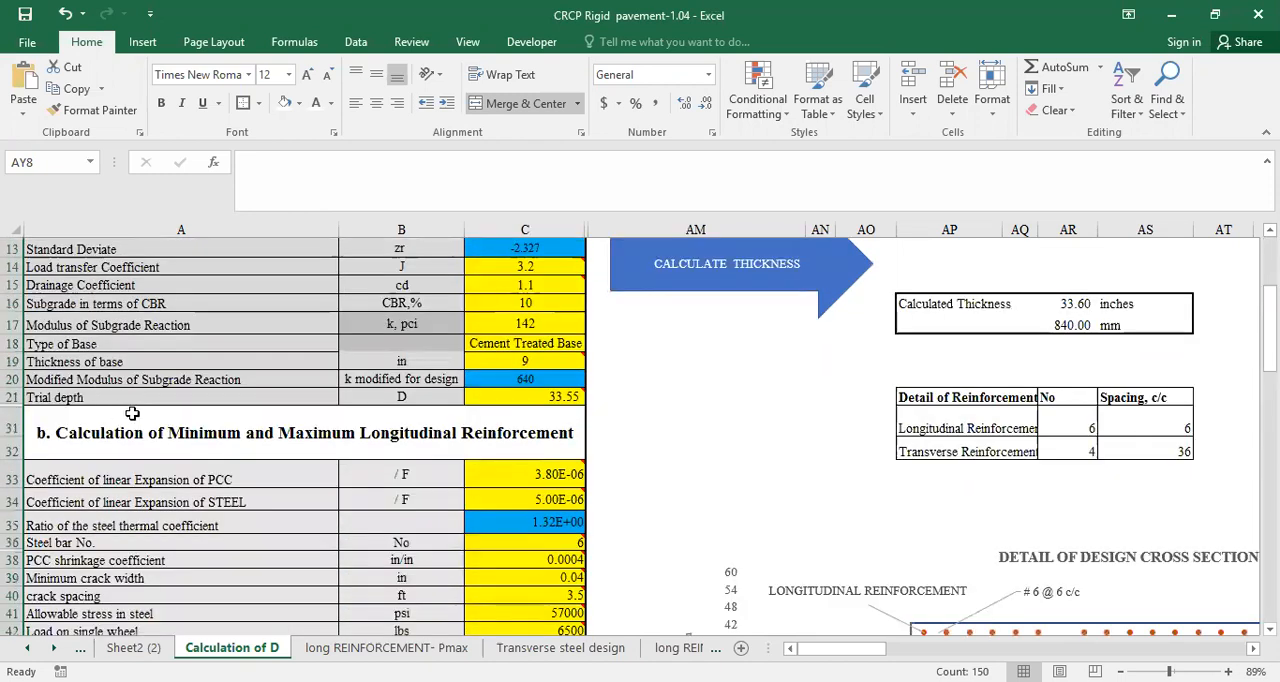
mouse_move(191, 440)
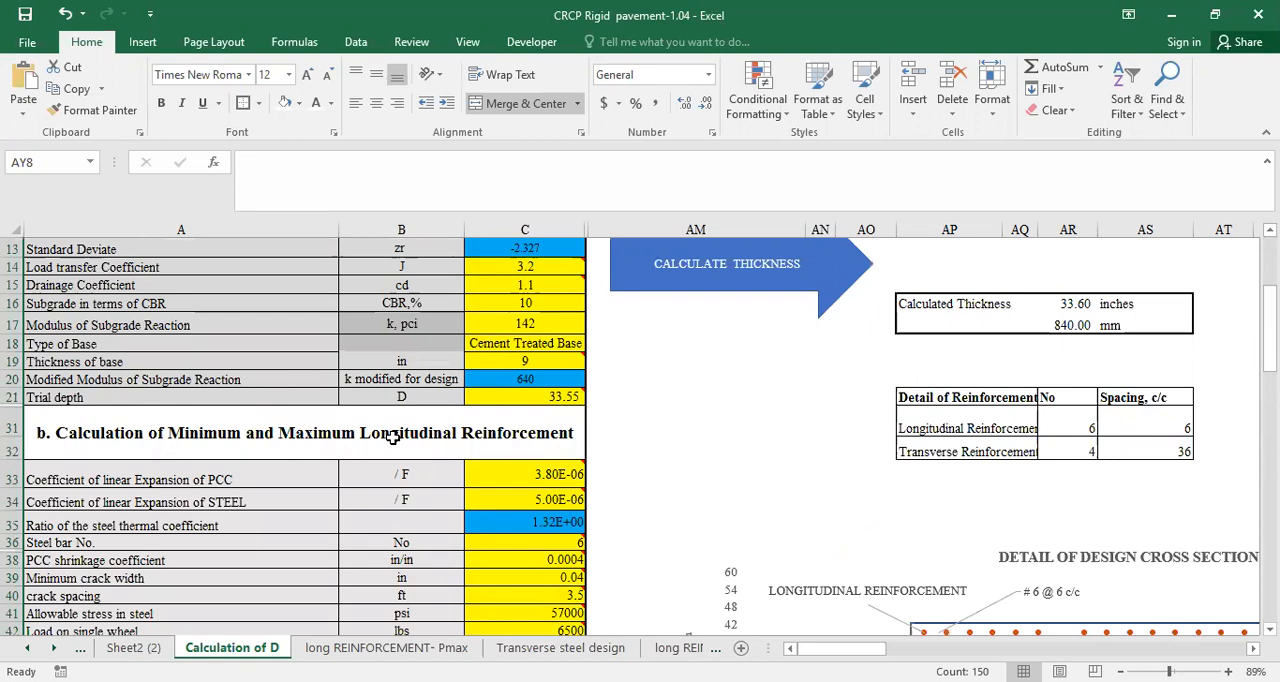
scroll("down", 3)
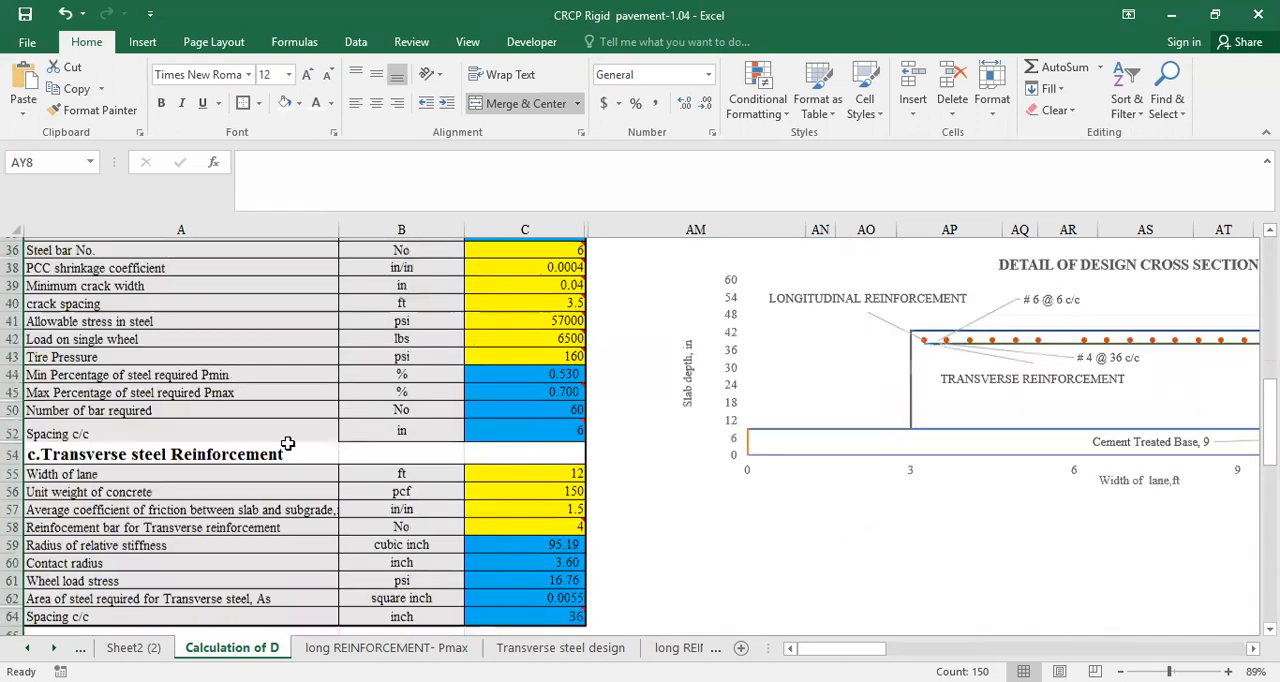
scroll("down", 3)
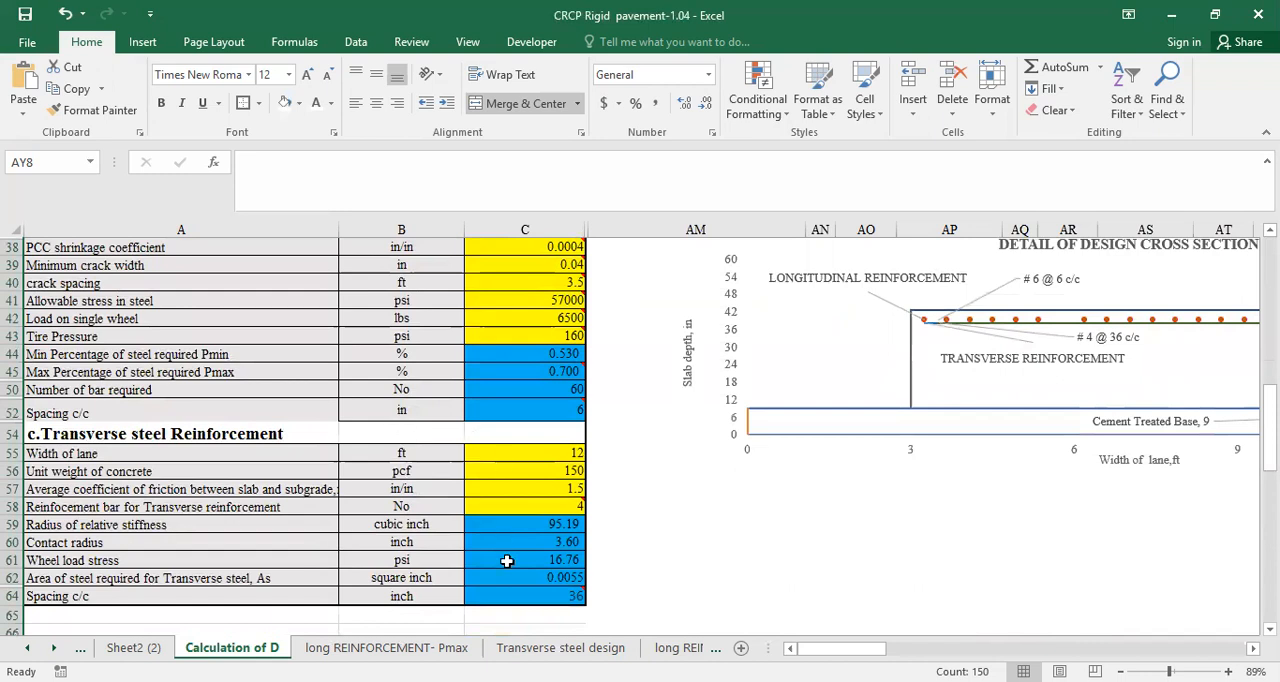
mouse_move(524, 556)
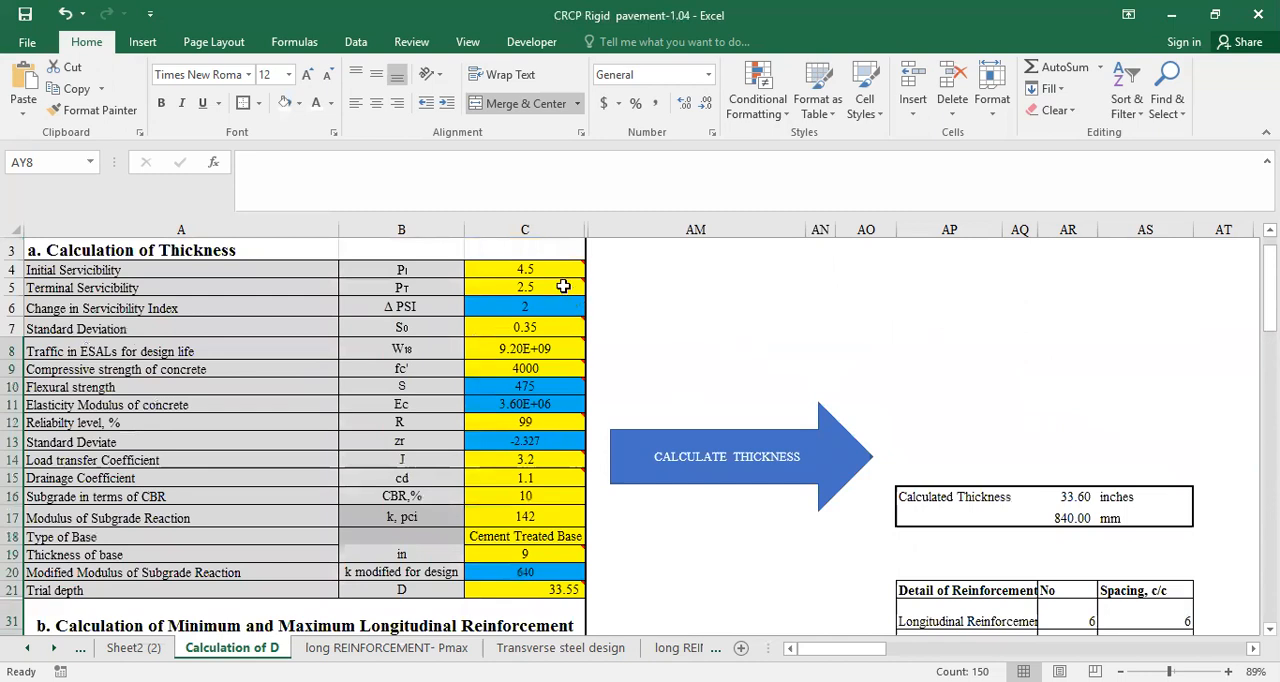
mouse_move(560, 270)
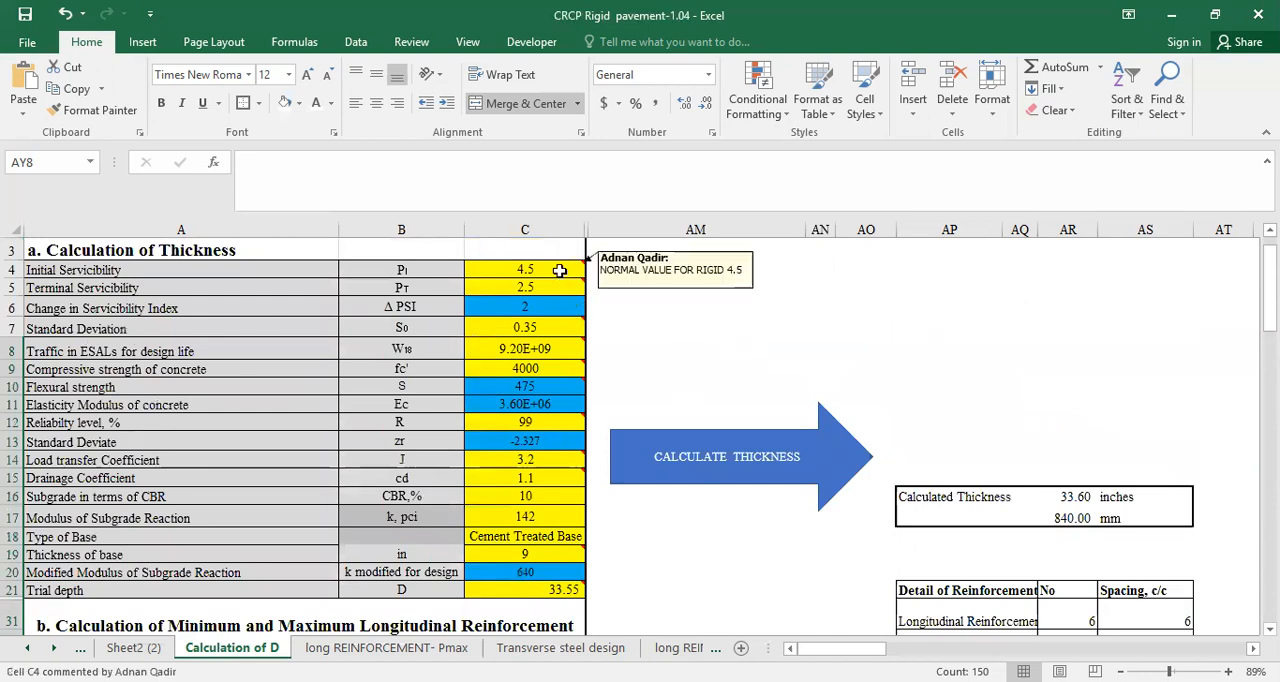
mouse_move(548, 300)
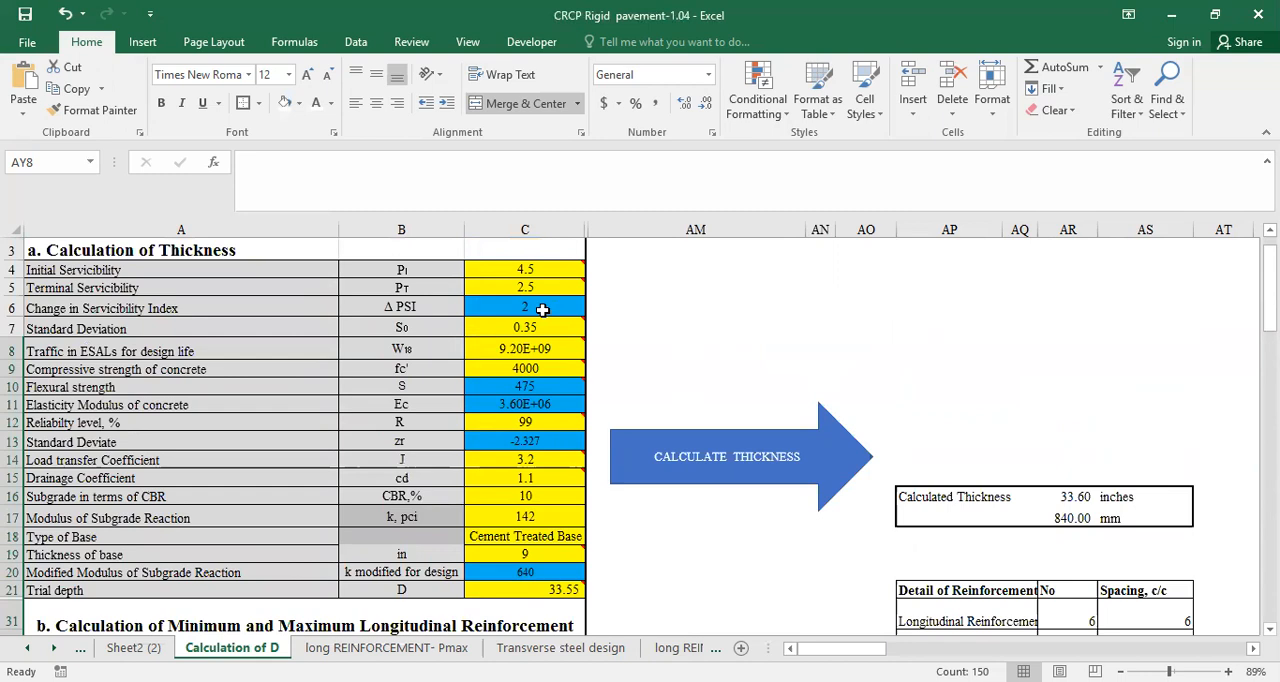
mouse_move(525, 327)
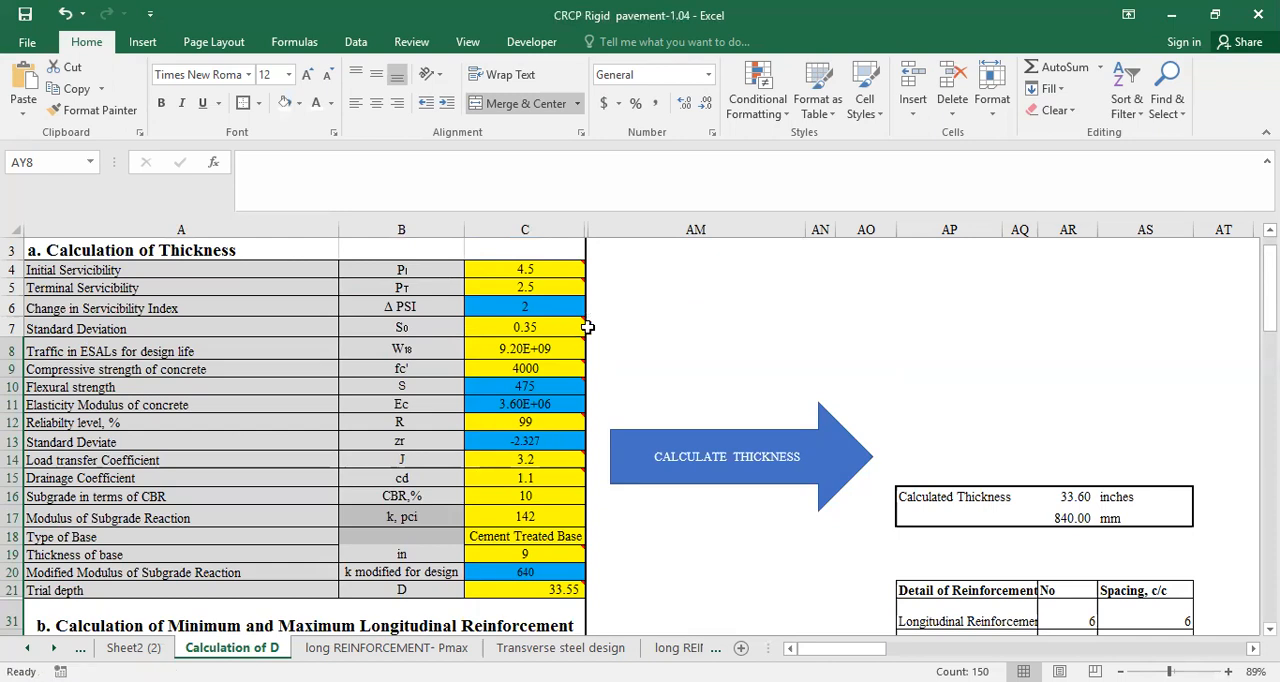
scroll("down", 3)
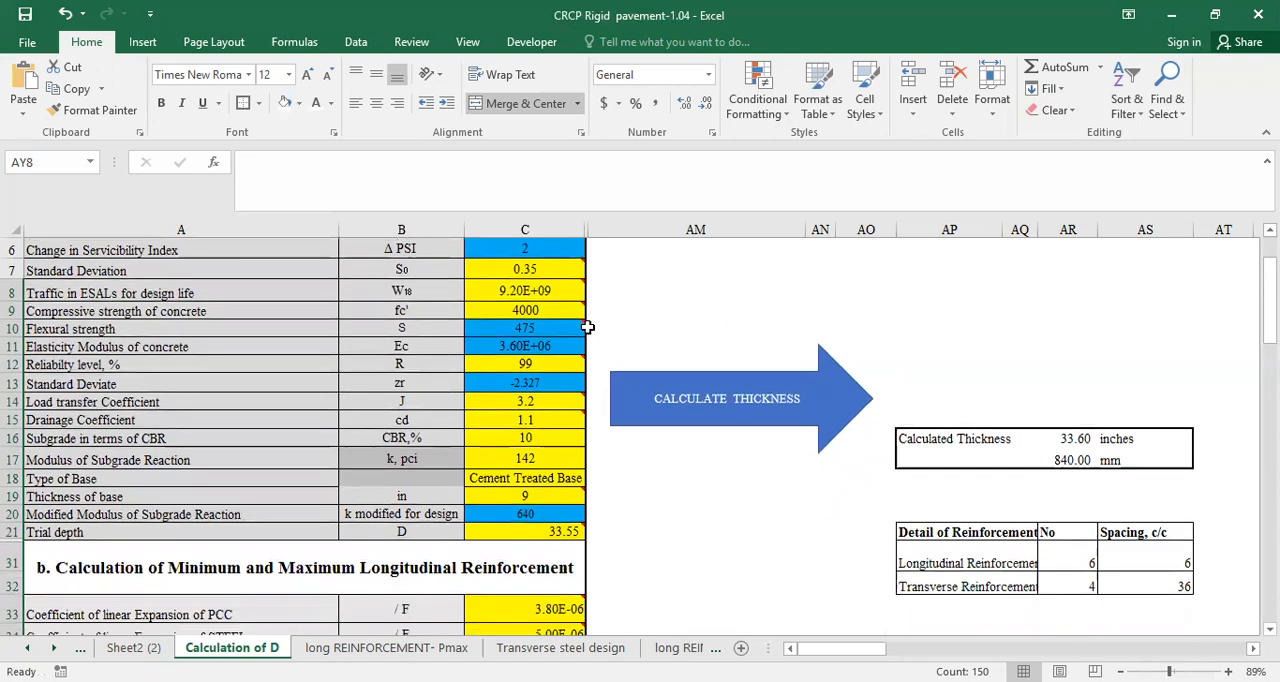
scroll("down", 3)
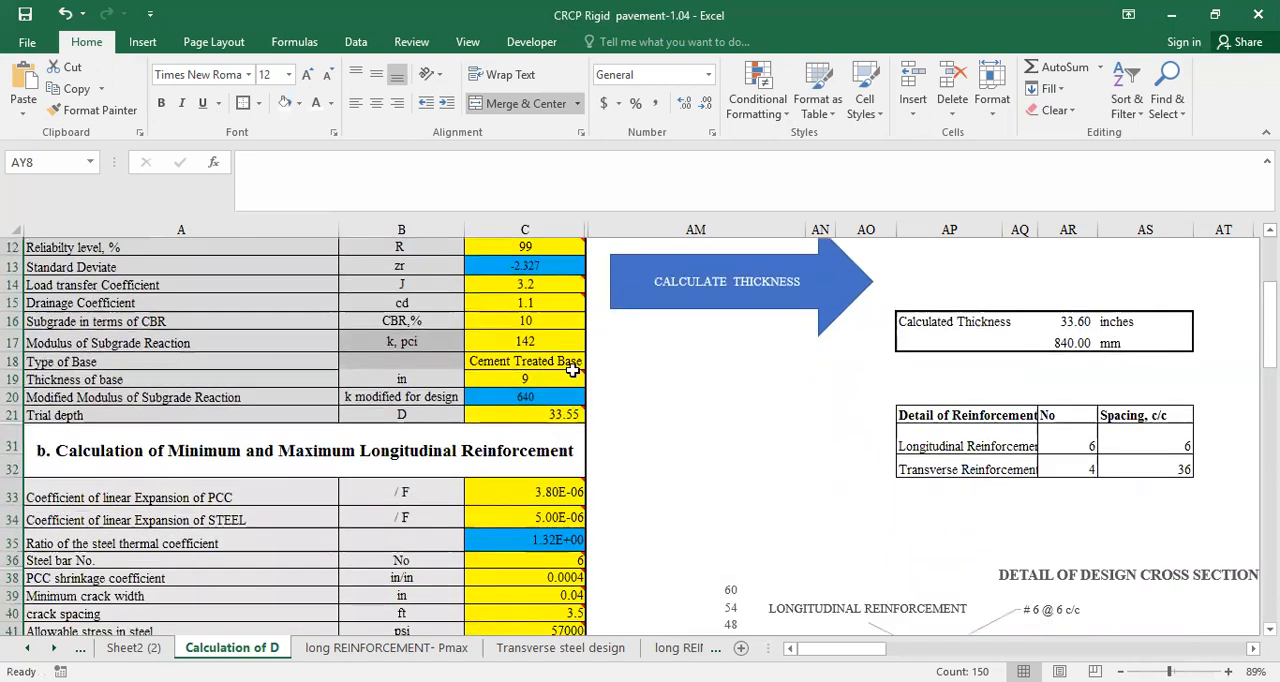
mouse_move(575, 372)
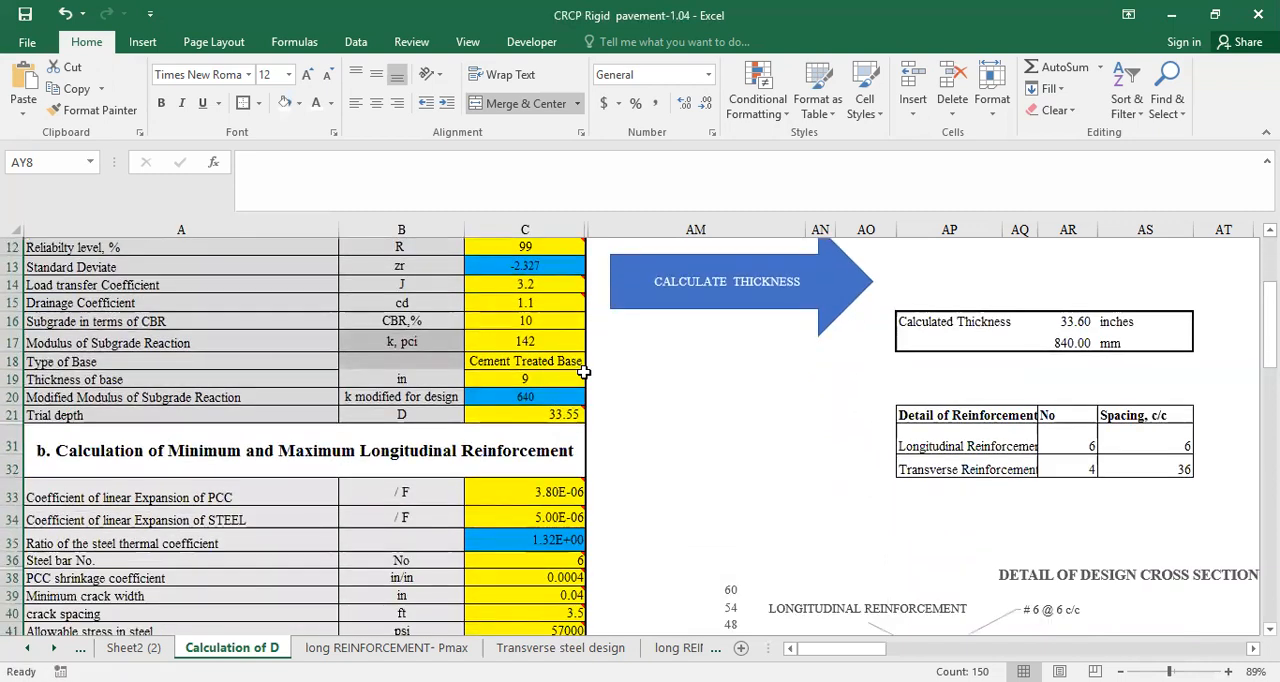
mouse_move(525, 361)
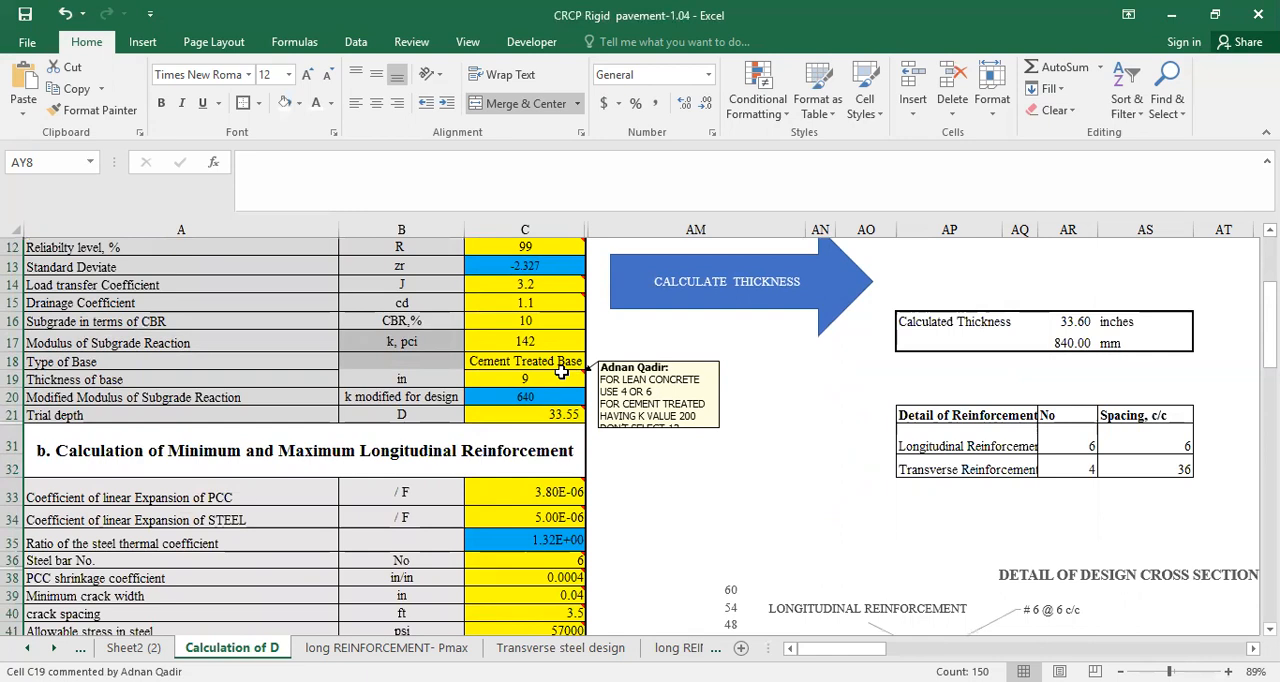
mouse_move(648, 496)
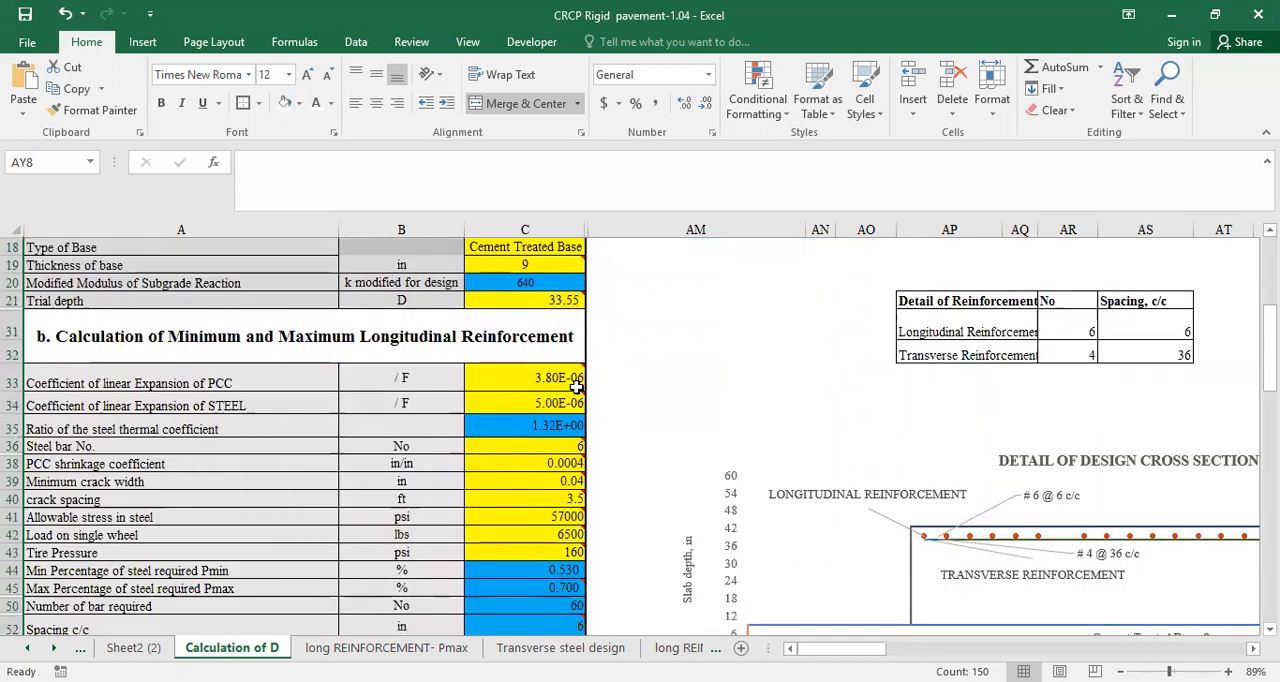
mouse_move(560, 378)
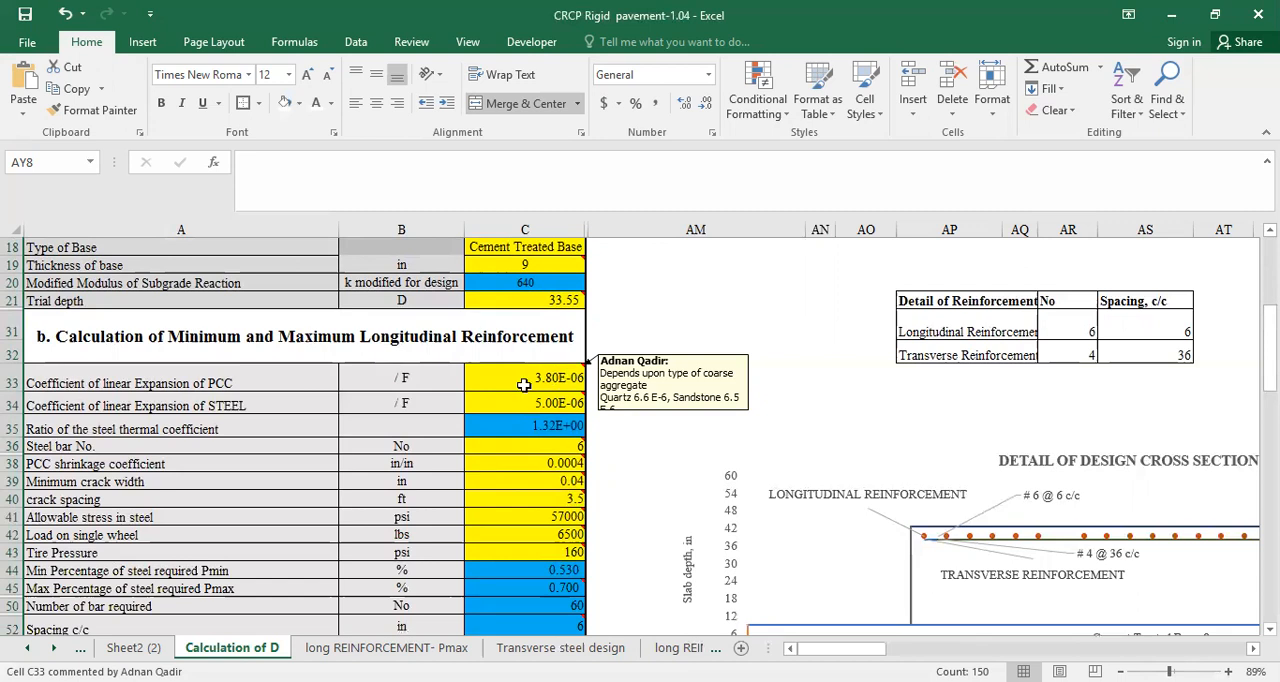
mouse_move(531, 408)
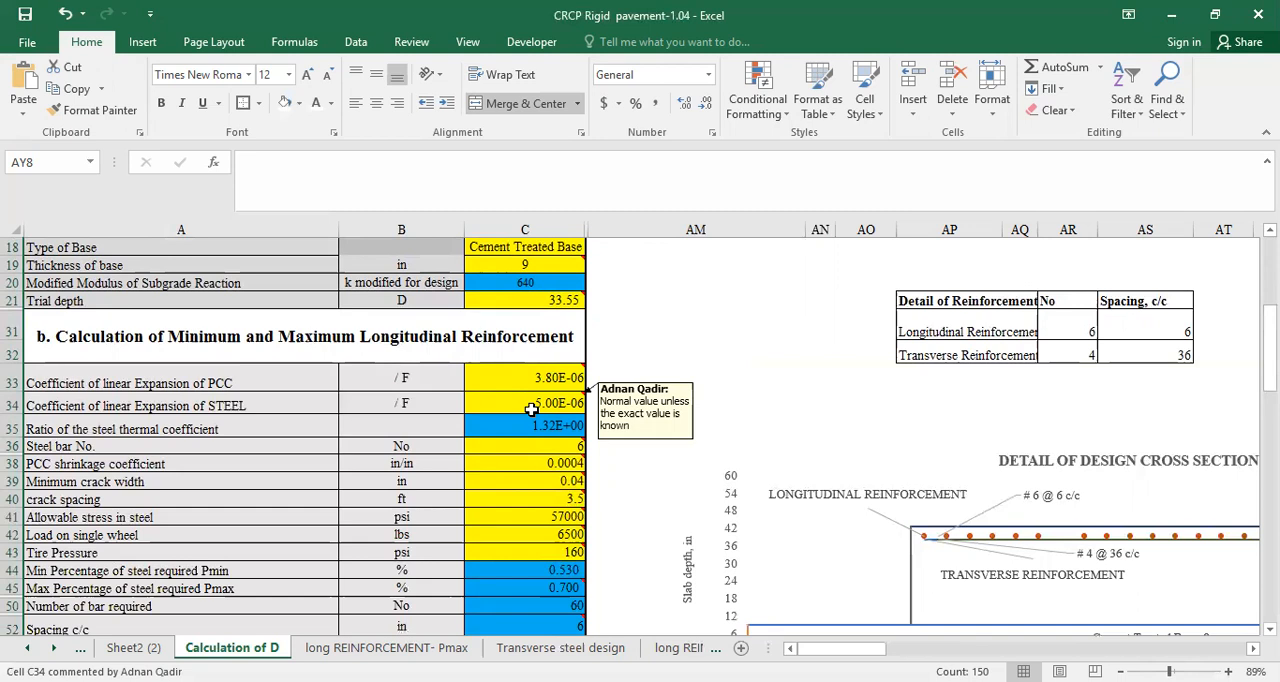
mouse_move(524, 463)
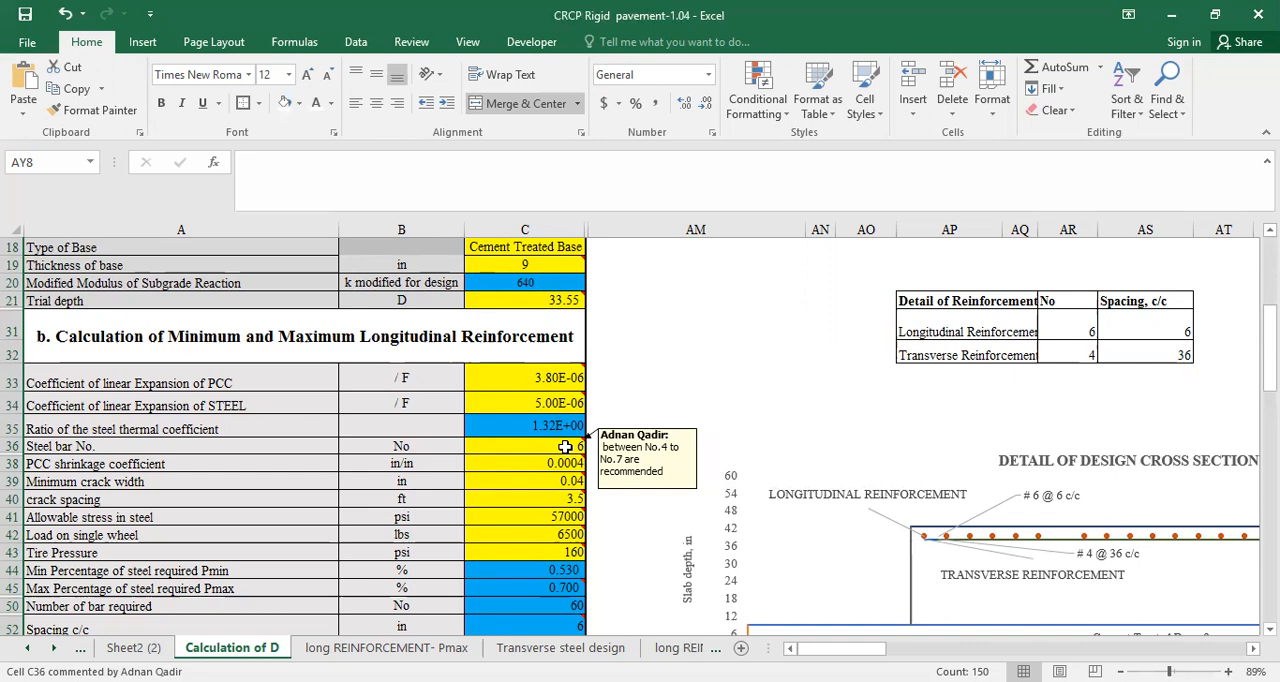
mouse_move(558, 470)
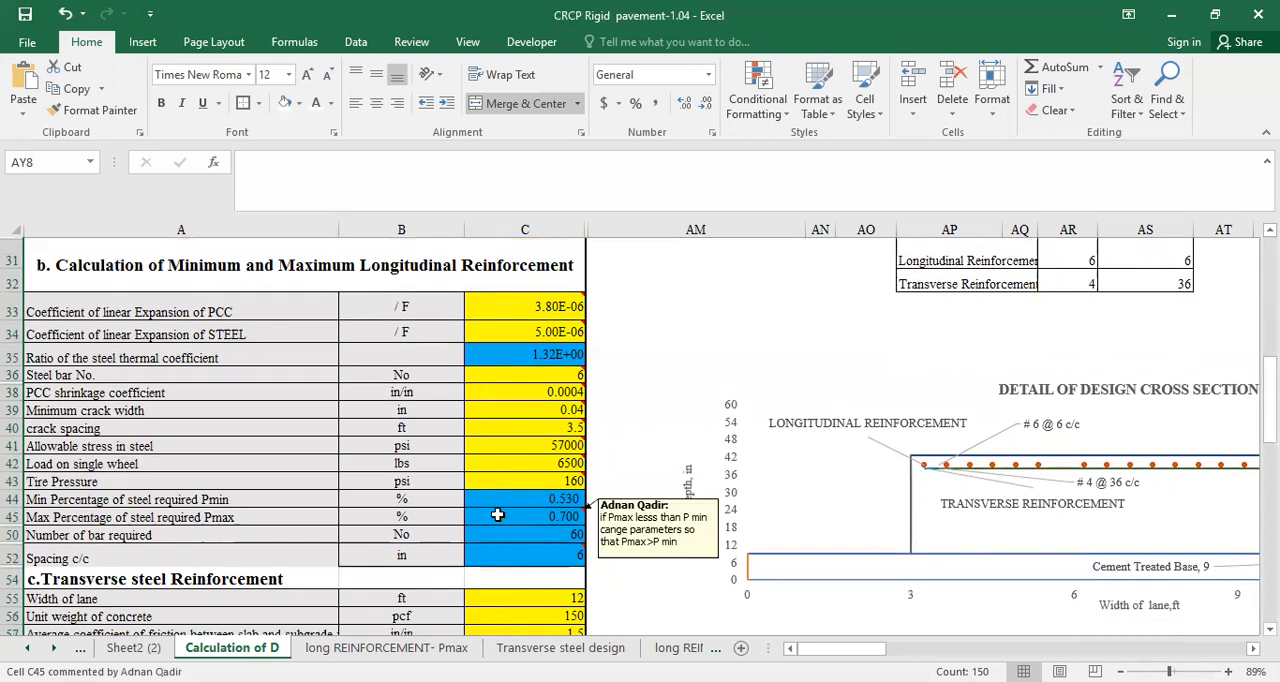
mouse_move(526, 527)
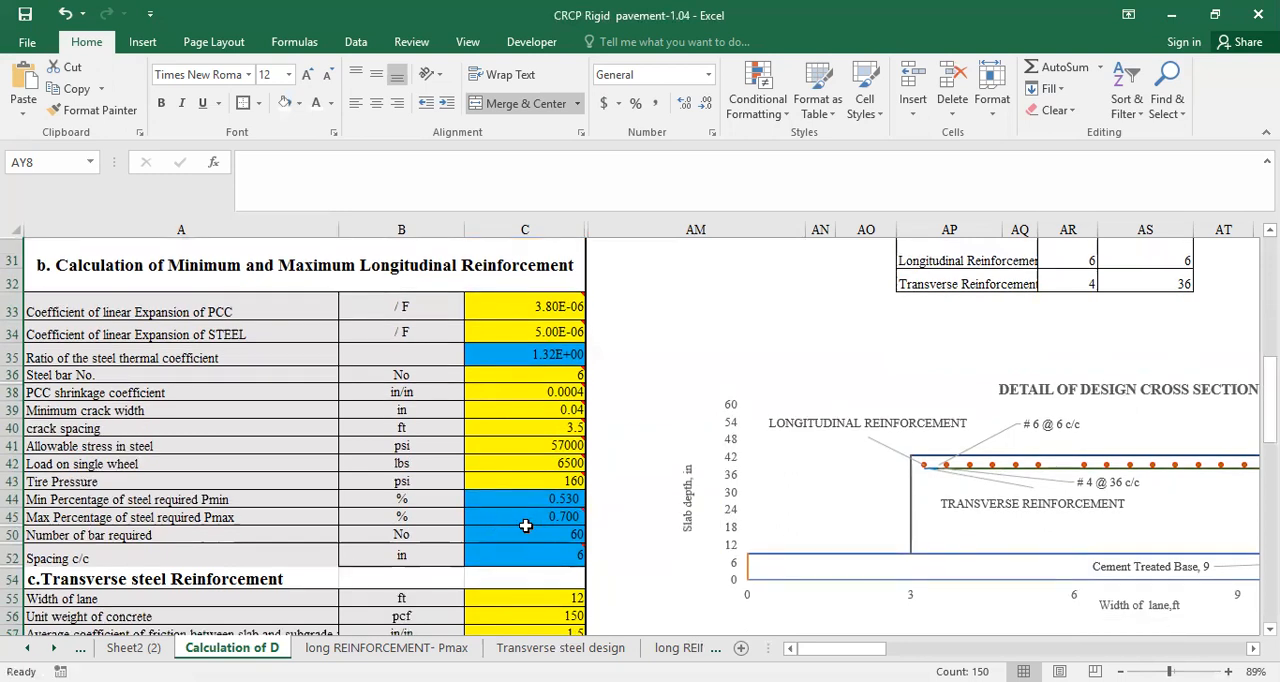
mouse_move(531, 517)
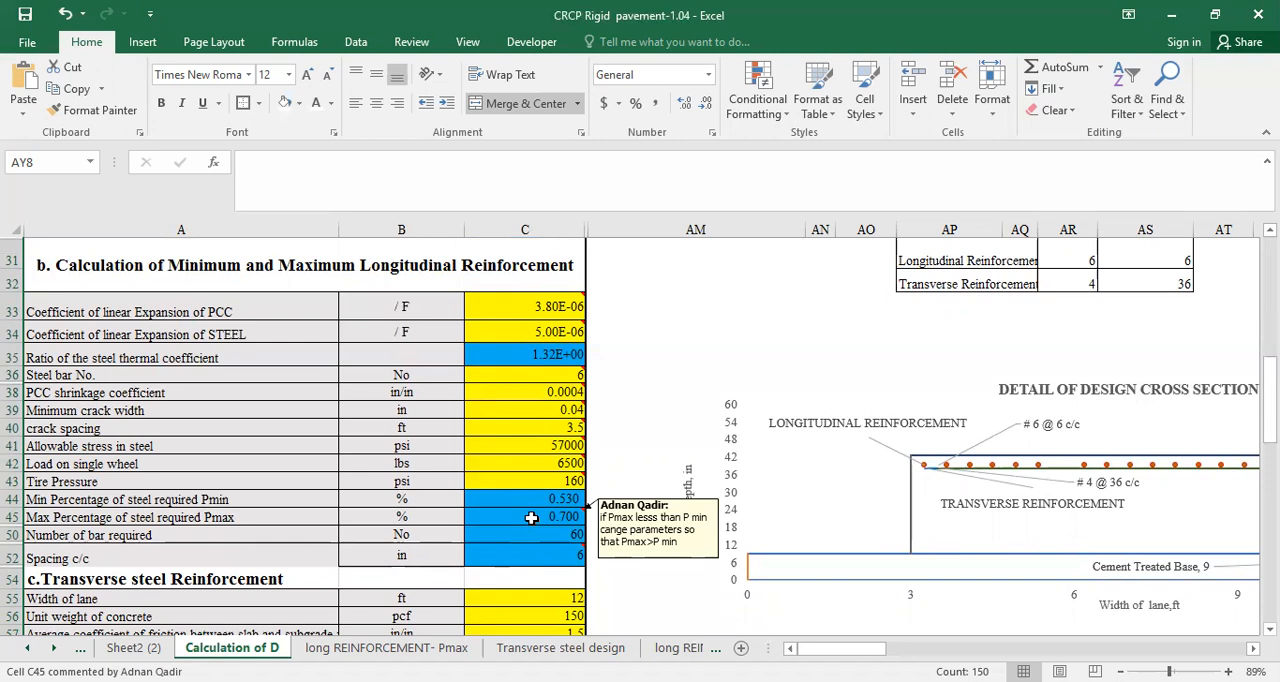
mouse_move(532, 562)
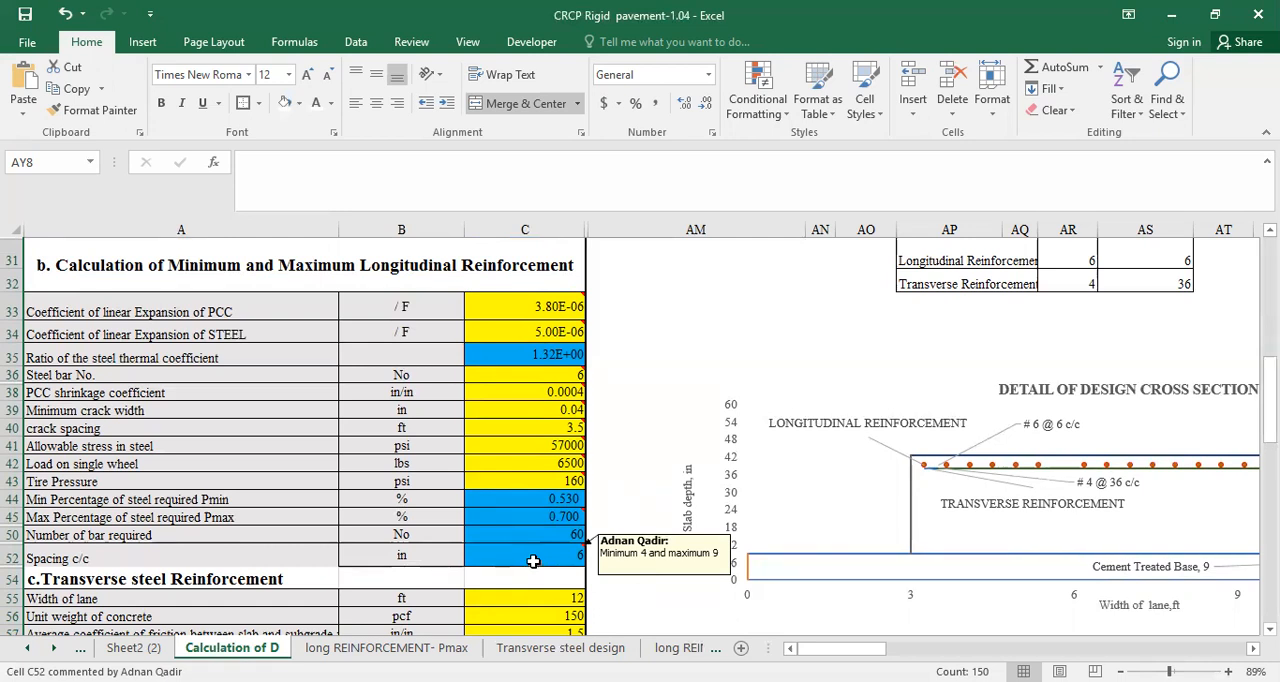
scroll("down", 3)
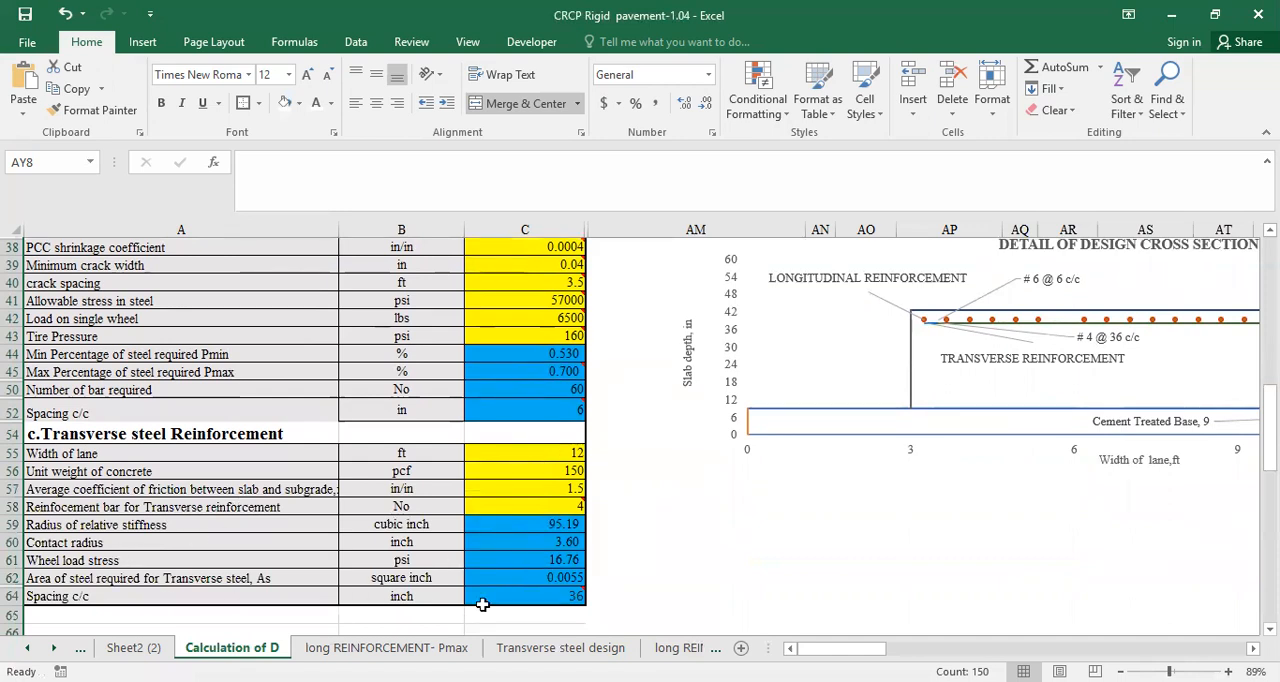
mouse_move(520, 559)
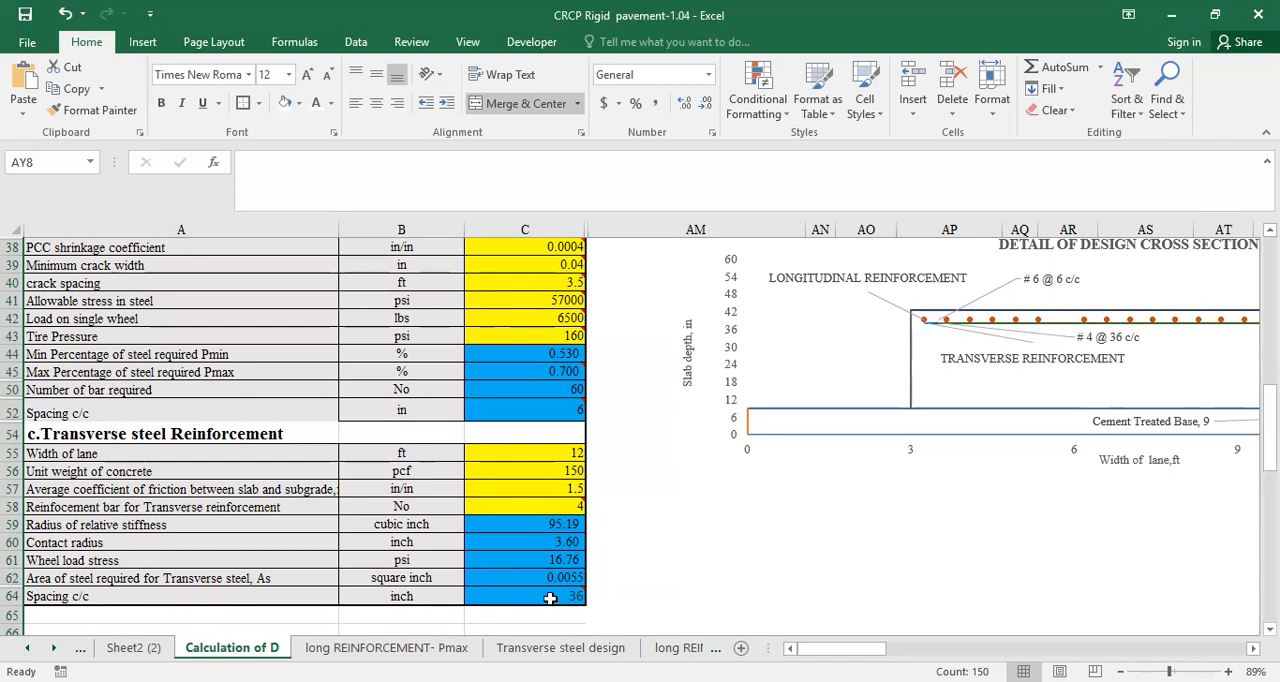
mouse_move(550, 595)
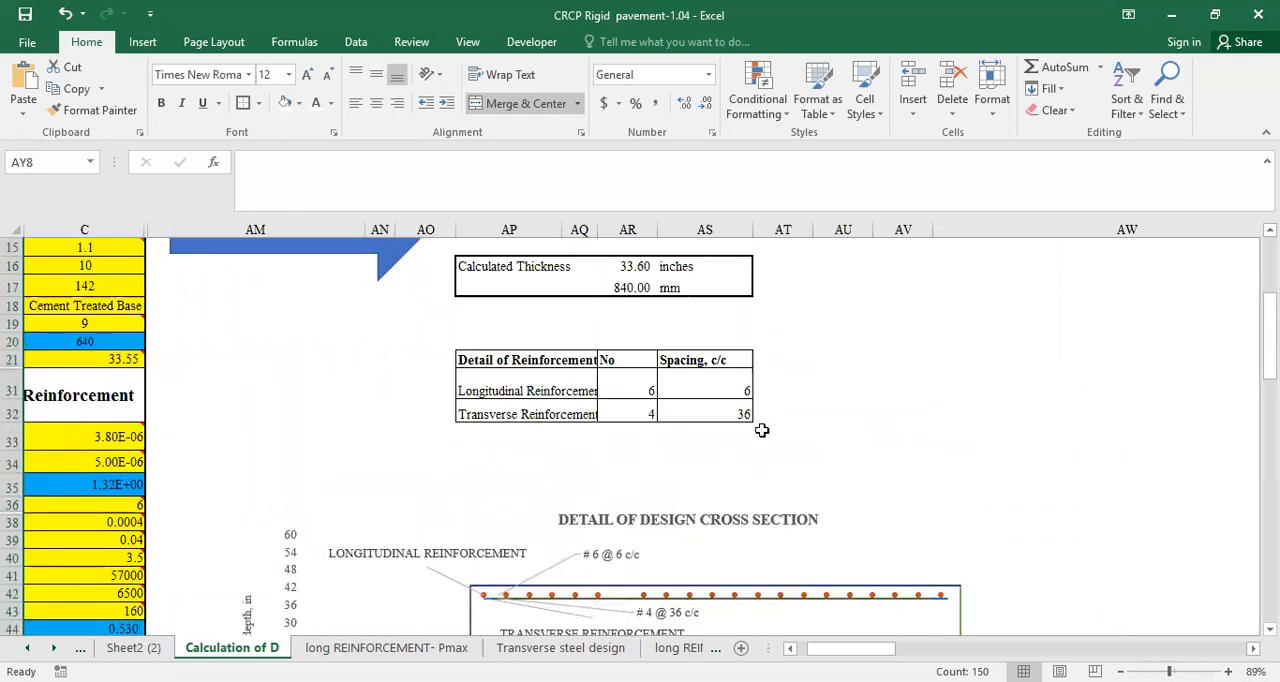
mouse_move(629, 266)
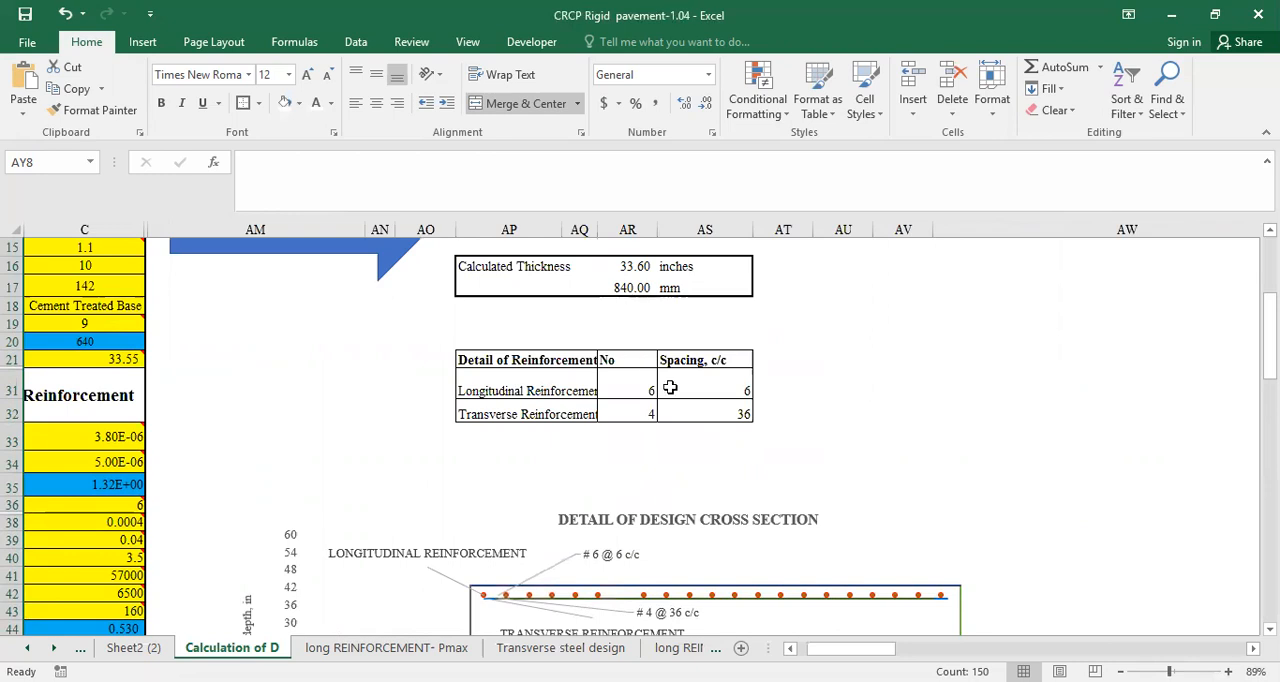
mouse_move(580, 400)
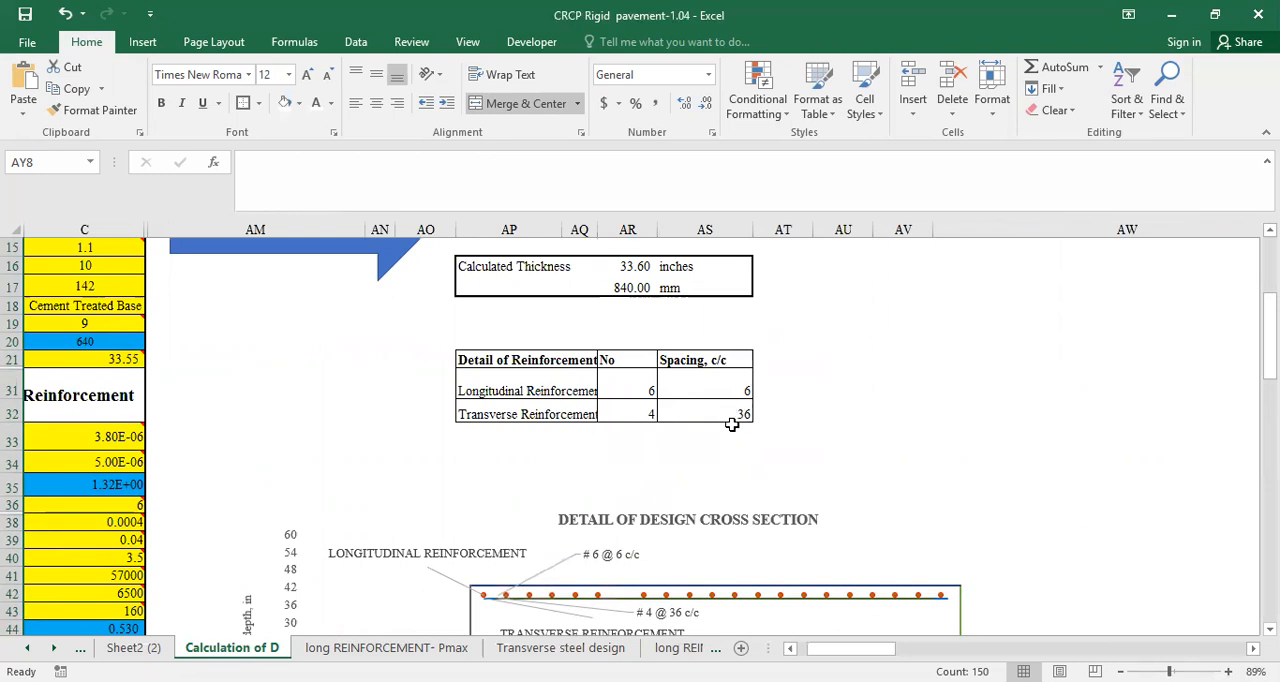
scroll("down", 3)
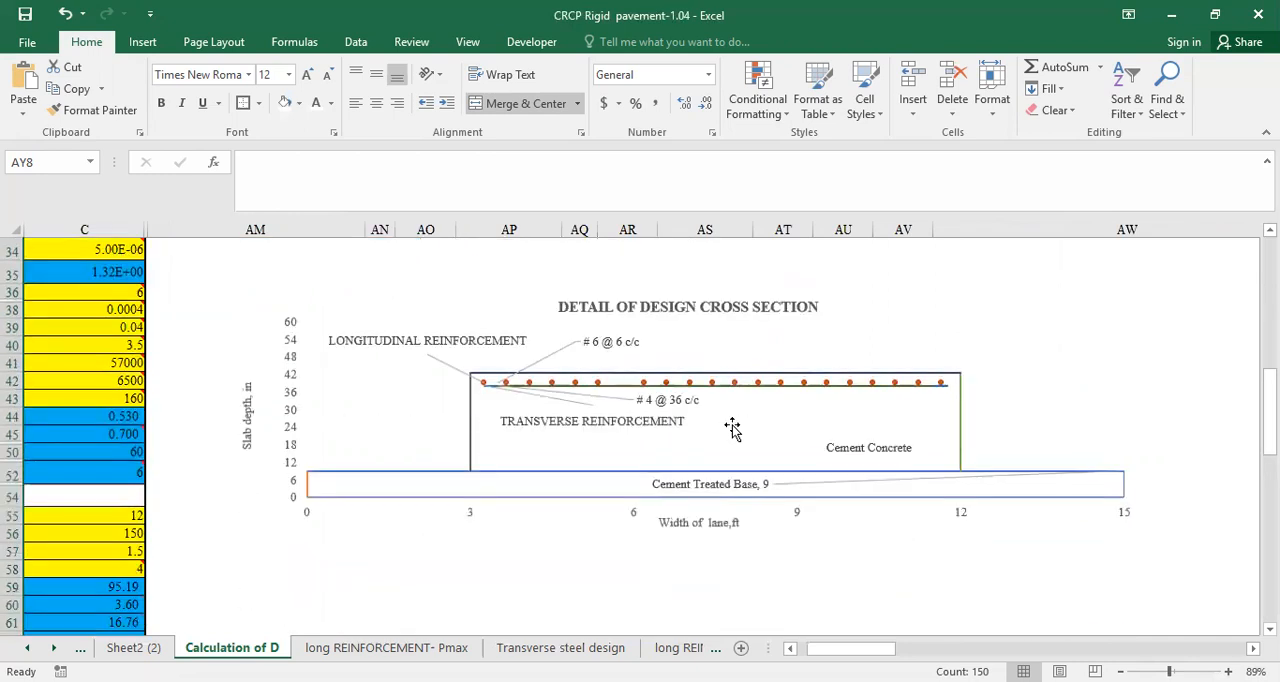
scroll("down", 3)
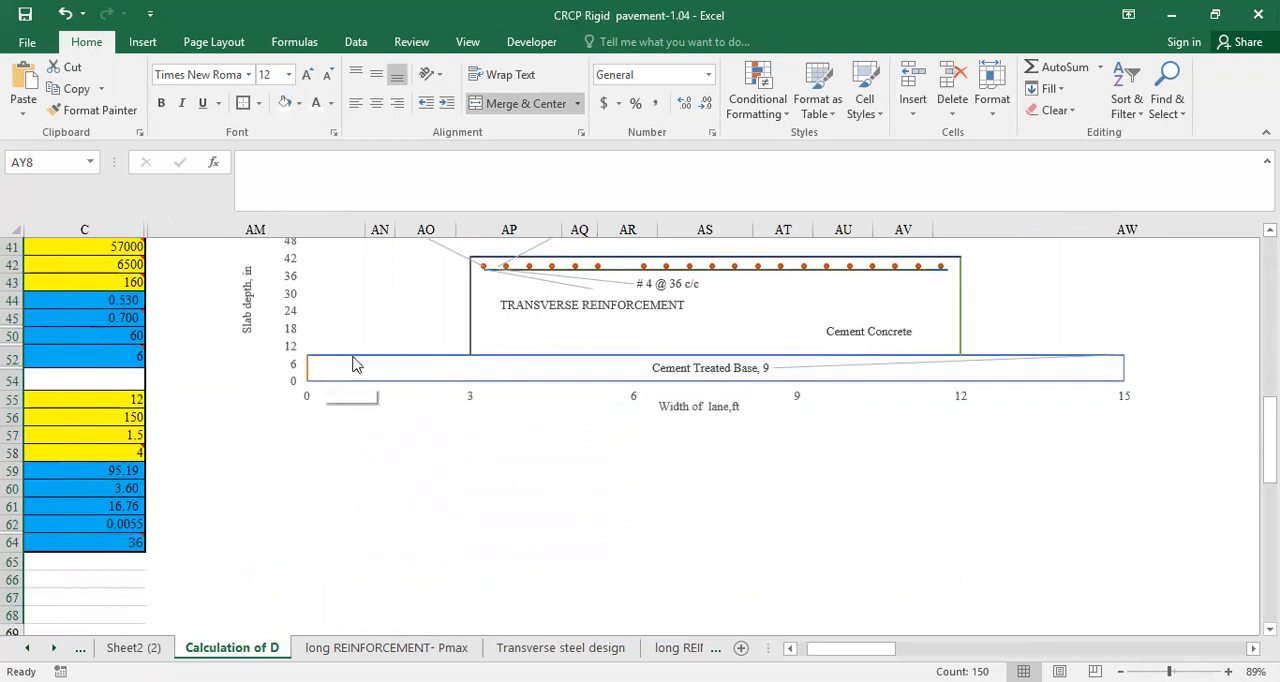
mouse_move(355, 363)
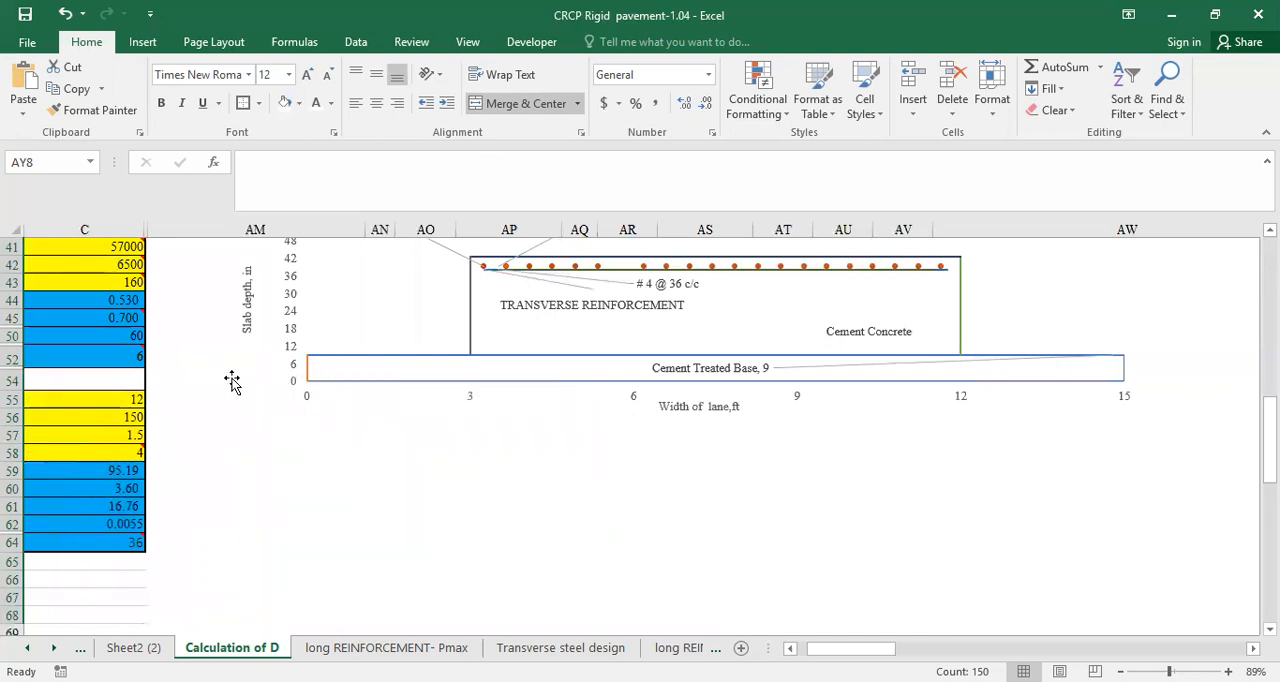
mouse_move(603, 333)
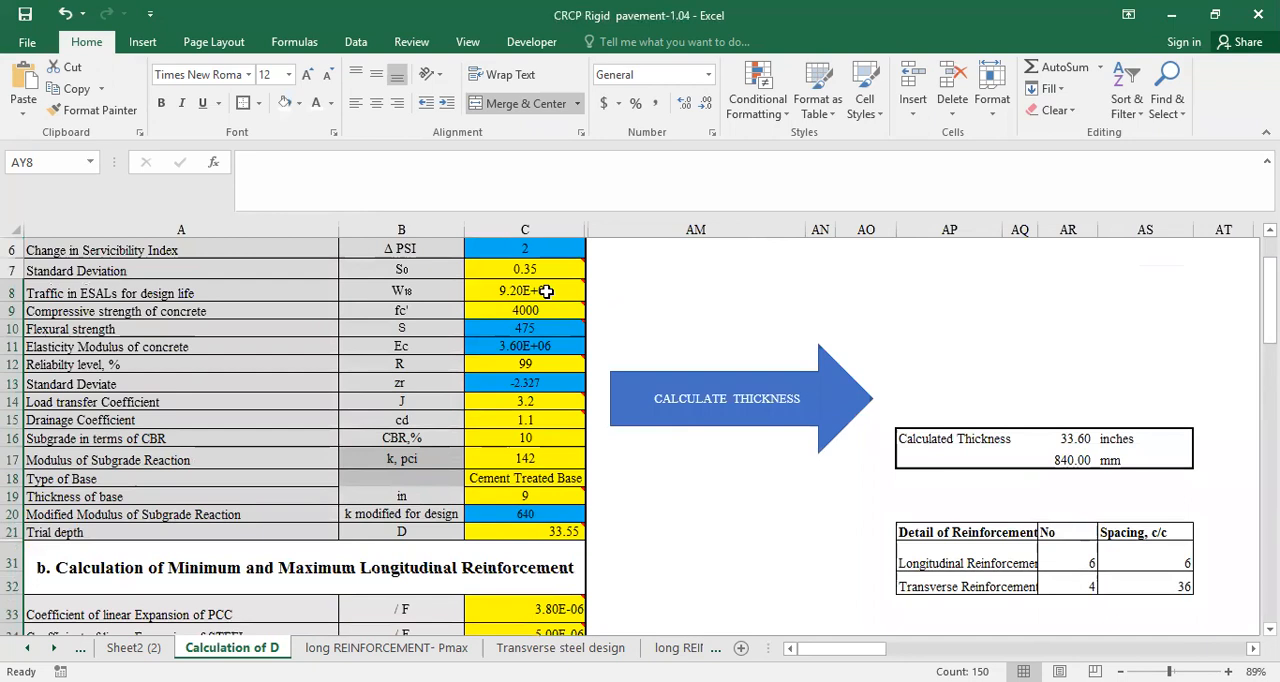
Step: Enter 50E6 as the design traffic in ESALs
left_click(525, 290)
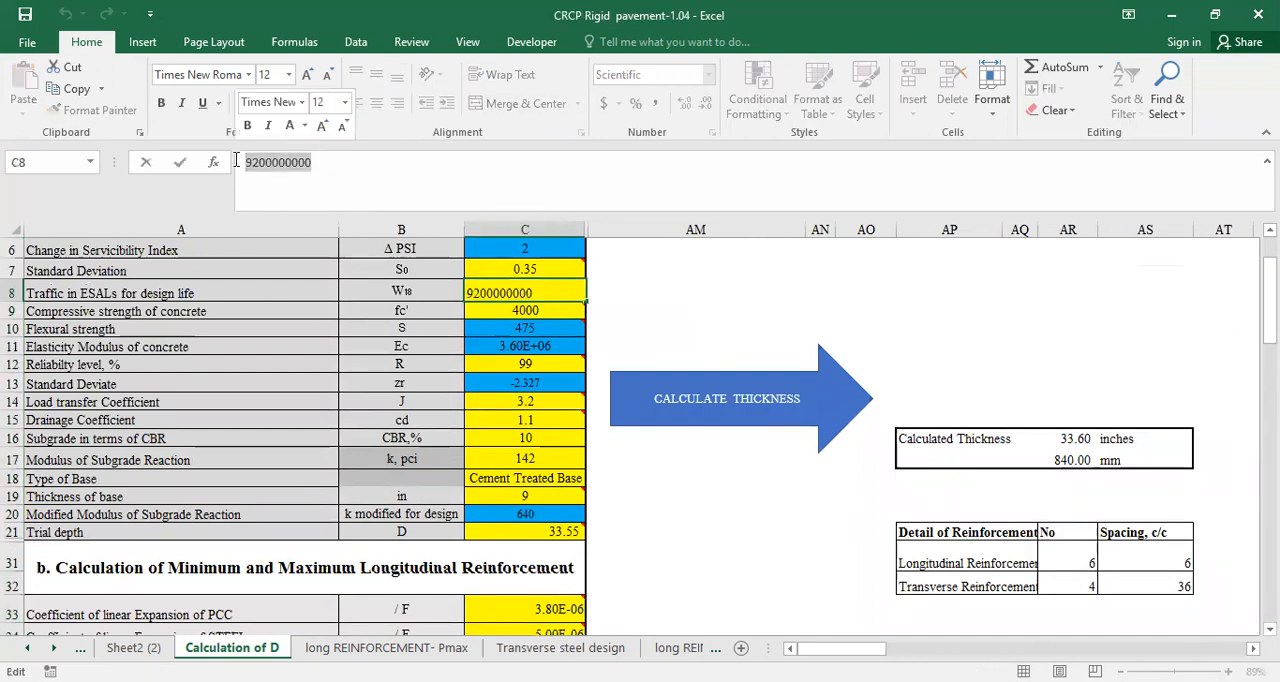
type("50")
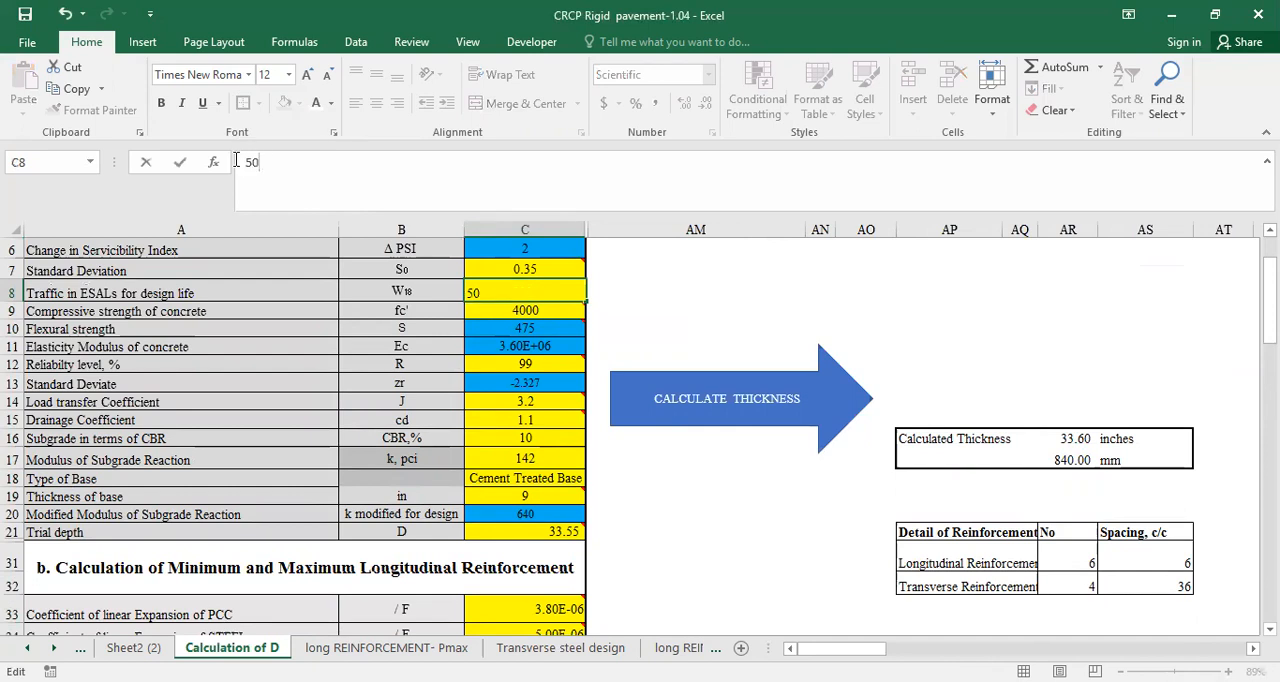
type("E")
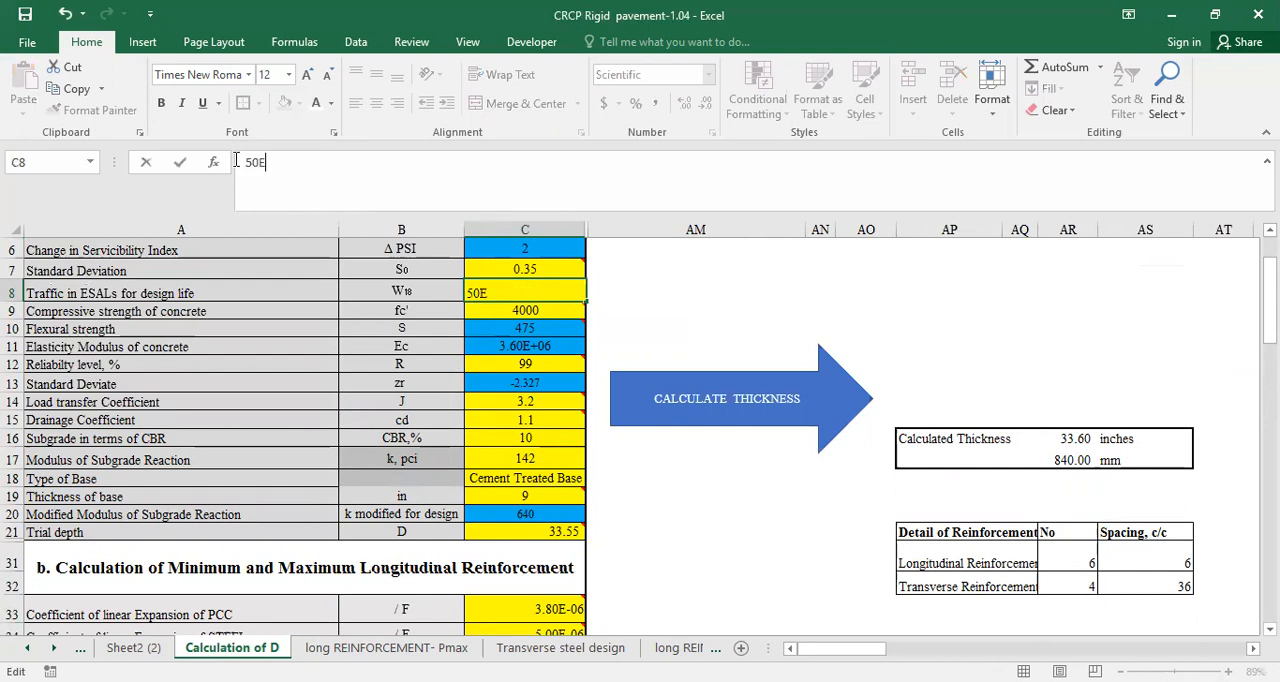
type("6")
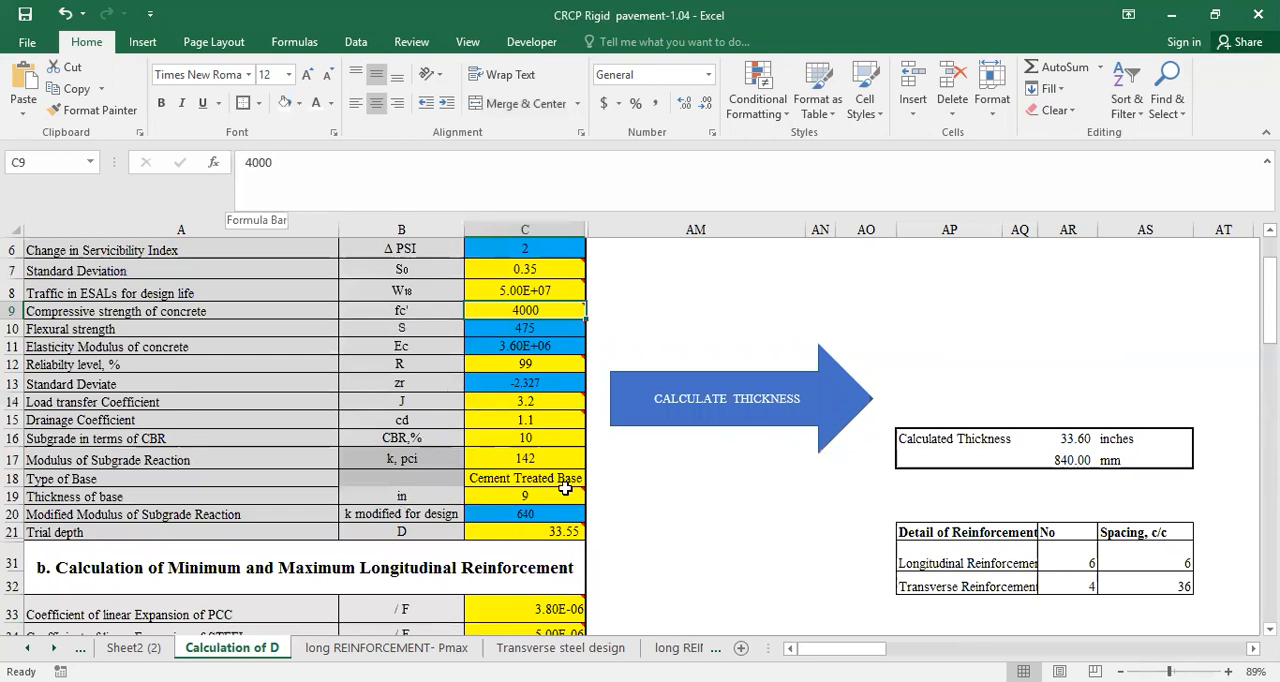
Step: Set subgrade CBR to 8 with an untreated base 12 inches thick
left_click(525, 438)
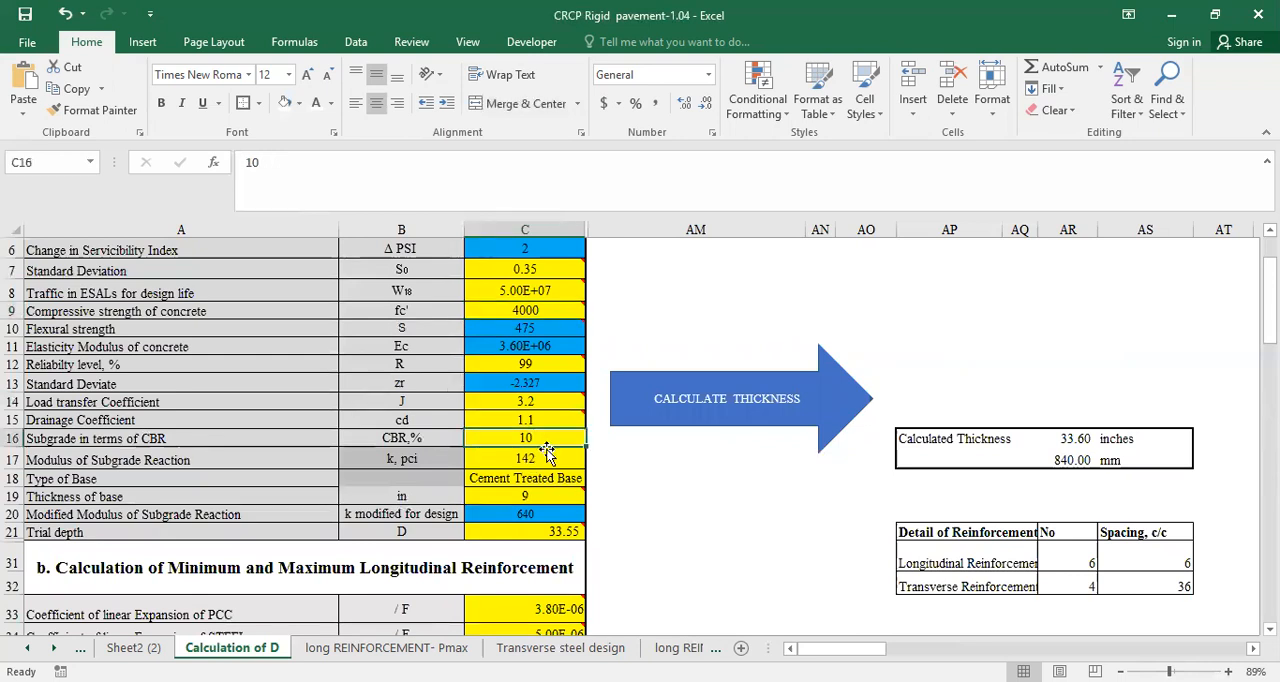
double_click(524, 438)
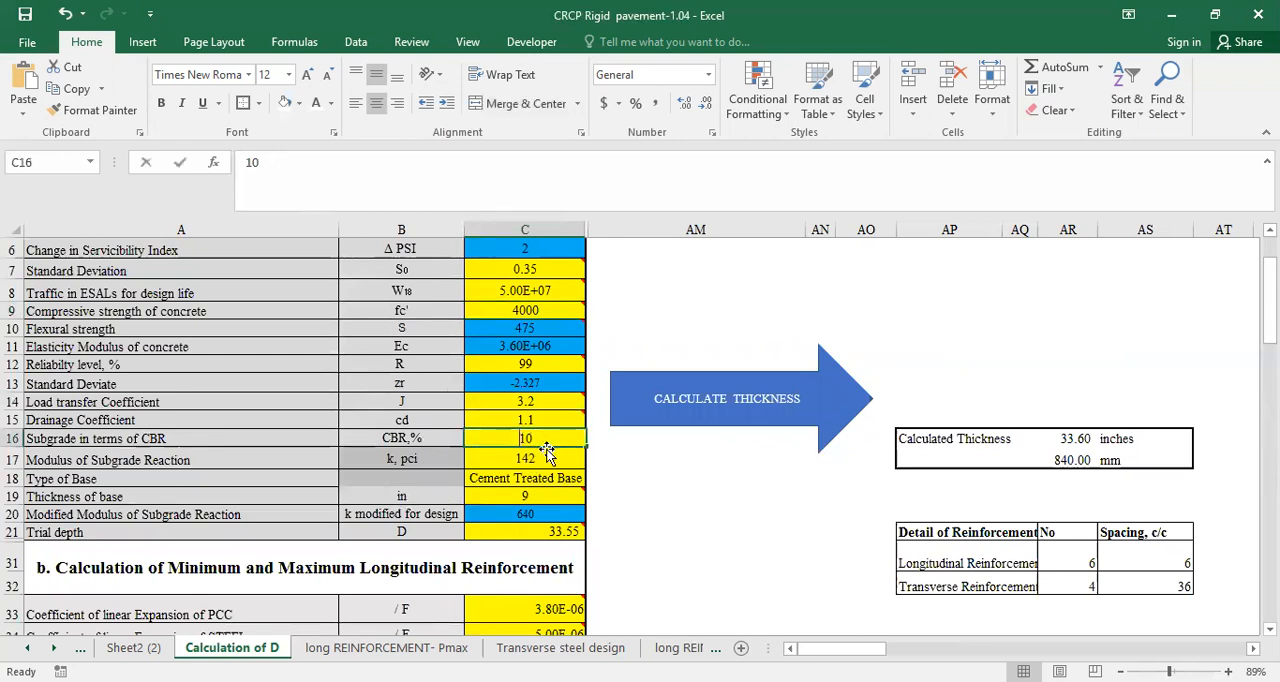
type("8")
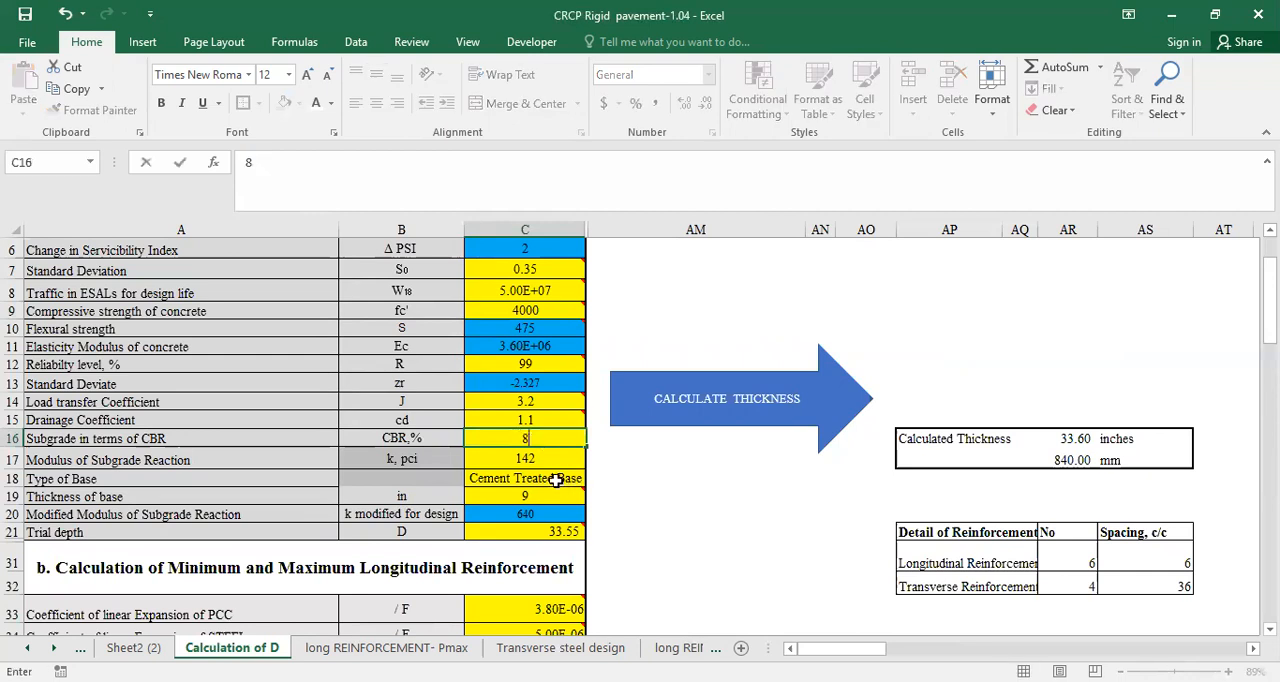
left_click(594, 478)
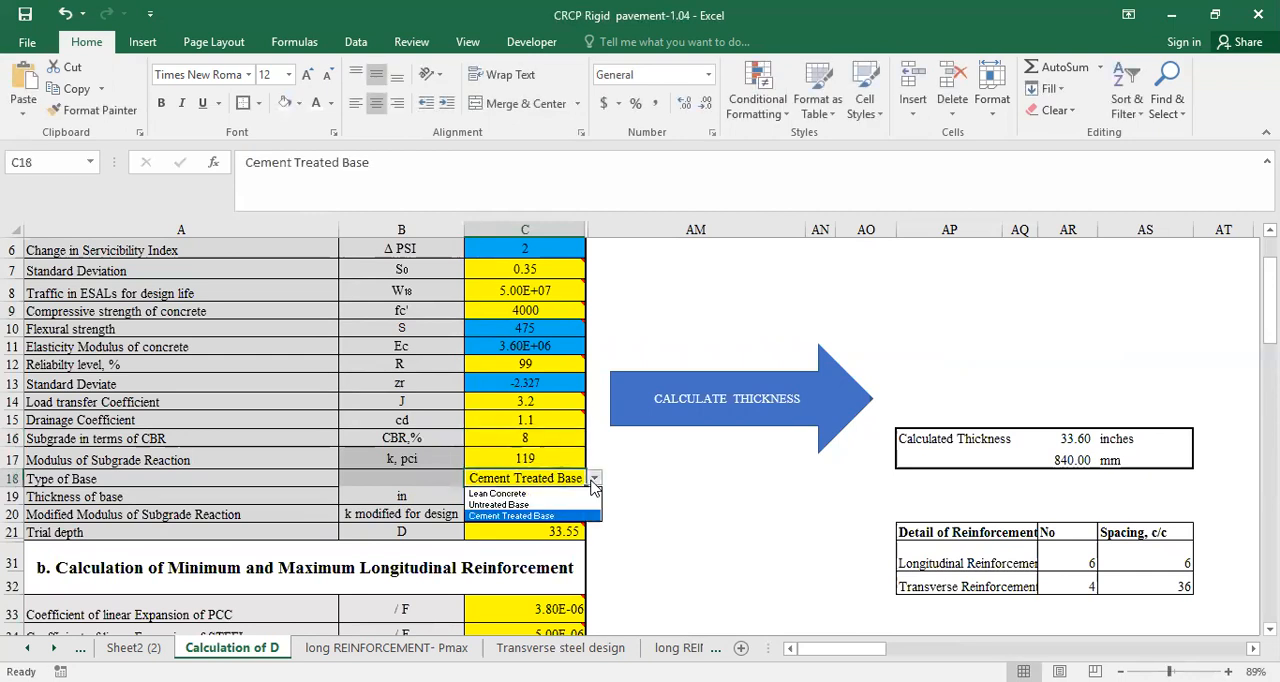
mouse_move(498, 505)
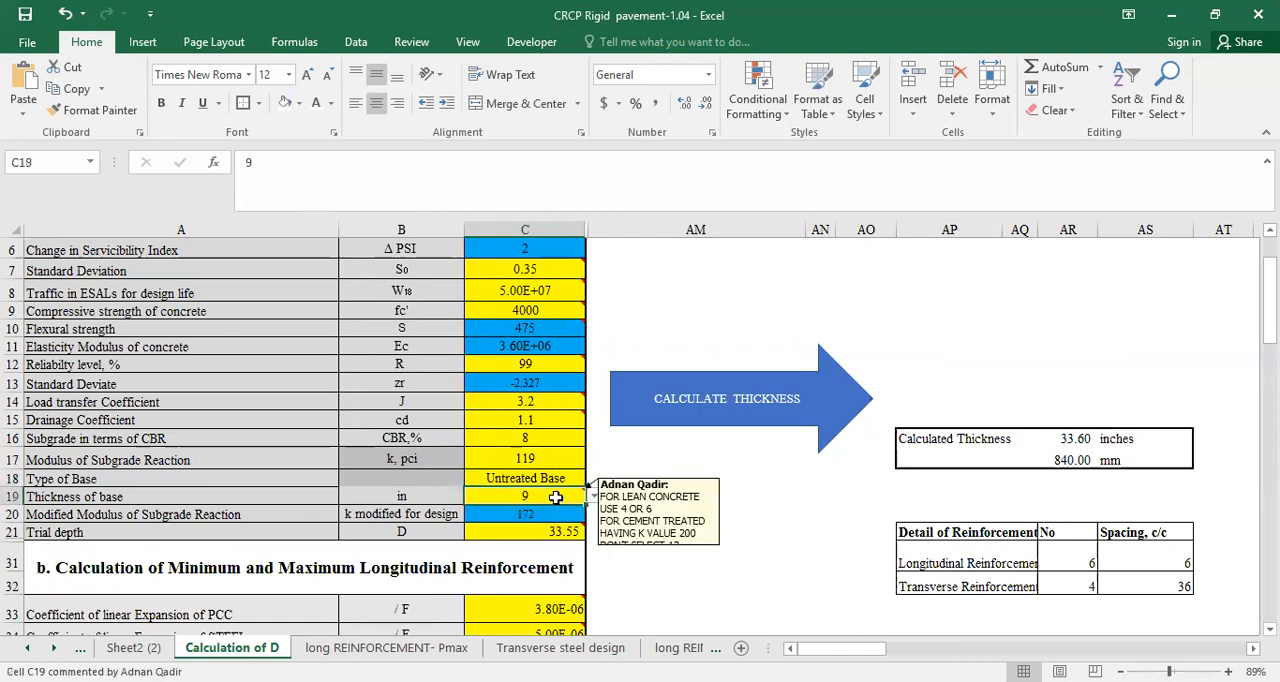
left_click(592, 497)
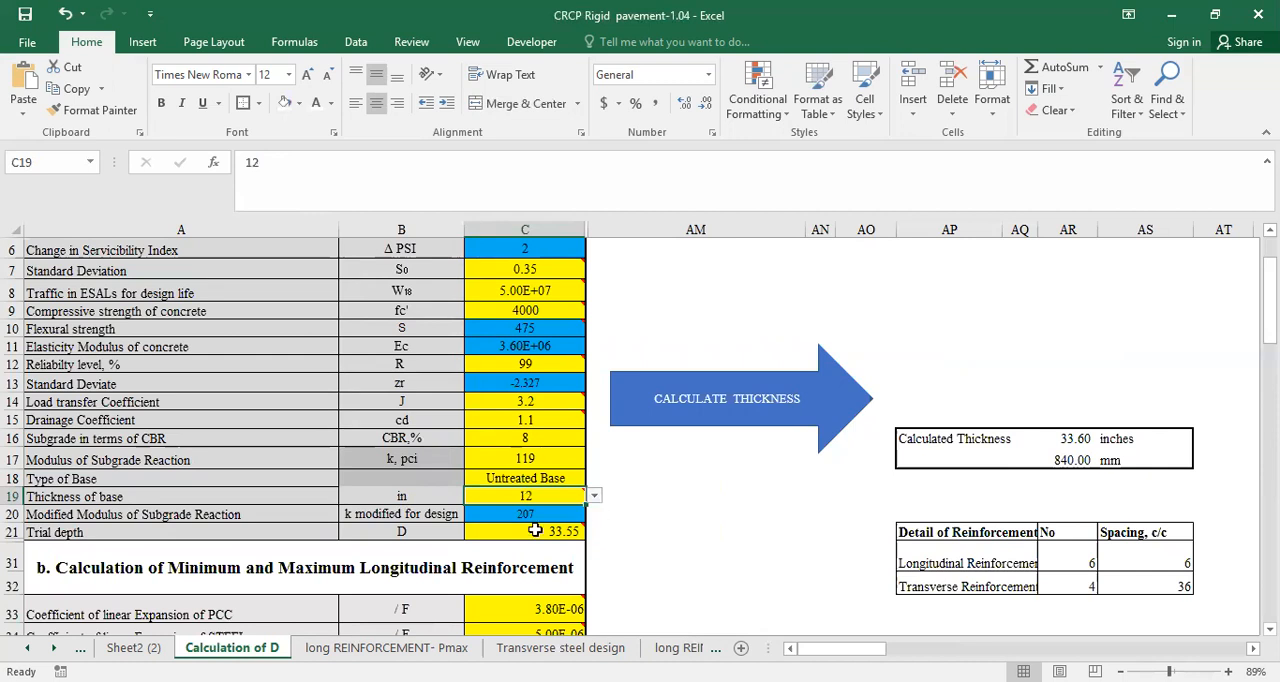
mouse_move(535, 530)
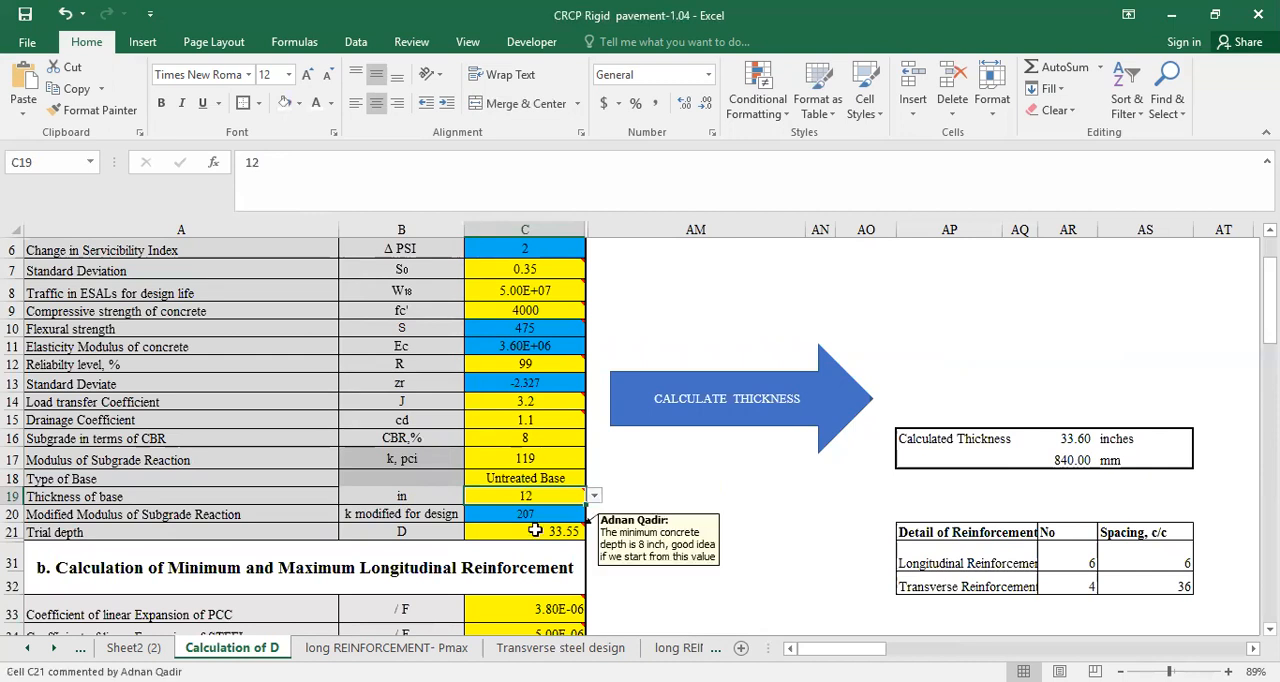
mouse_move(614, 485)
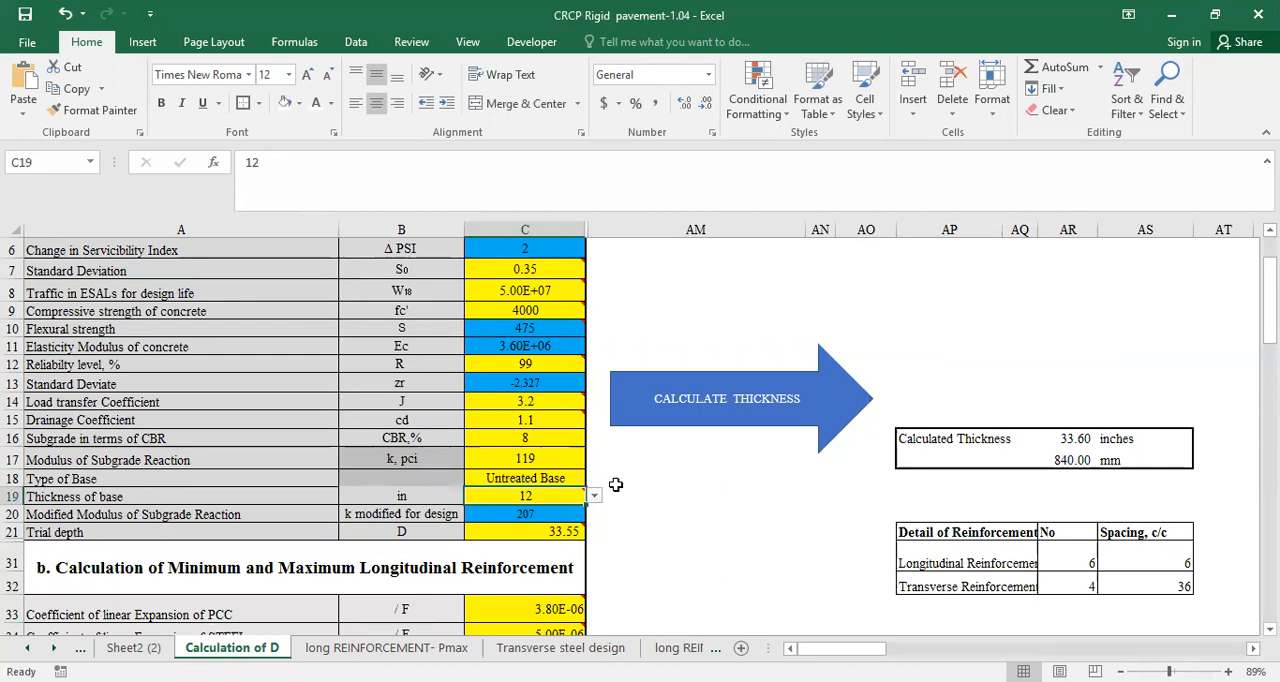
Step: Pick 7 from the steel bar number dropdown in C36, giving #7 bars
scroll("down", 3)
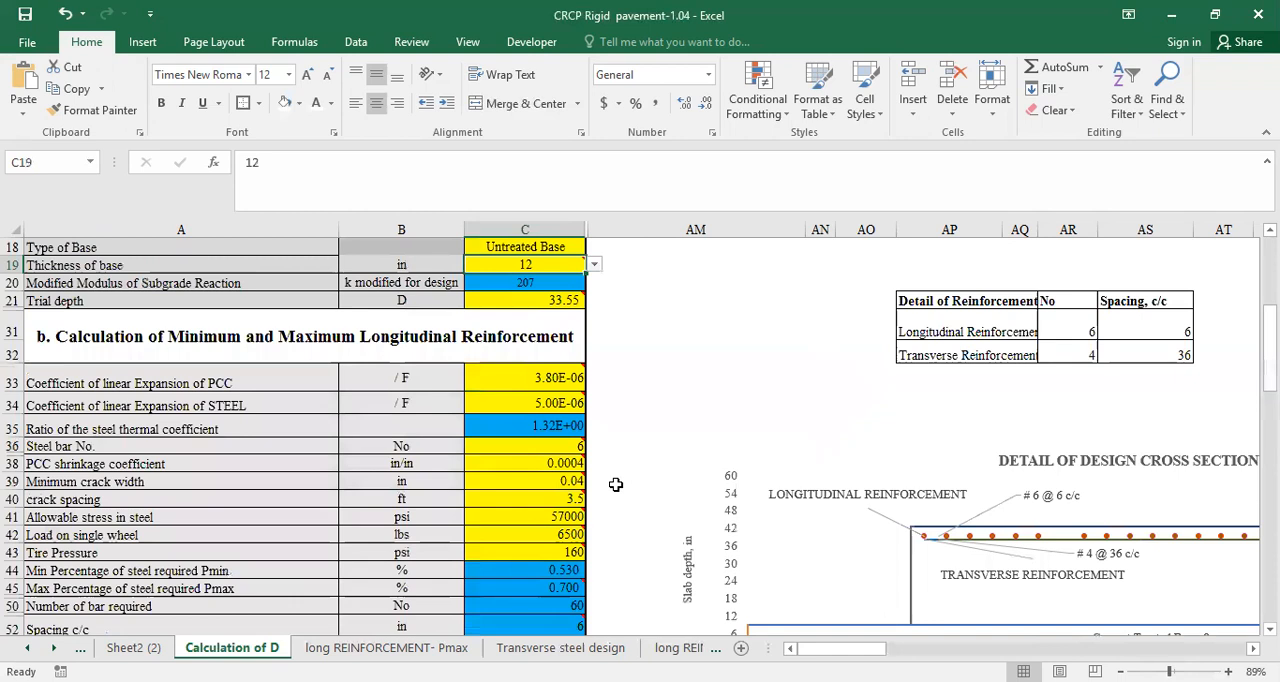
left_click(525, 446)
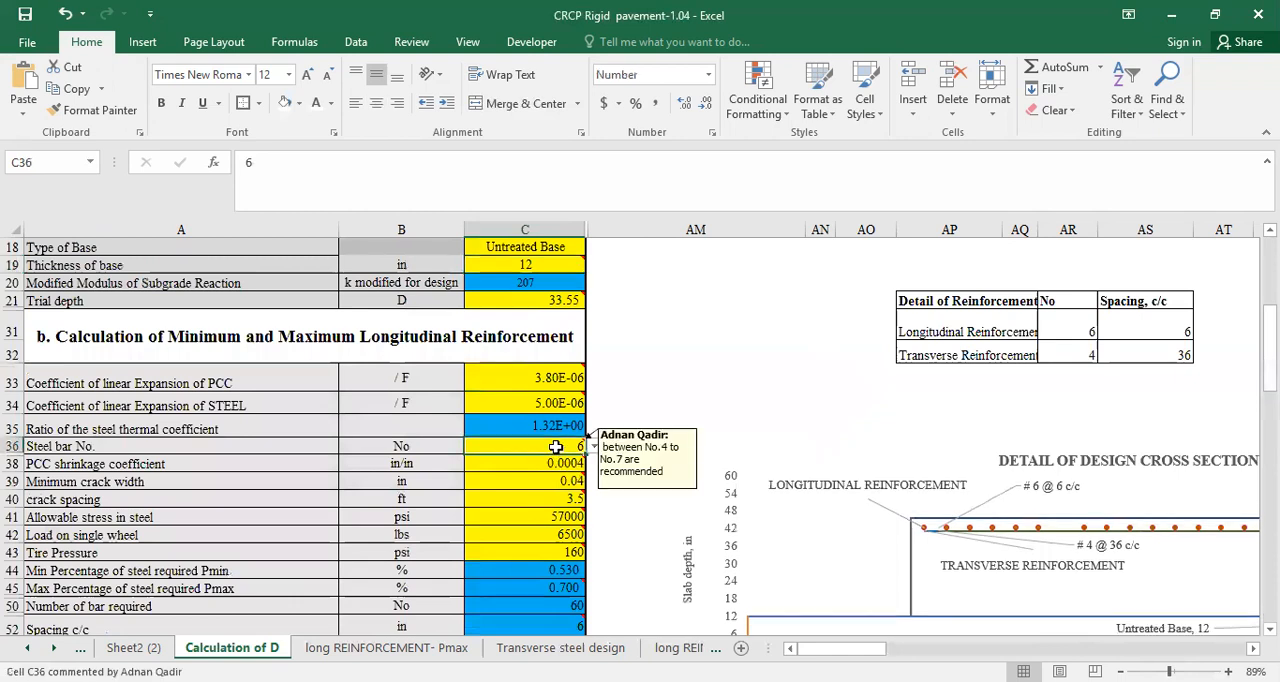
left_click(593, 446)
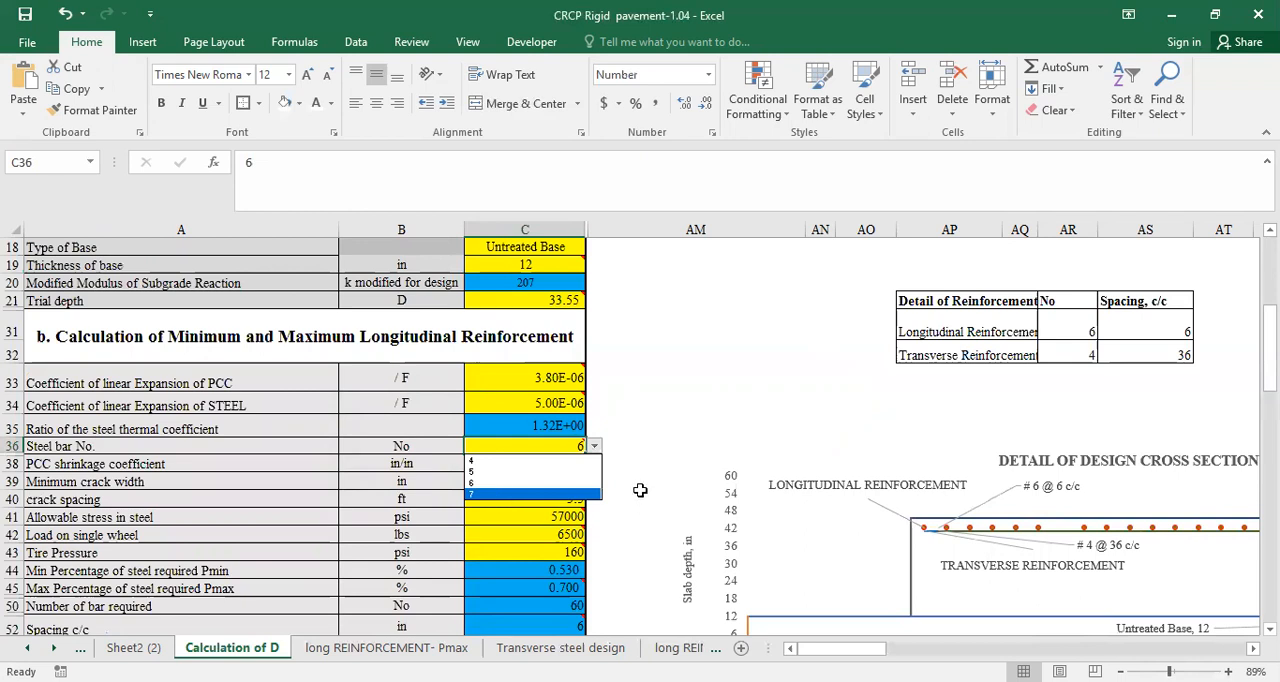
type("7")
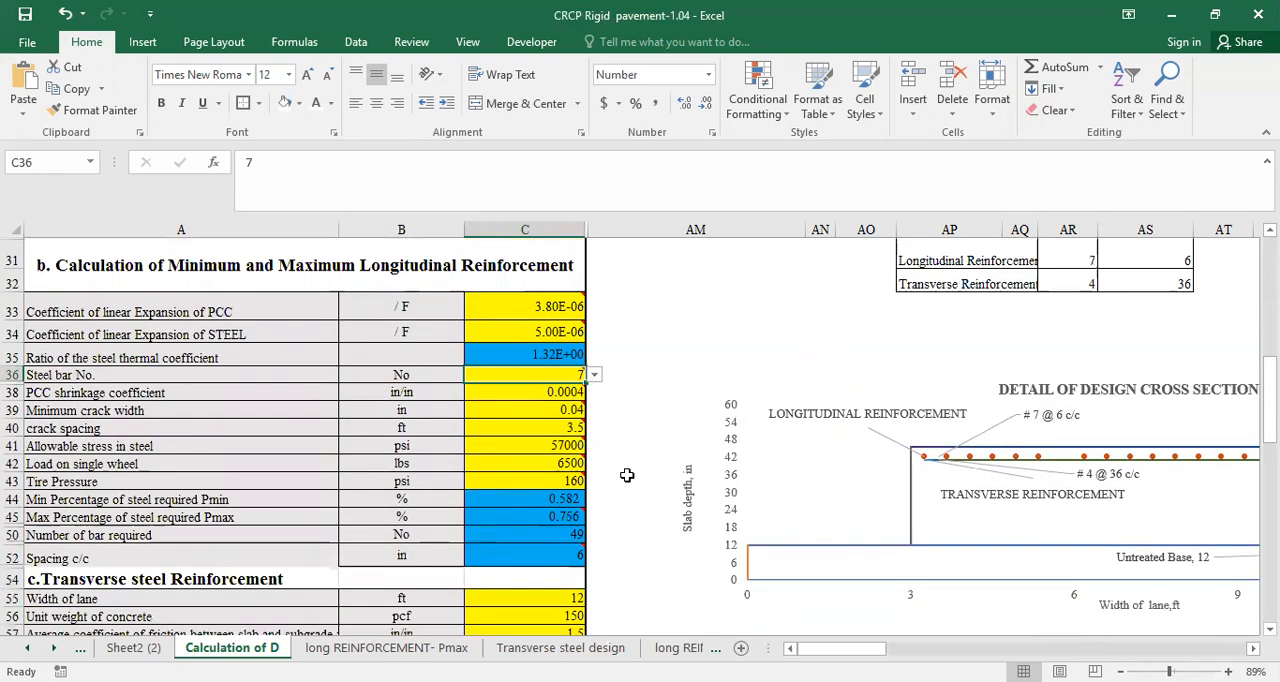
scroll("down", 3)
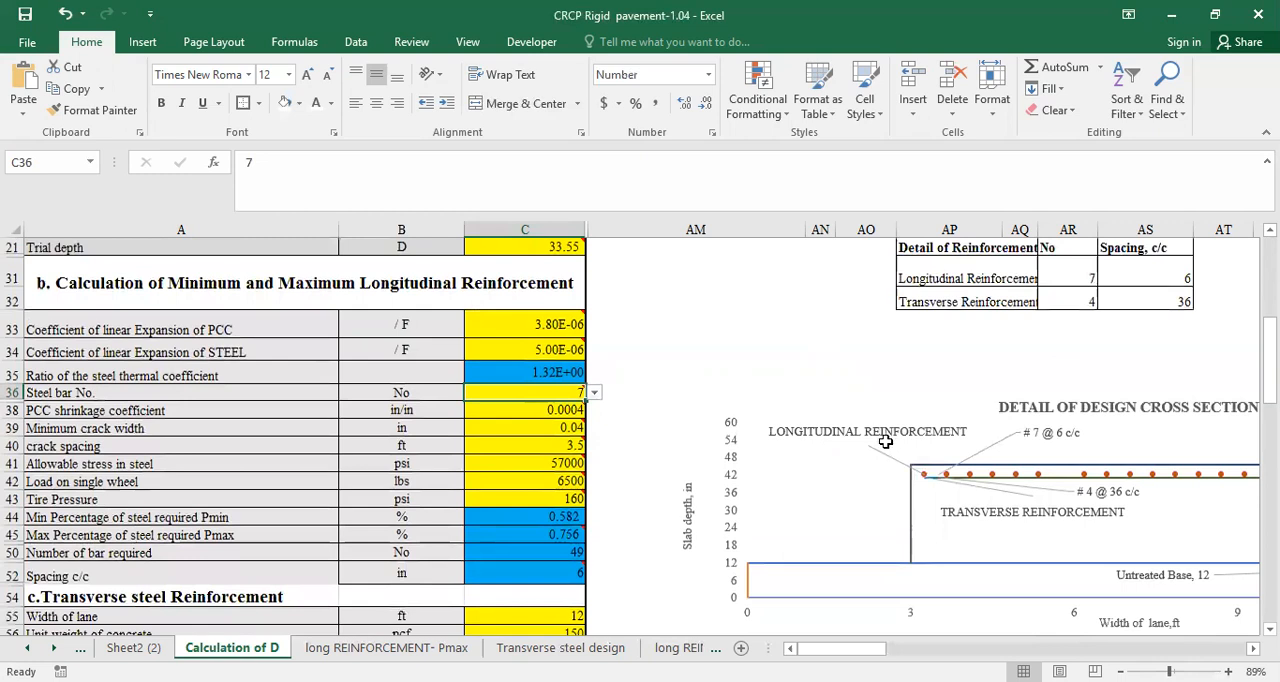
left_click(727, 398)
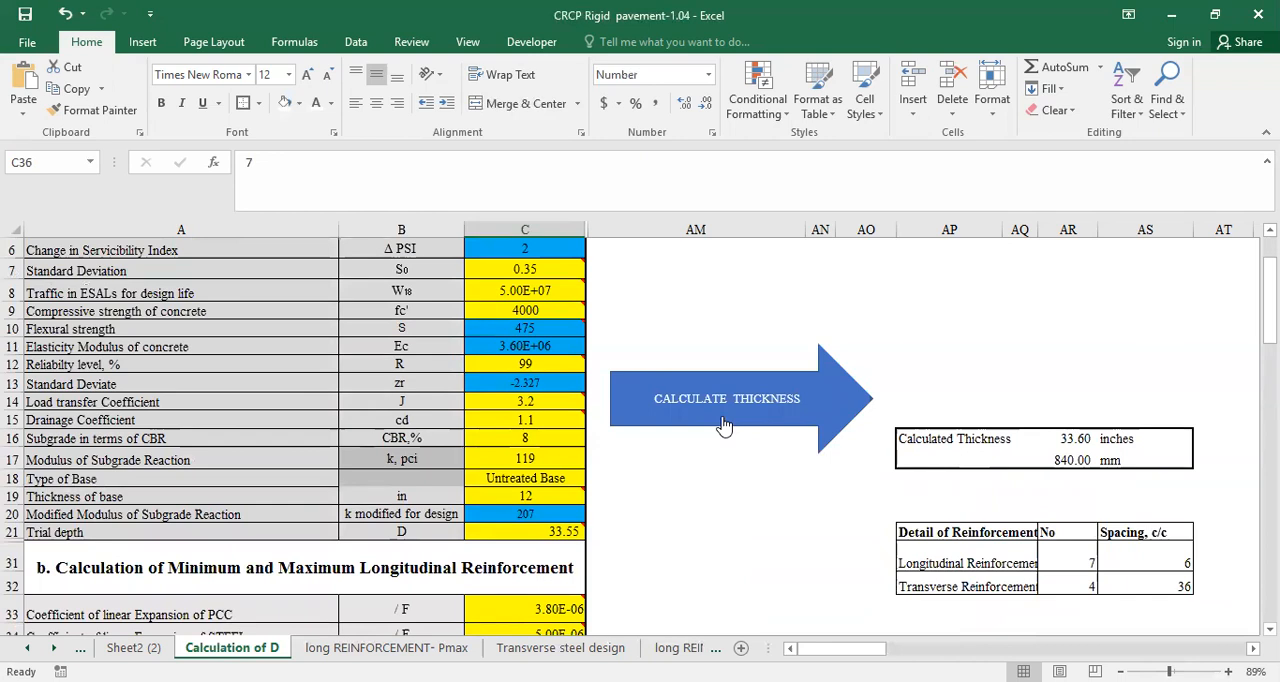
mouse_move(723, 425)
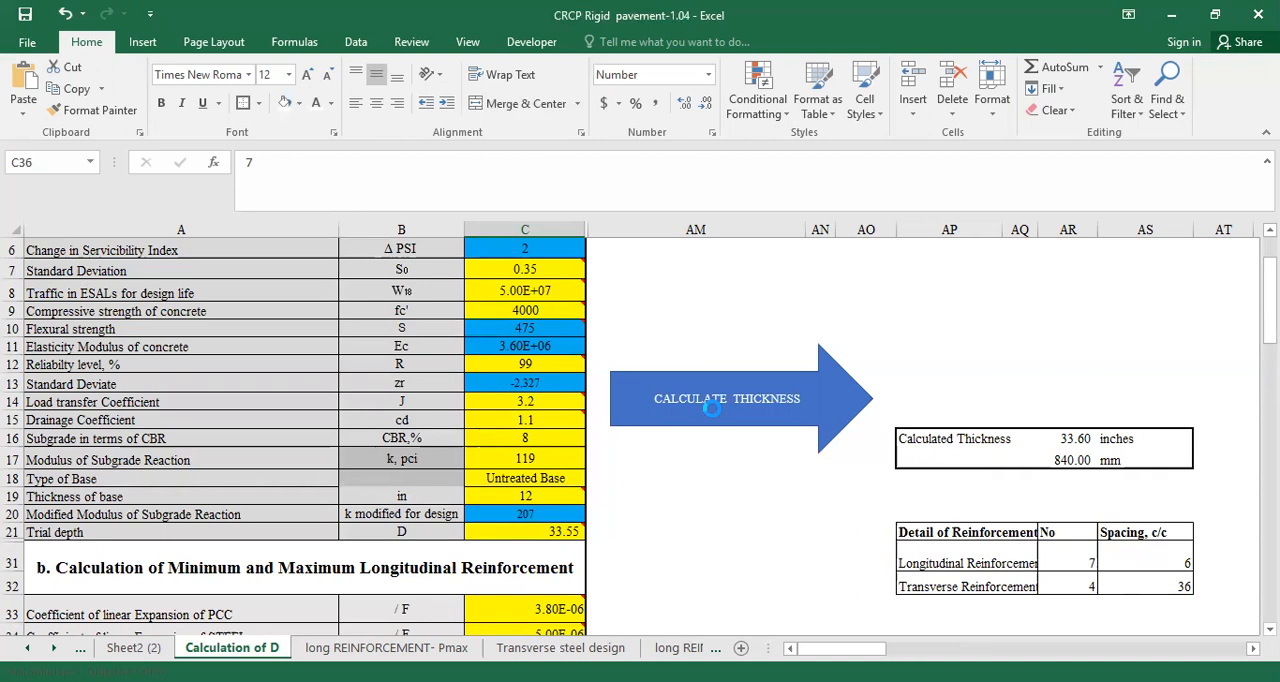
Step: Run CALCULATE THICKNESS, giving 16.10 in (402.50 mm) with #7 @ 7 and #4 @ 48
left_click(727, 398)
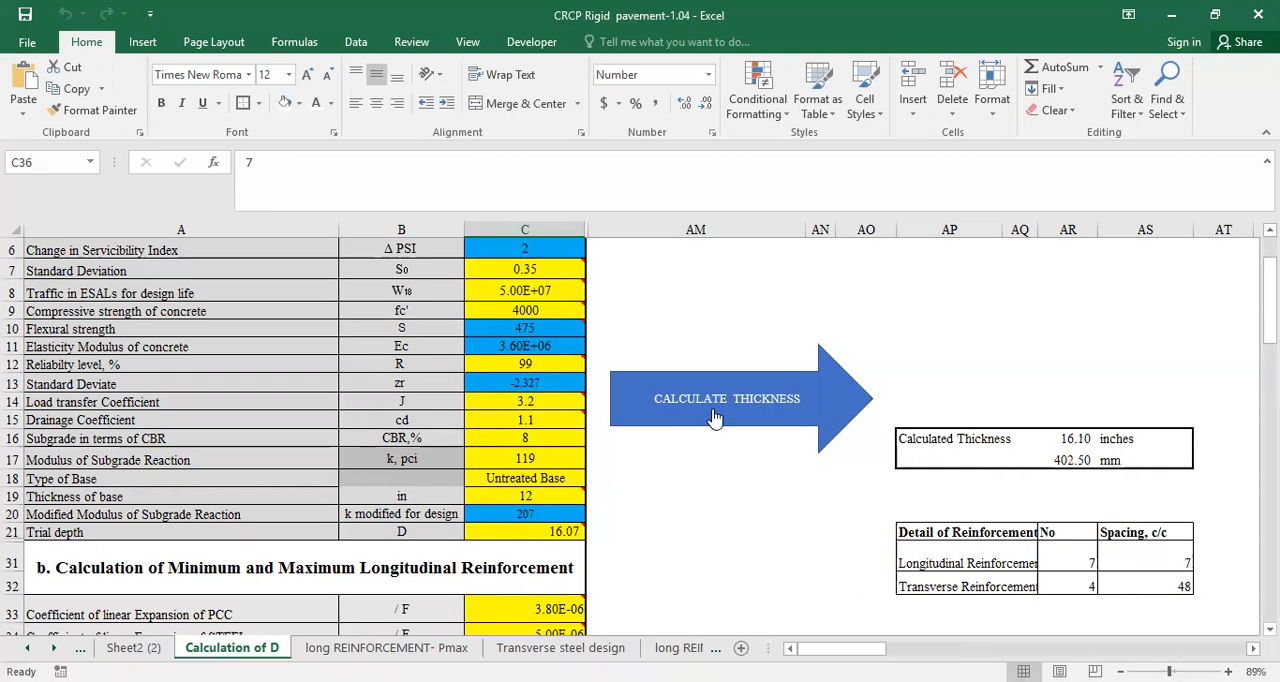
mouse_move(1080, 479)
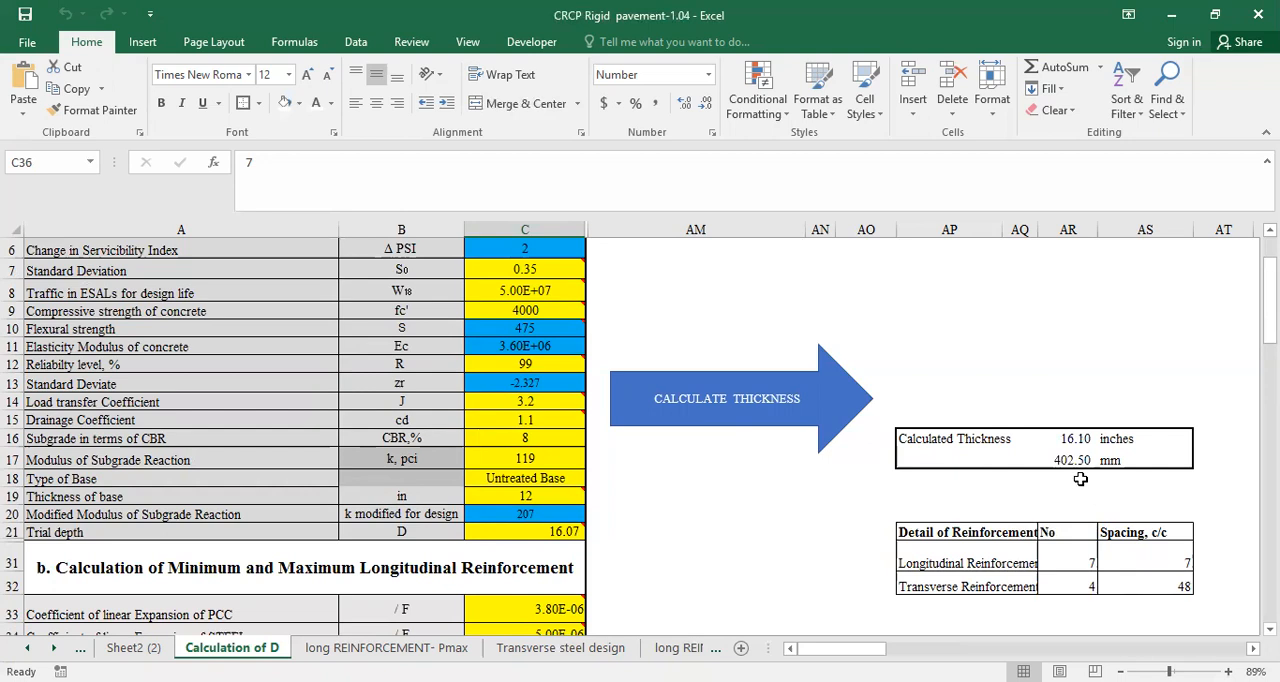
mouse_move(1089, 477)
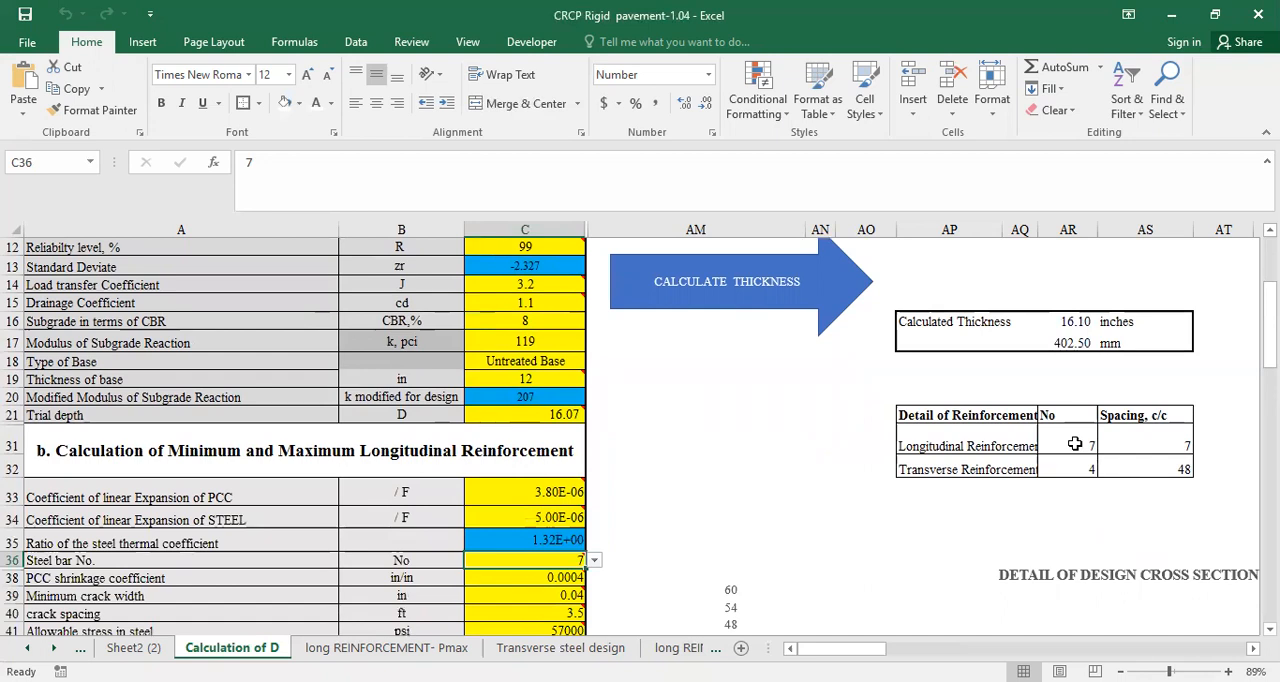
mouse_move(1137, 445)
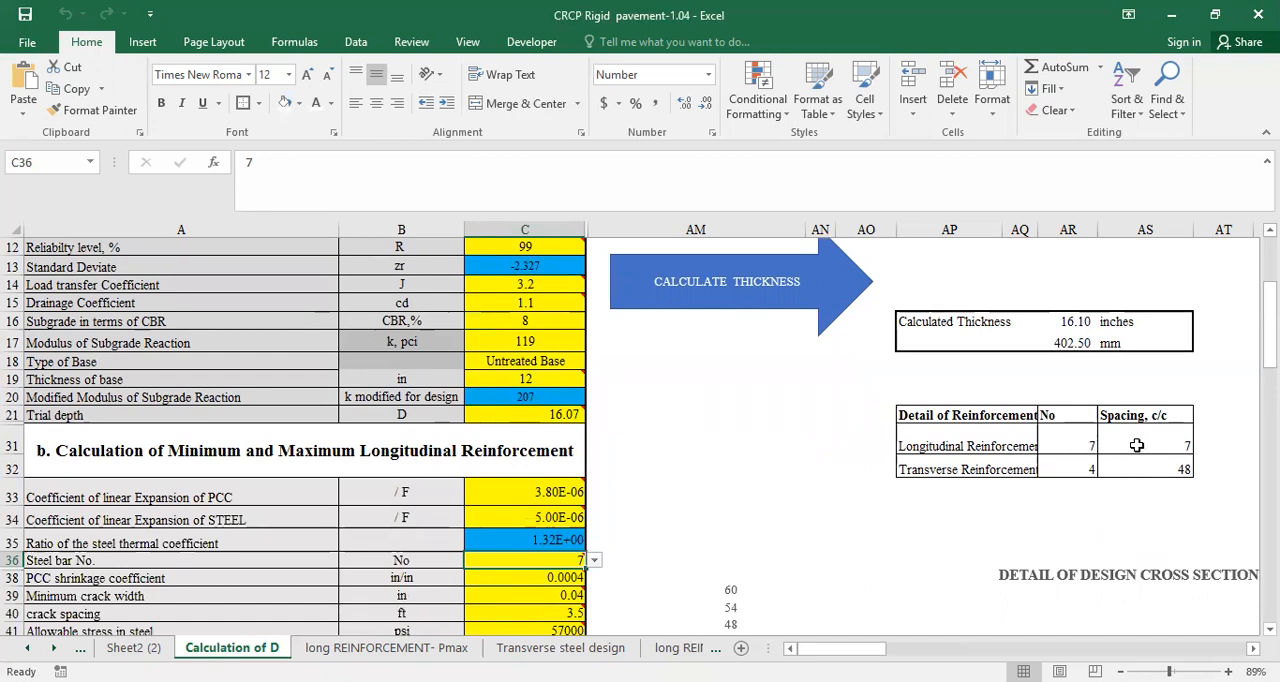
mouse_move(1094, 513)
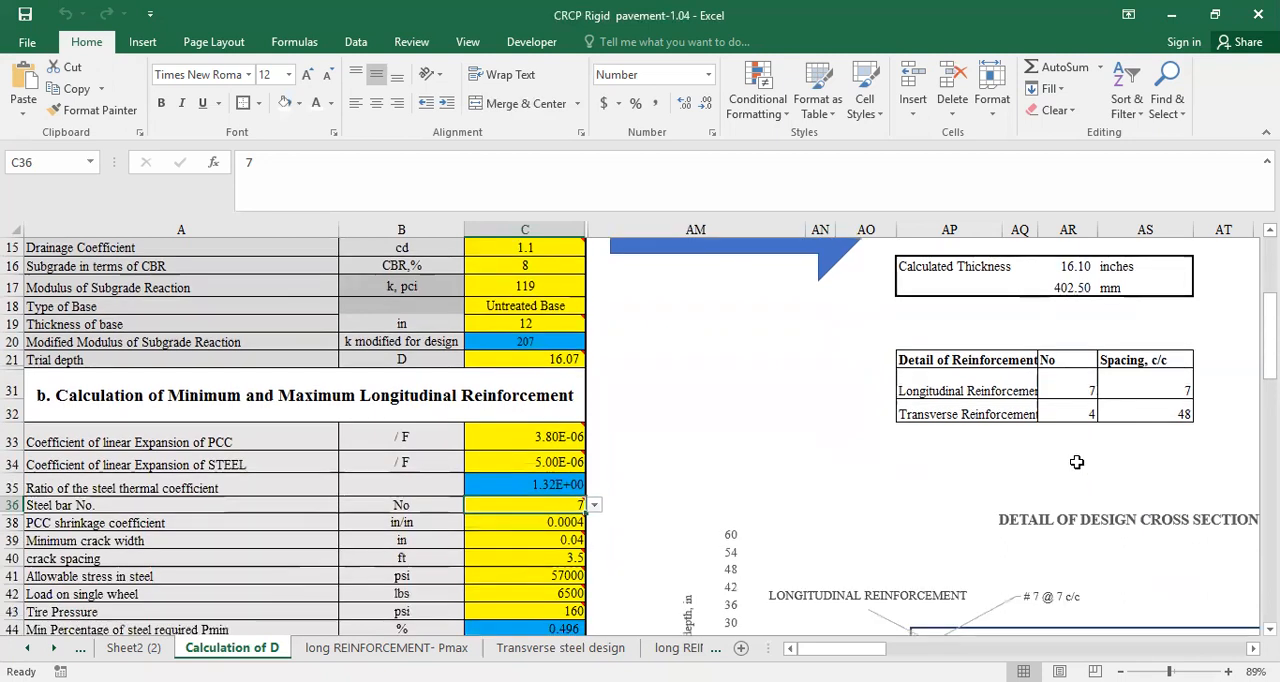
scroll("down", 3)
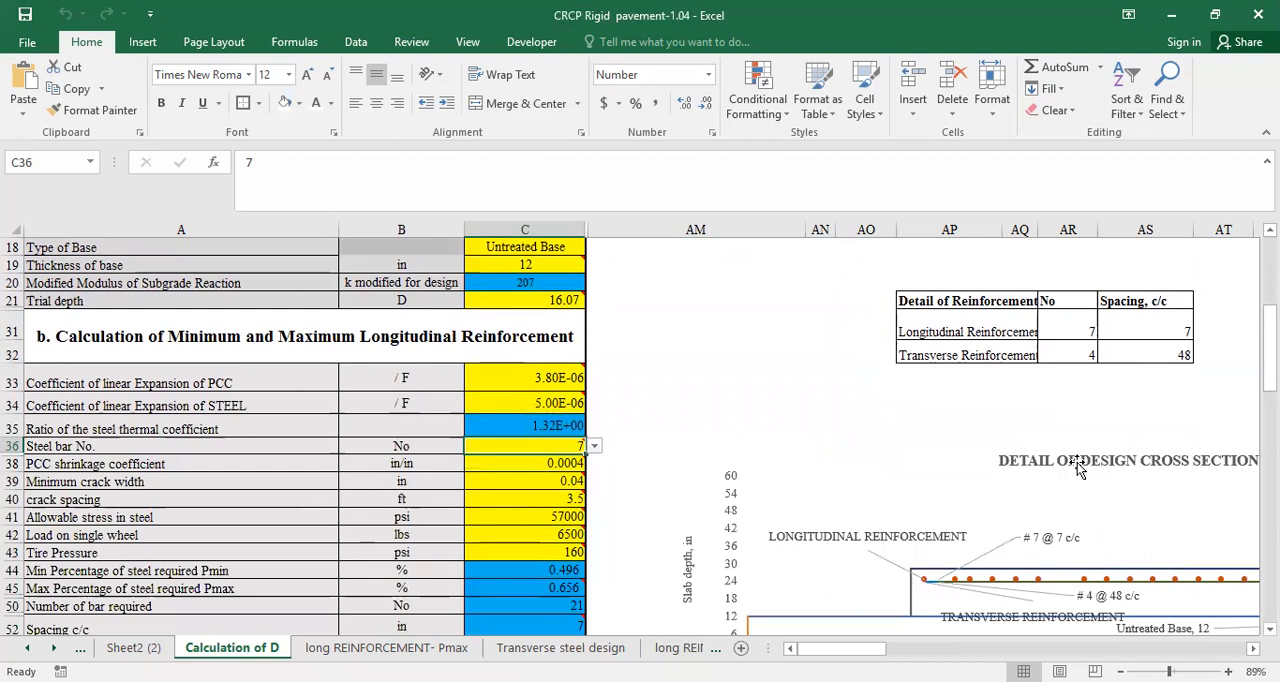
scroll("down", 3)
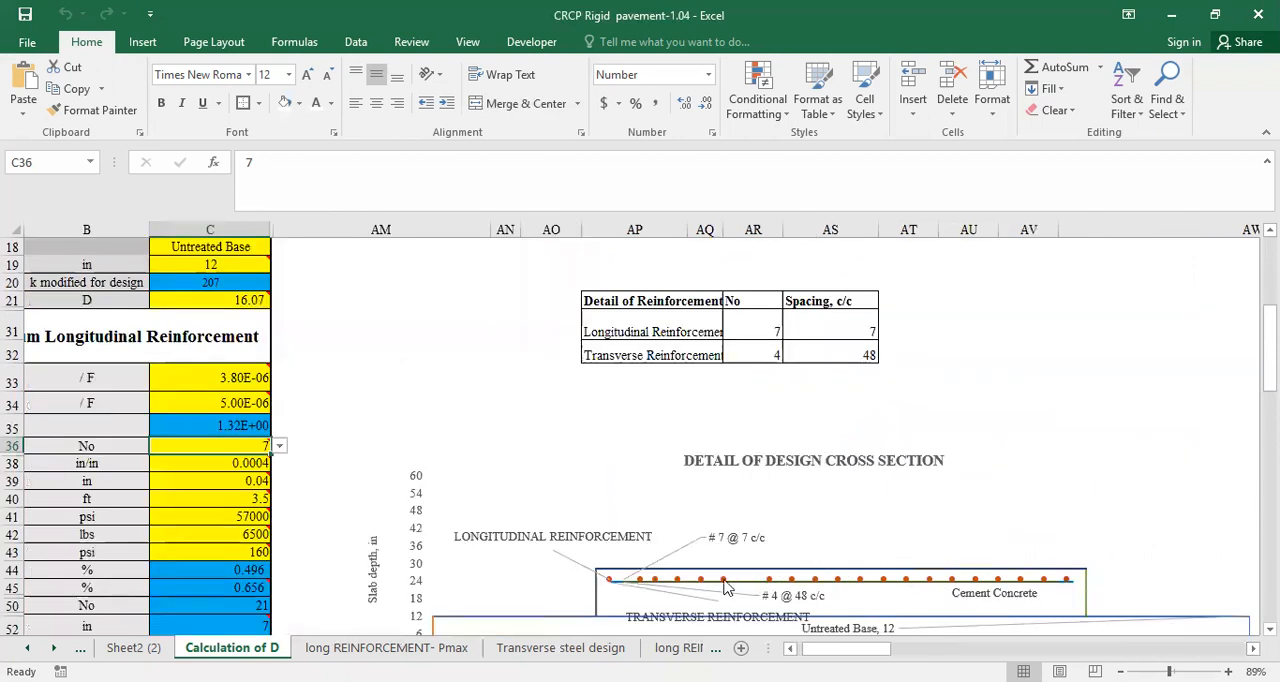
mouse_move(725, 558)
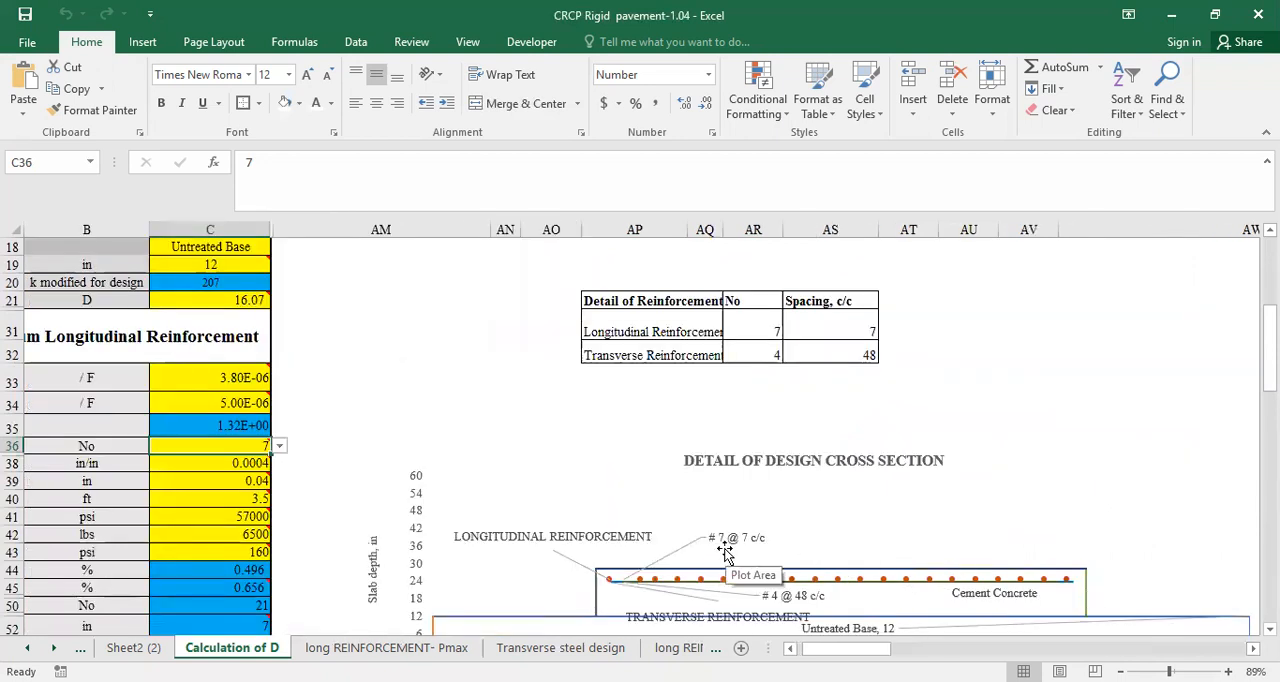
mouse_move(800, 605)
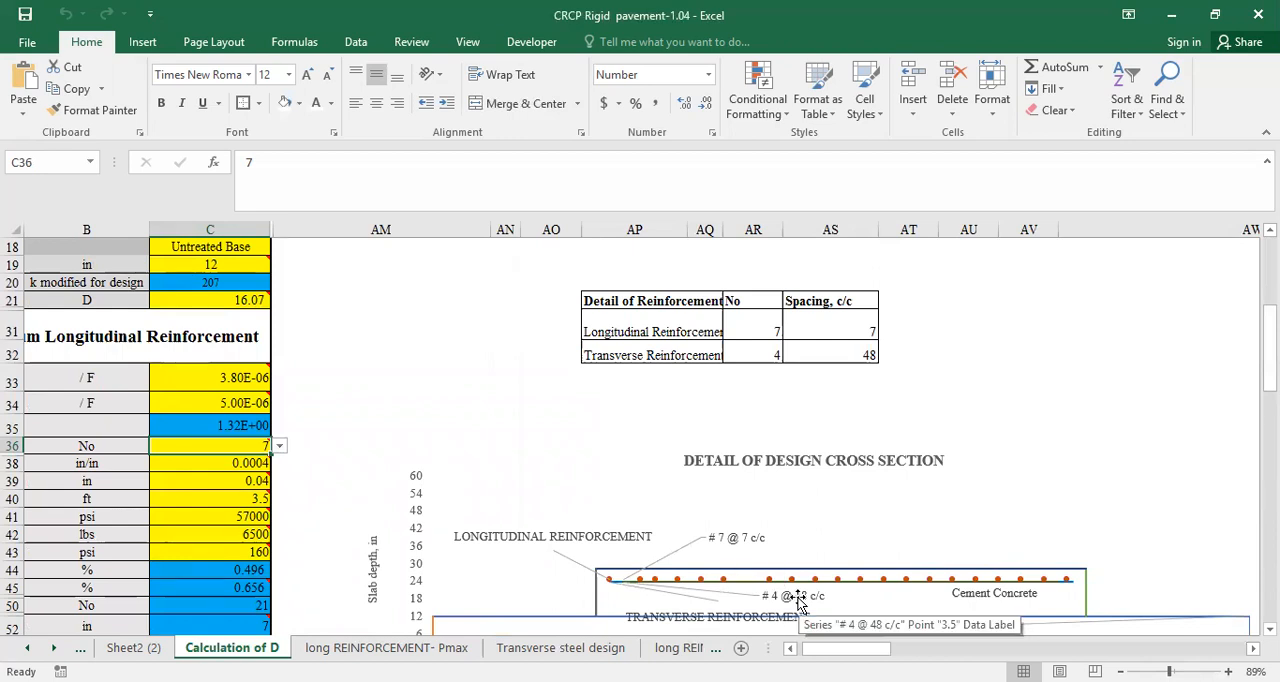
mouse_move(750, 550)
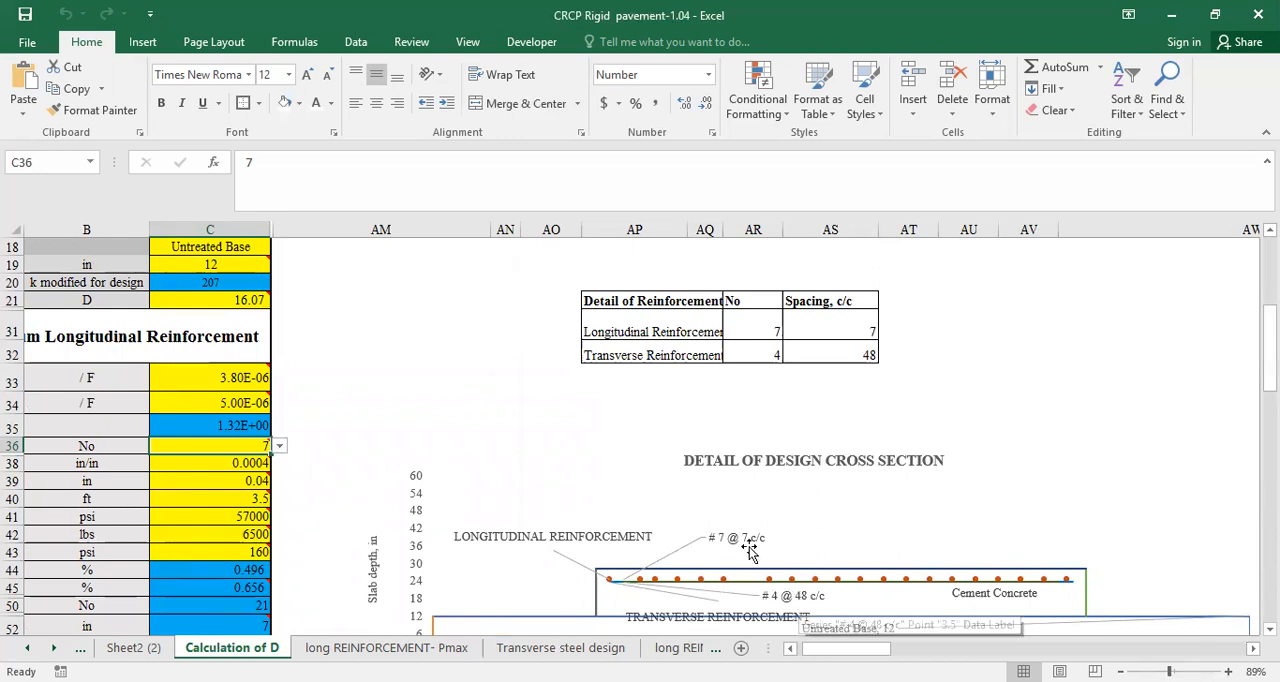
mouse_move(750, 540)
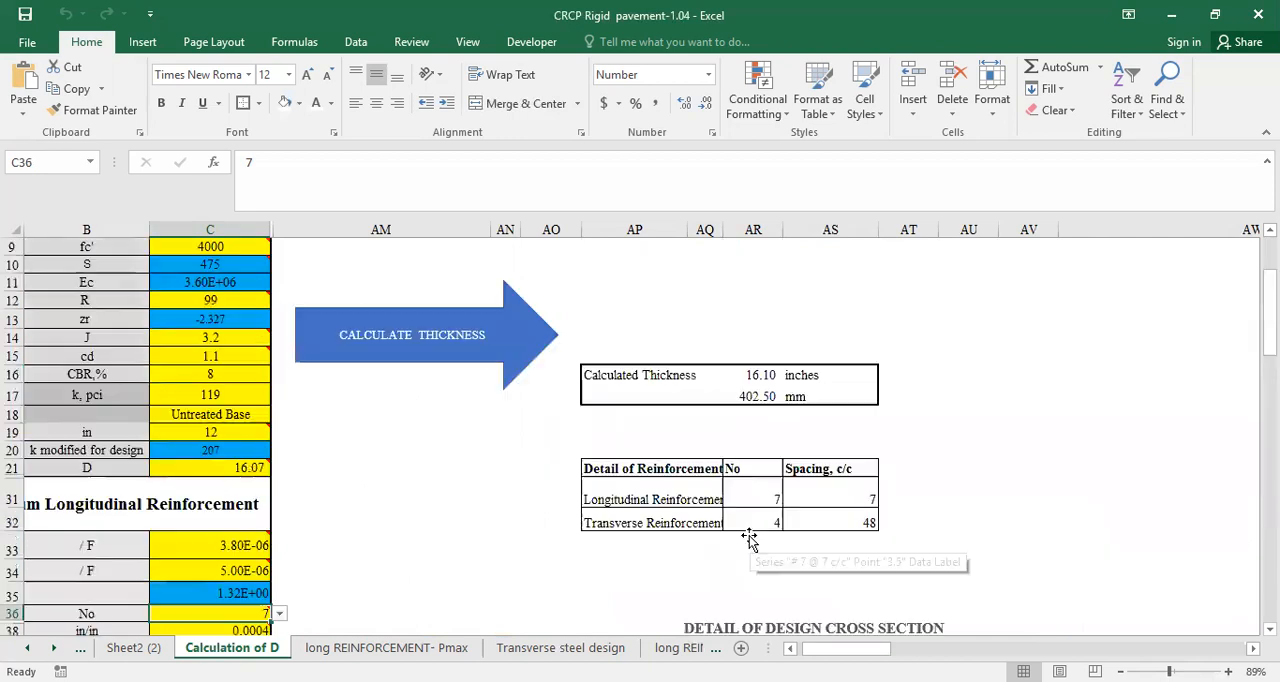
scroll("down", 3)
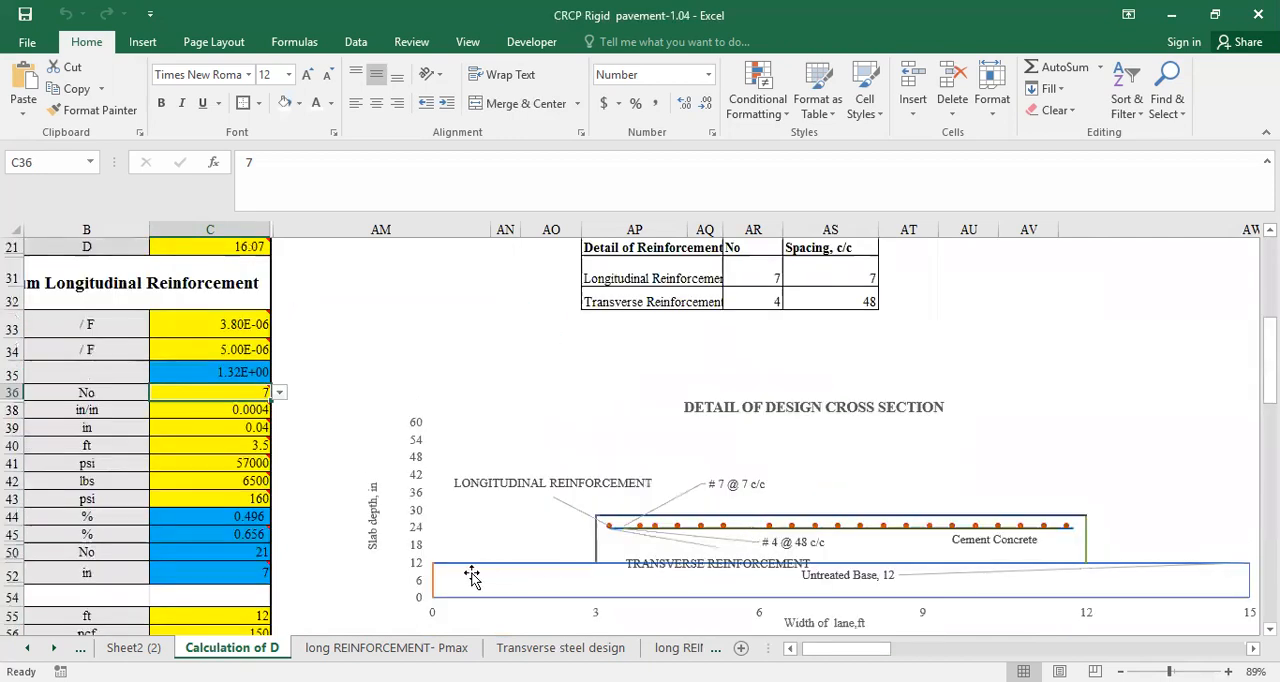
mouse_move(477, 554)
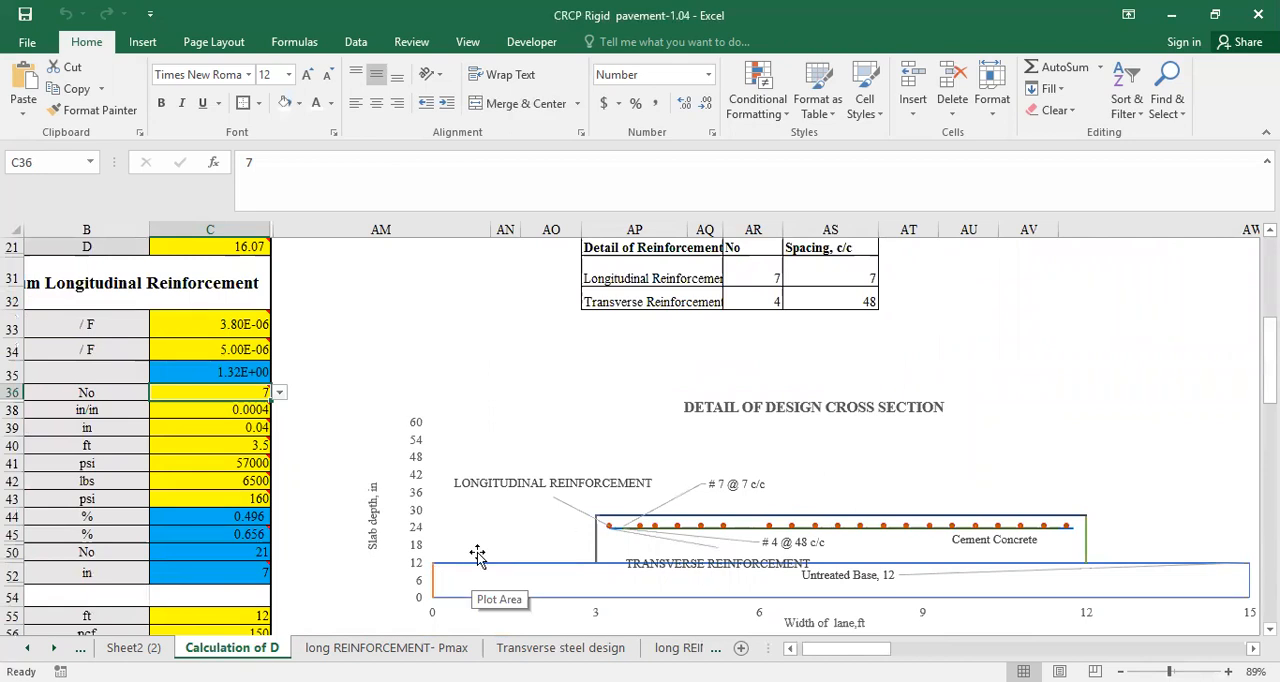
mouse_move(530, 557)
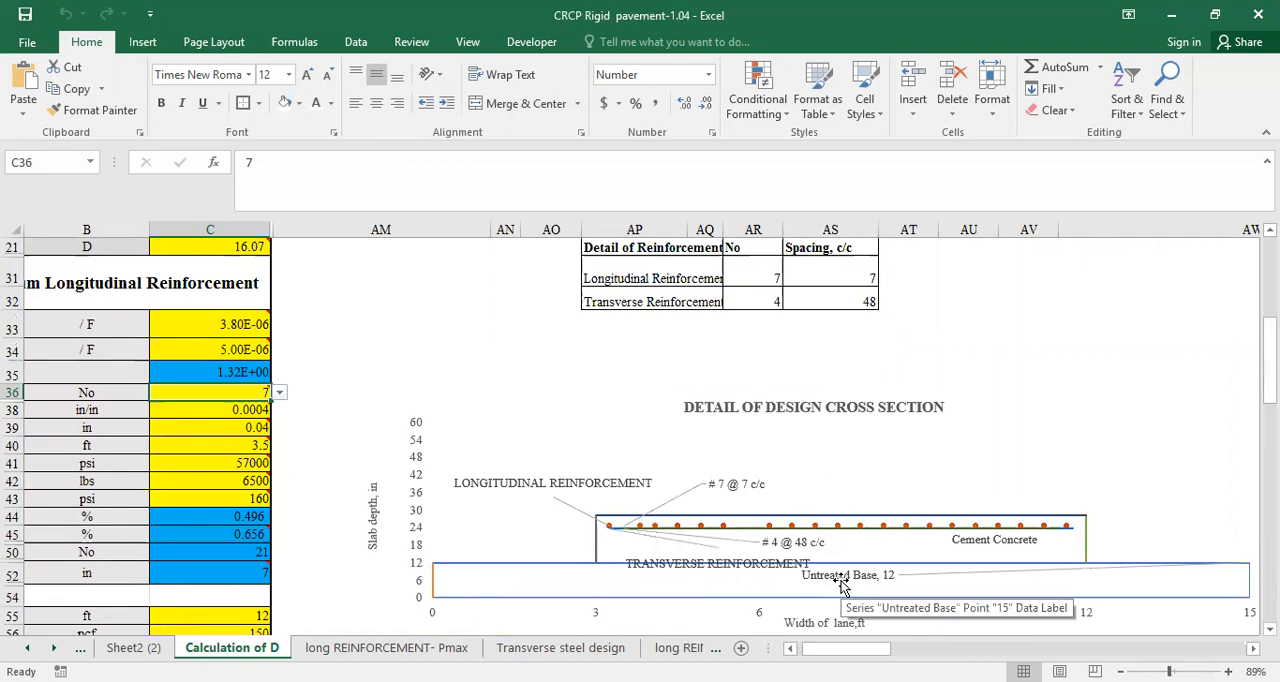
mouse_move(975, 540)
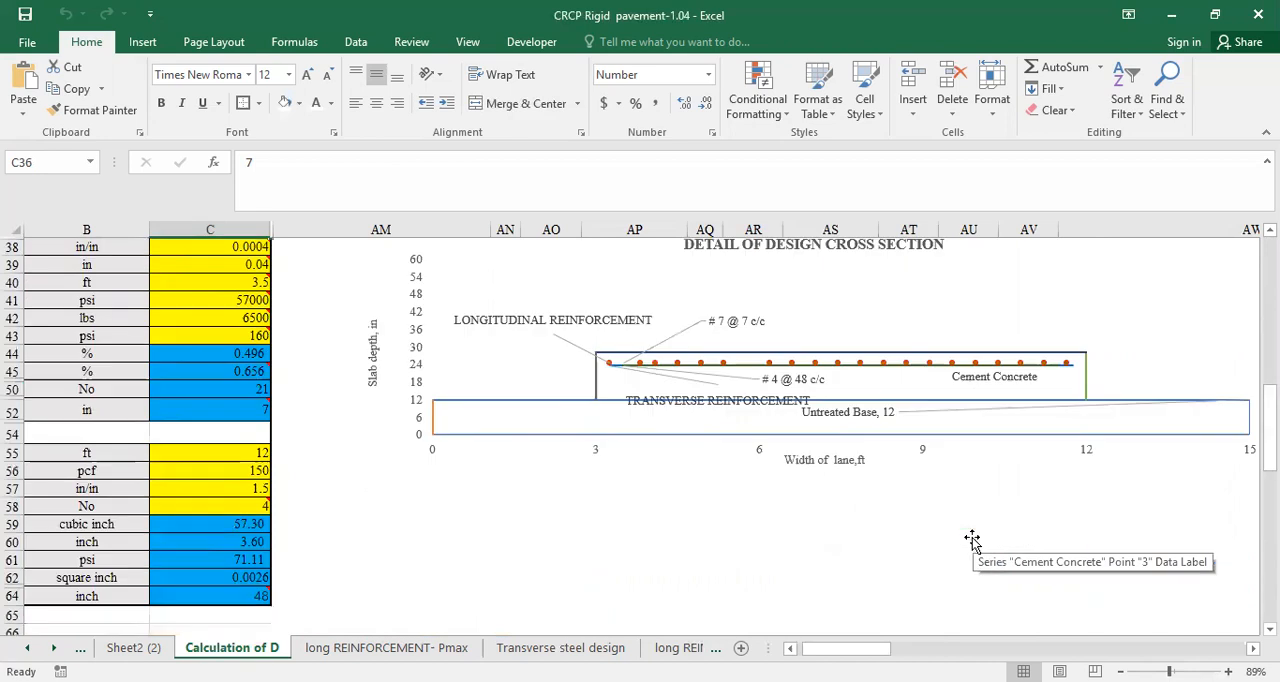
scroll("down", 3)
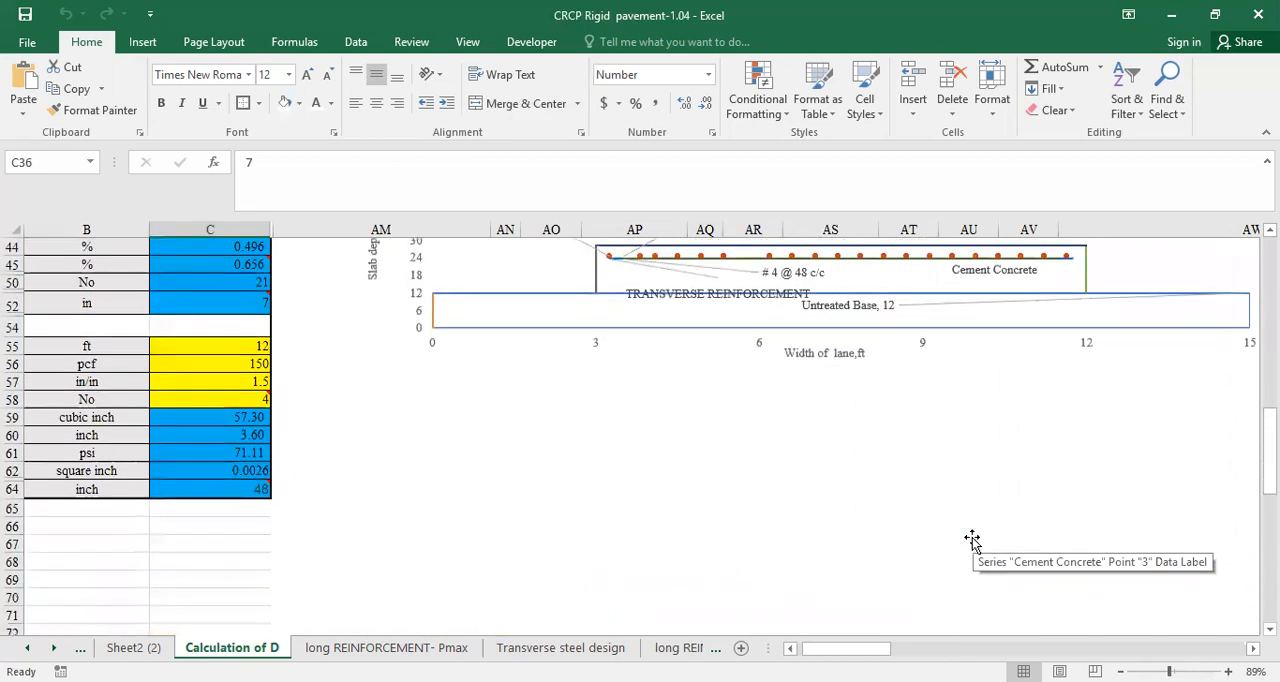